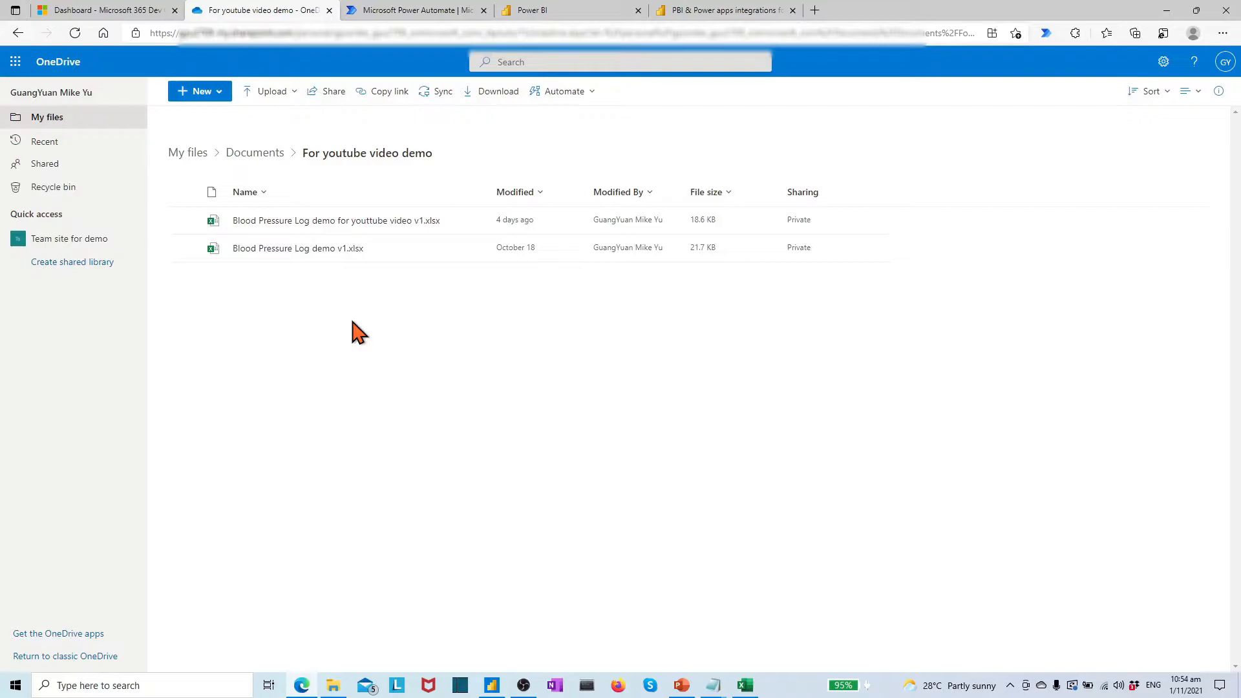
Switch from the OneDrive demo folder to the Power Automate home page
click(412, 10)
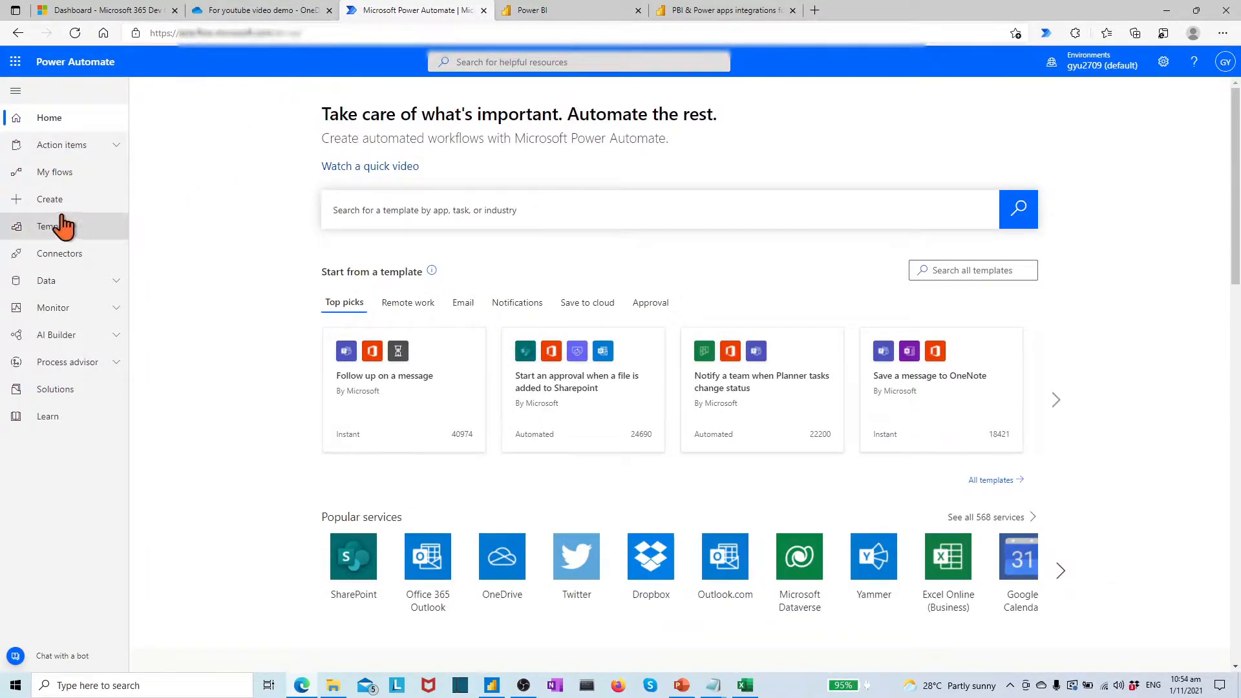
mouse_move(49, 199)
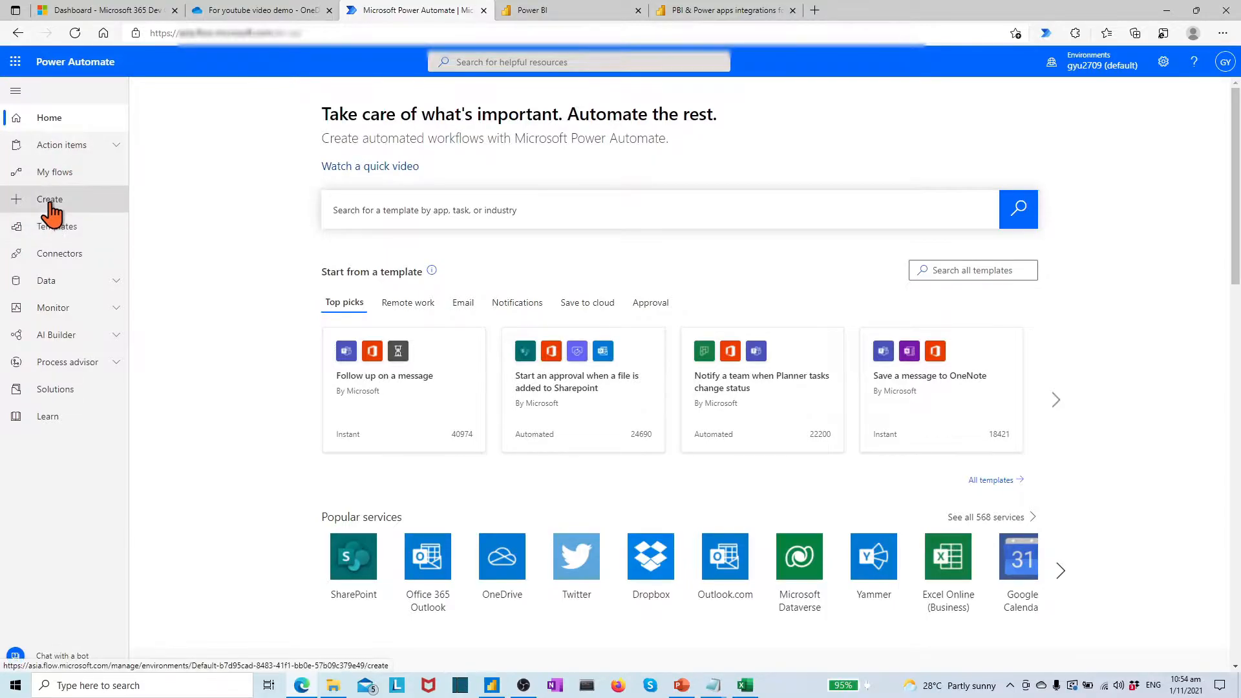
Start a new automated cloud flow and search triggers for 'onedrive for business'
click(49, 198)
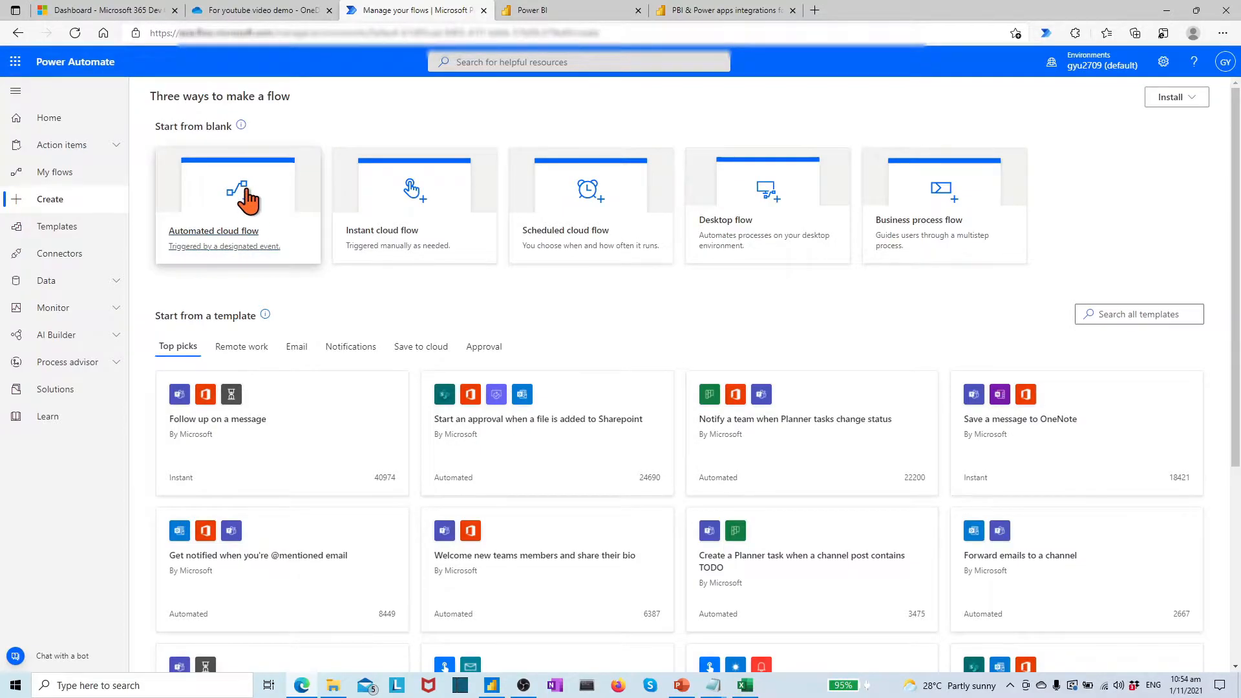
click(237, 198)
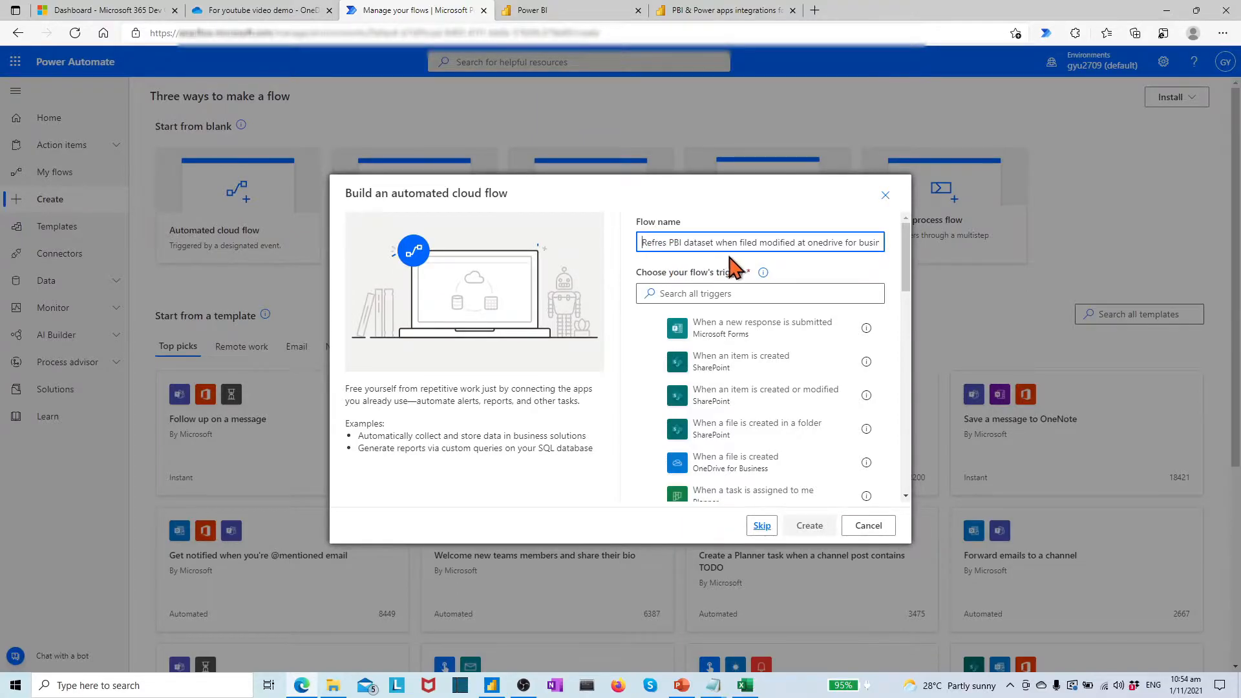
mouse_move(879, 265)
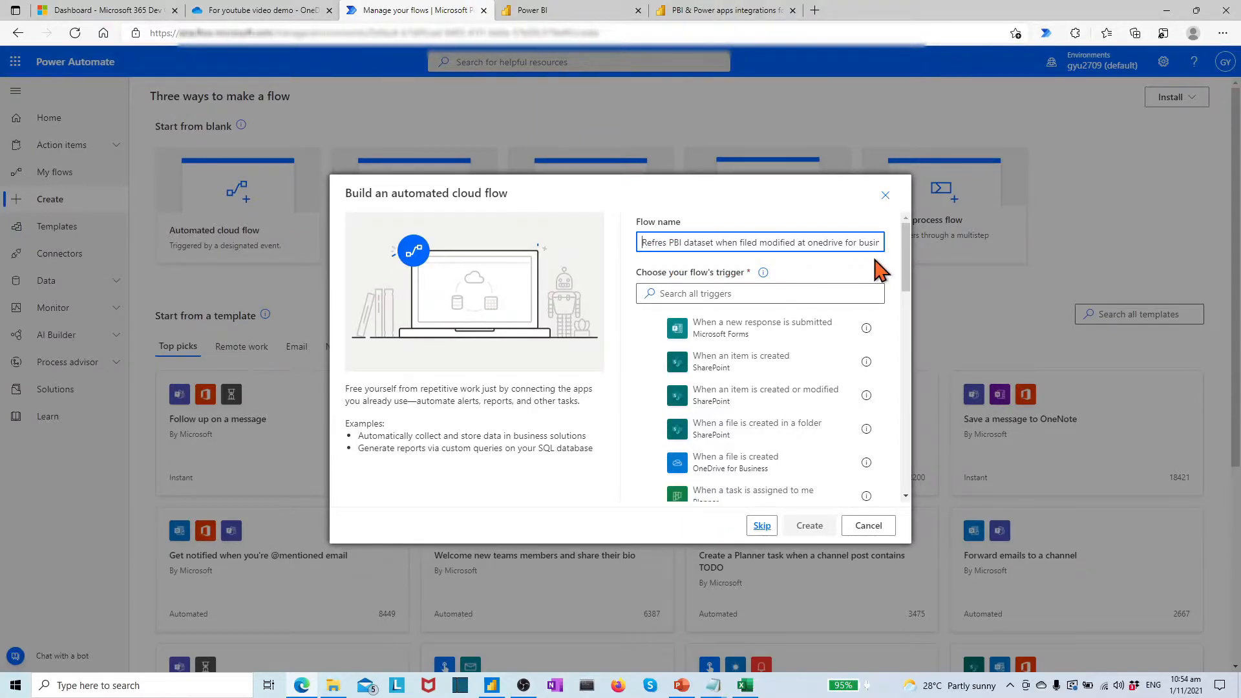
click(759, 294)
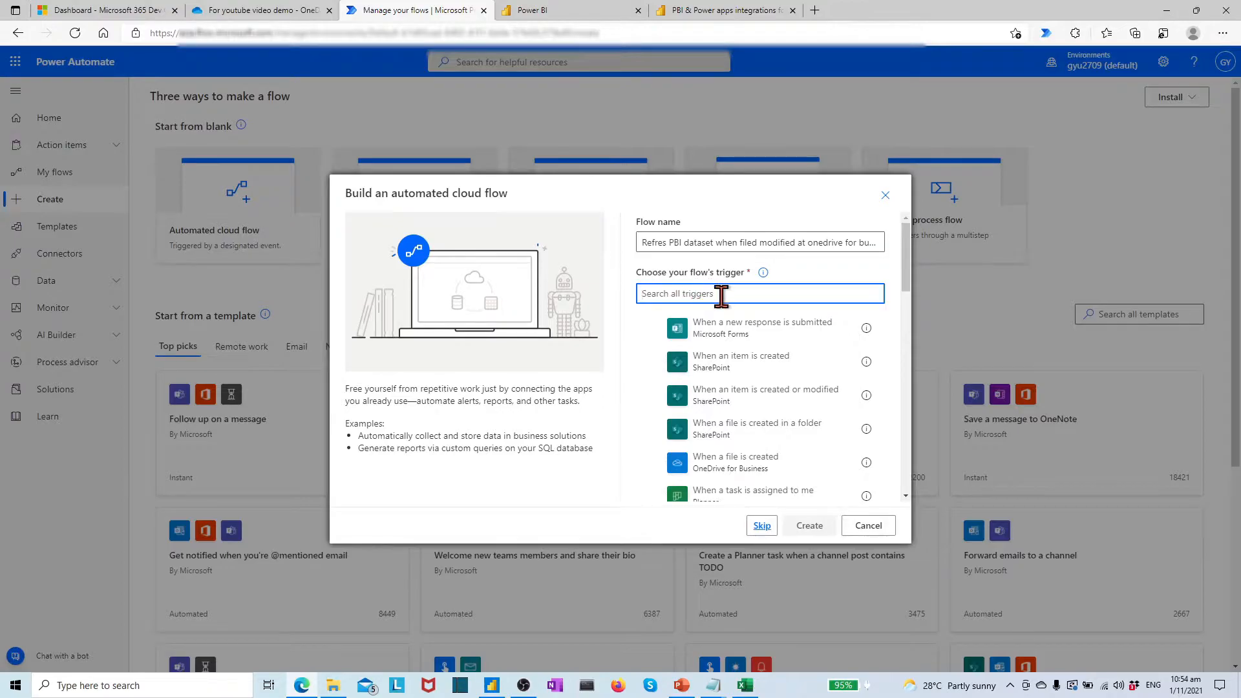
text(onedrive for bu)
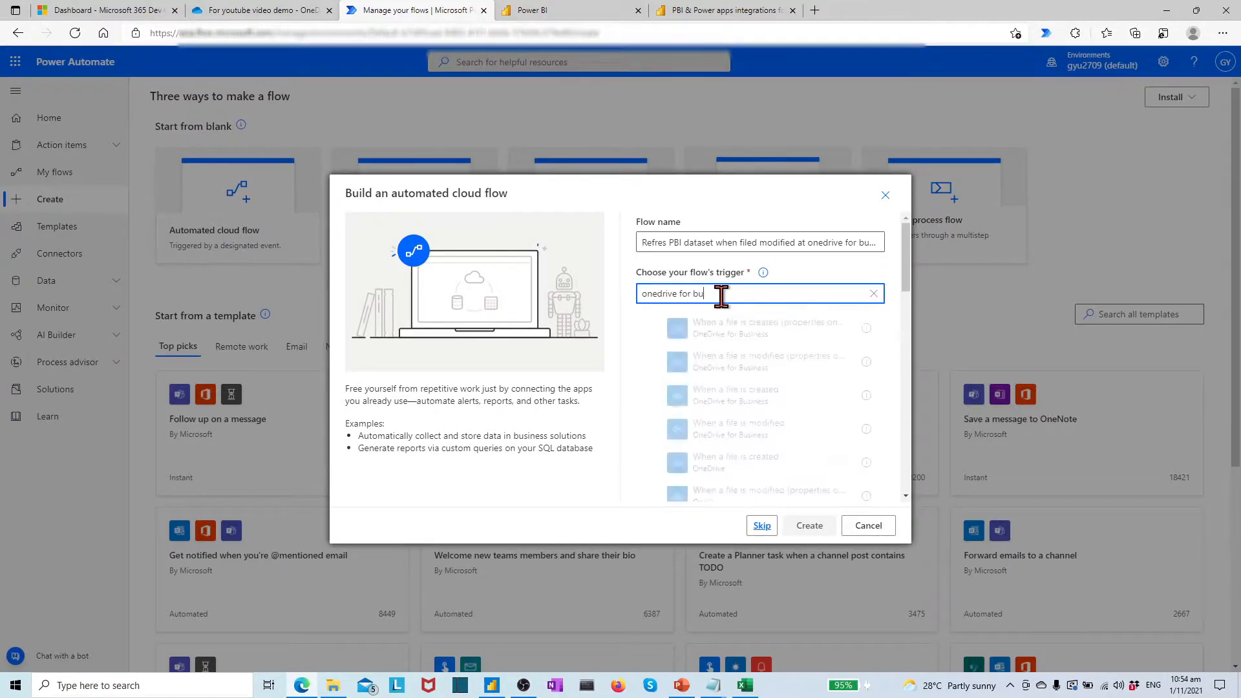
text(siness)
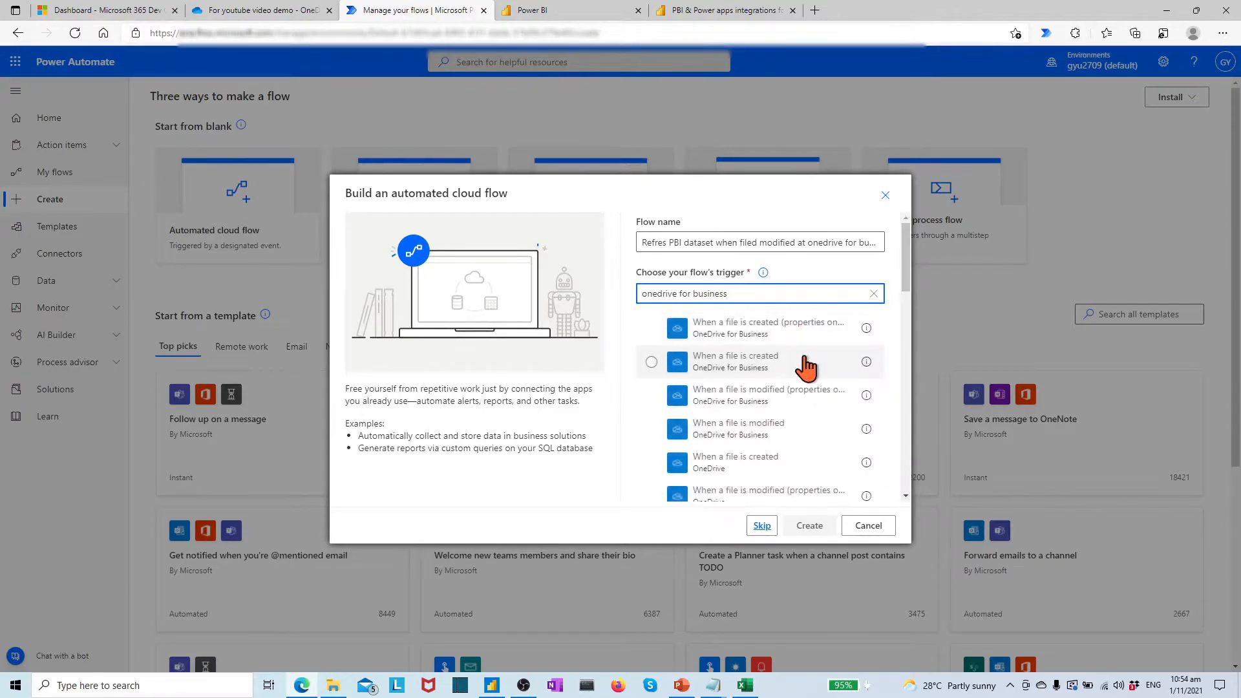
mouse_move(818, 374)
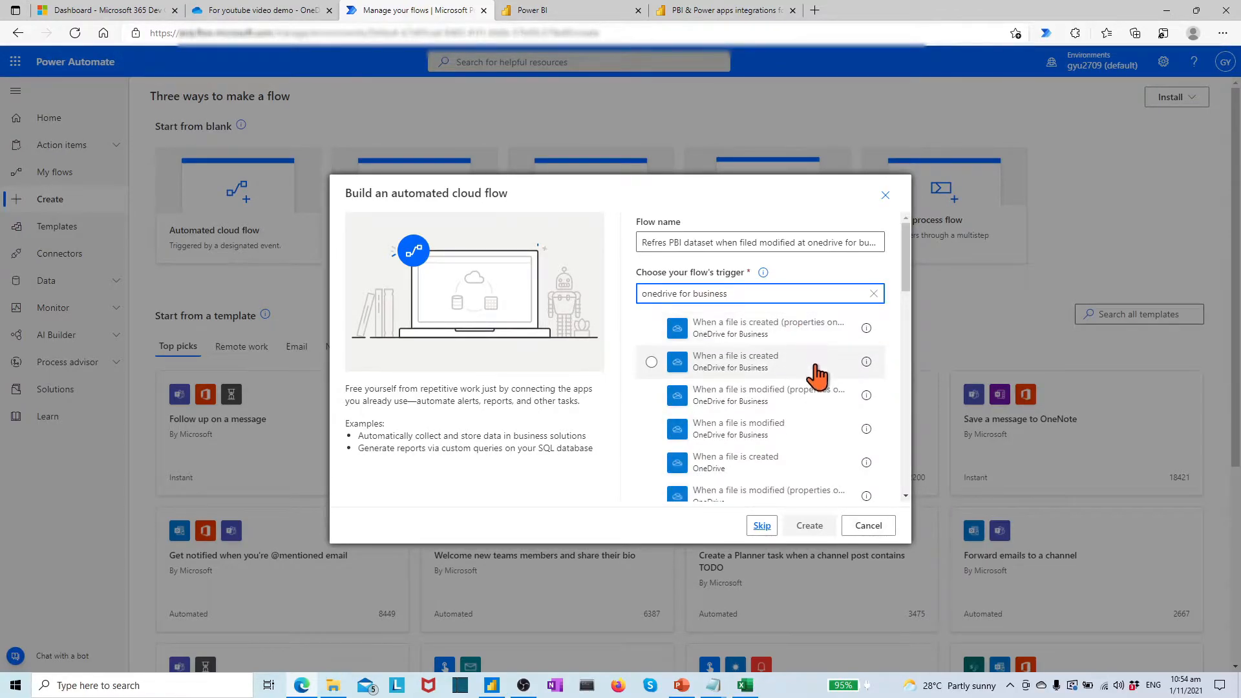
mouse_move(738, 429)
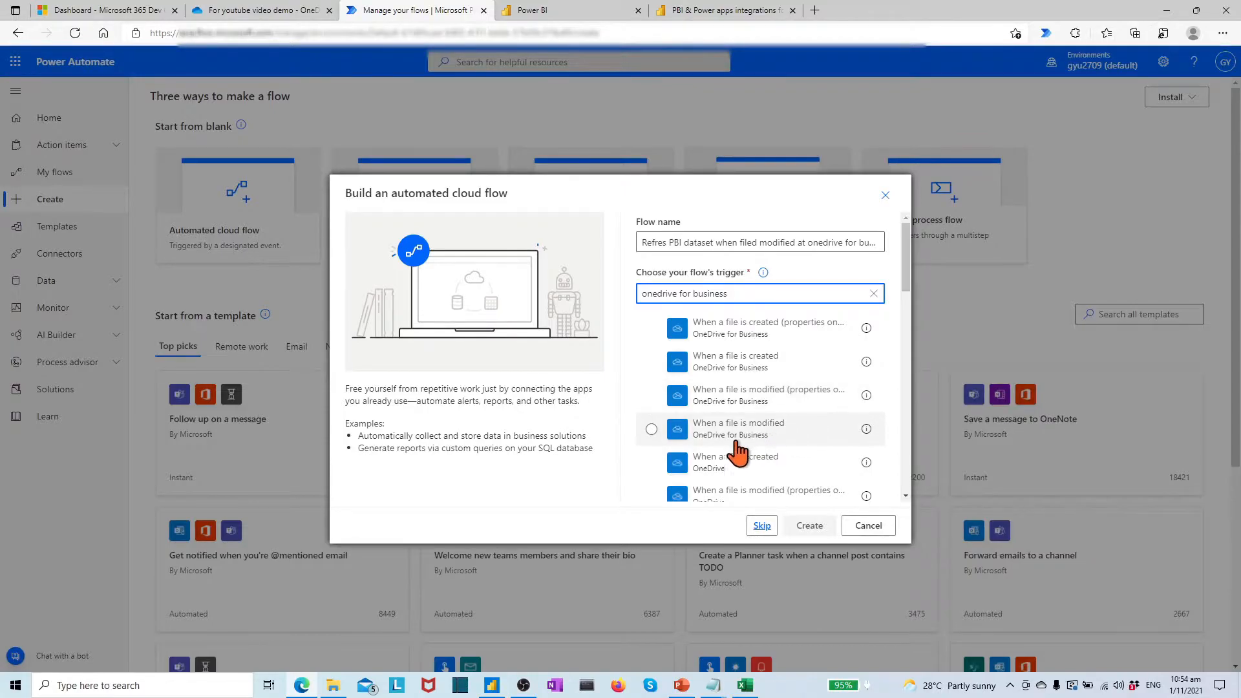
mouse_move(744, 431)
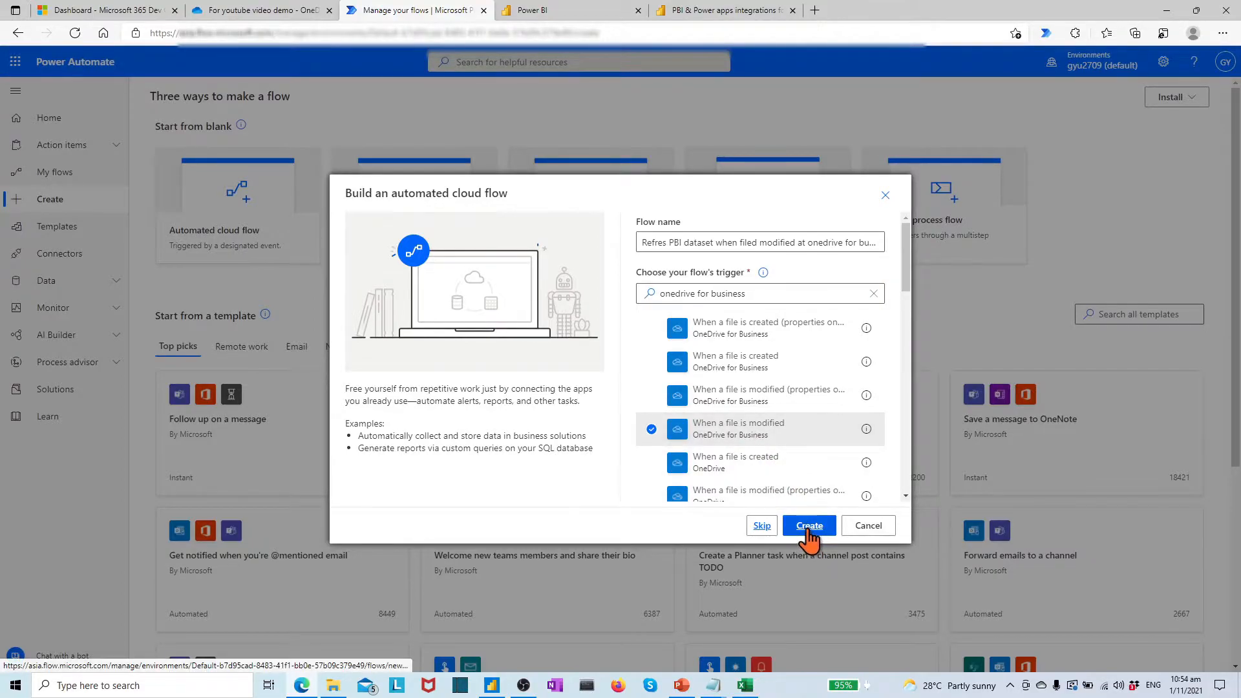
Create the flow and point the file-modified trigger at Root > Documents > For youtube video demo
click(808, 526)
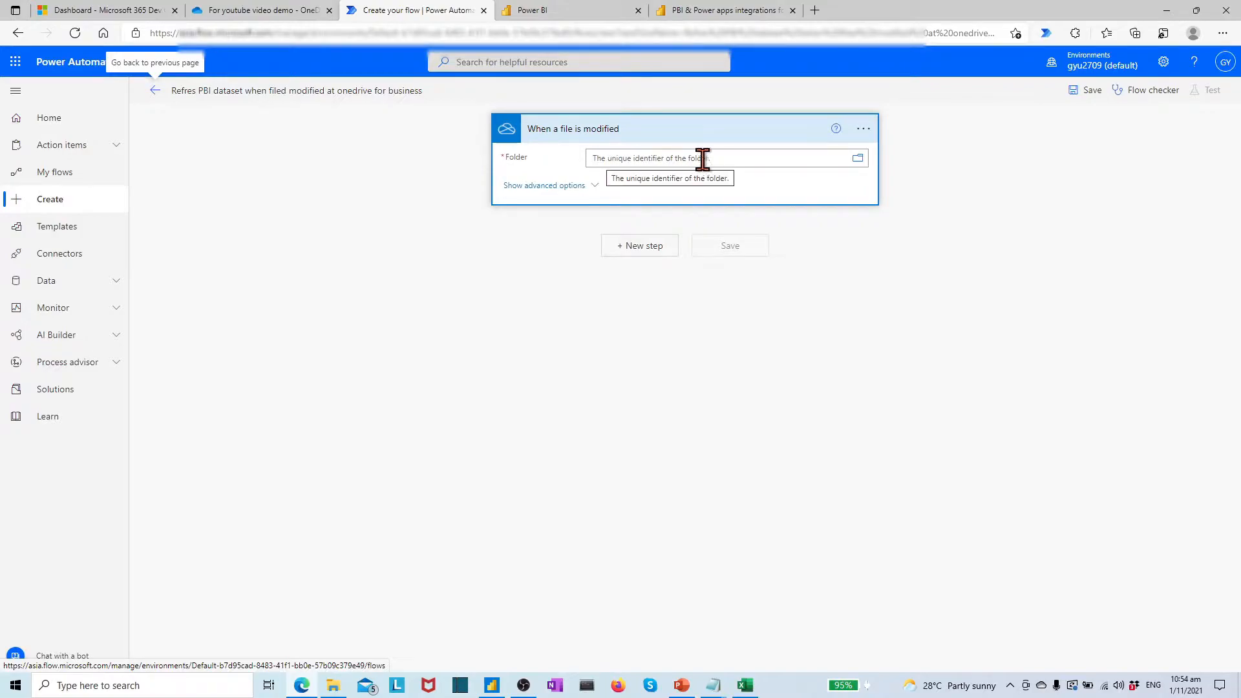
click(857, 158)
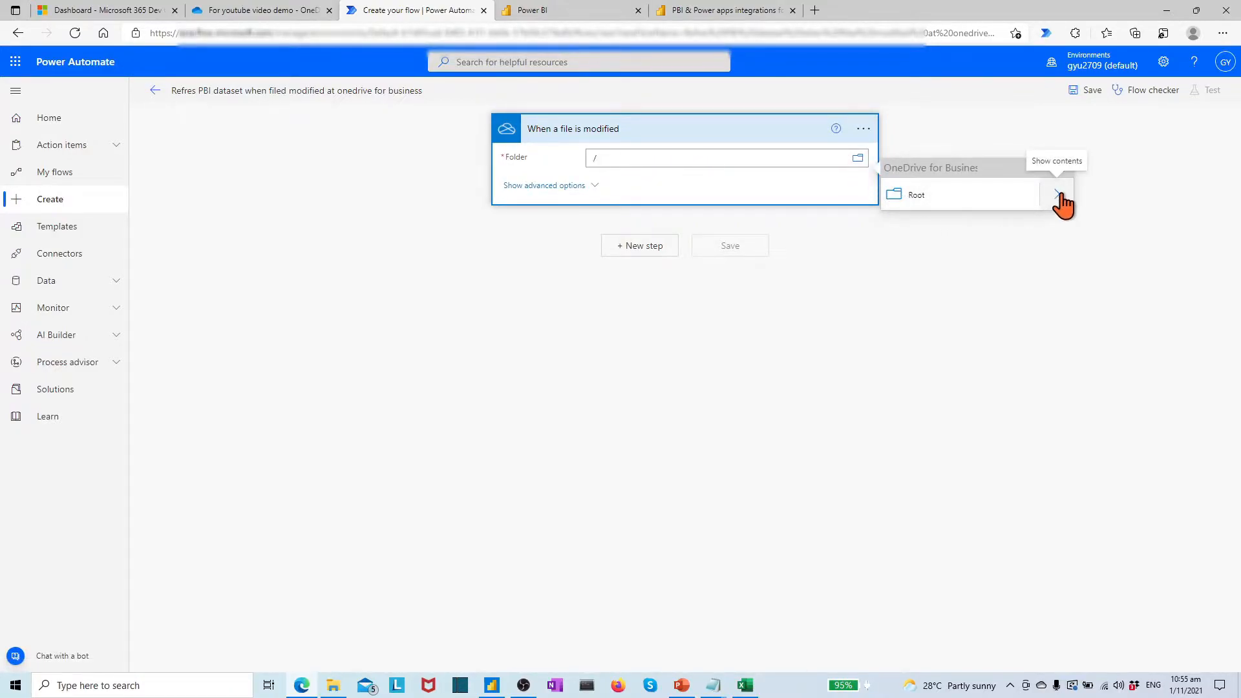
click(1057, 195)
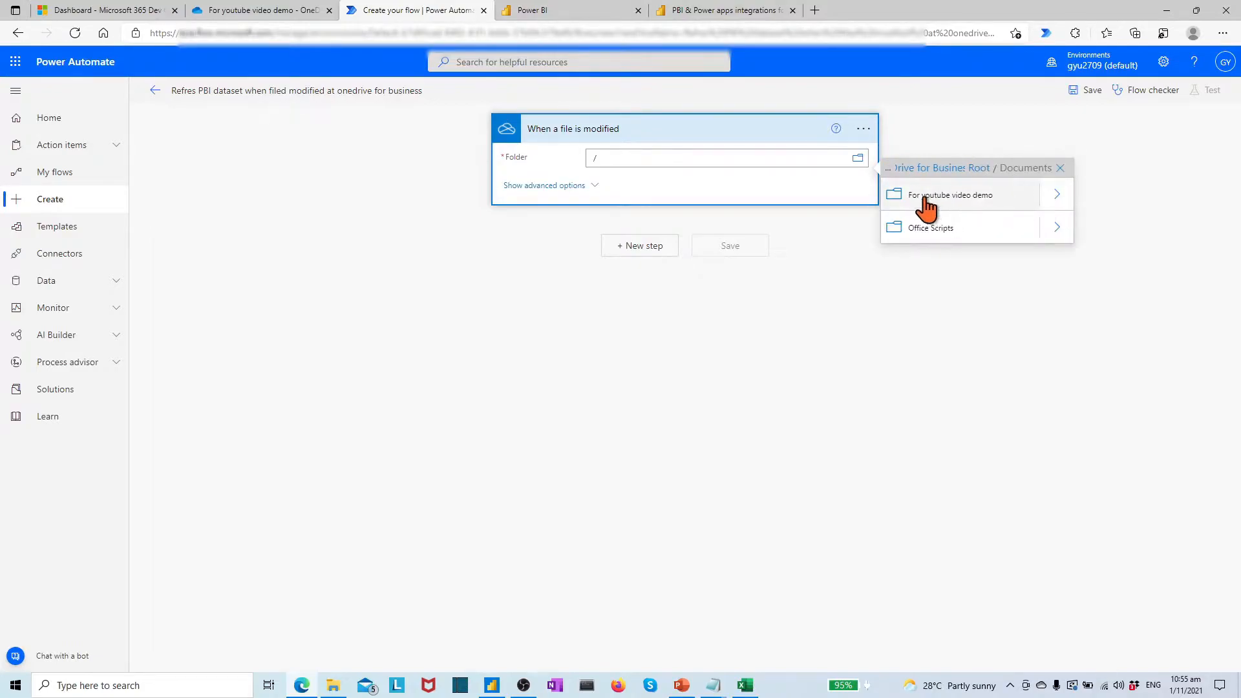
click(951, 194)
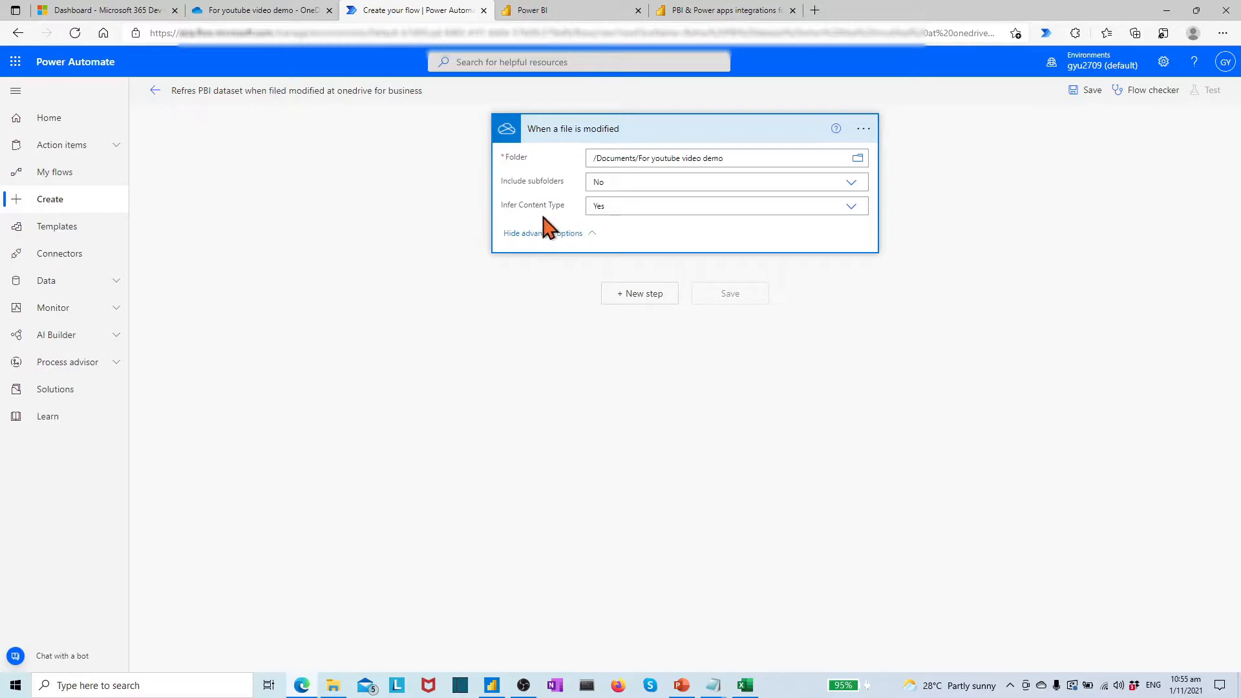
mouse_move(589, 237)
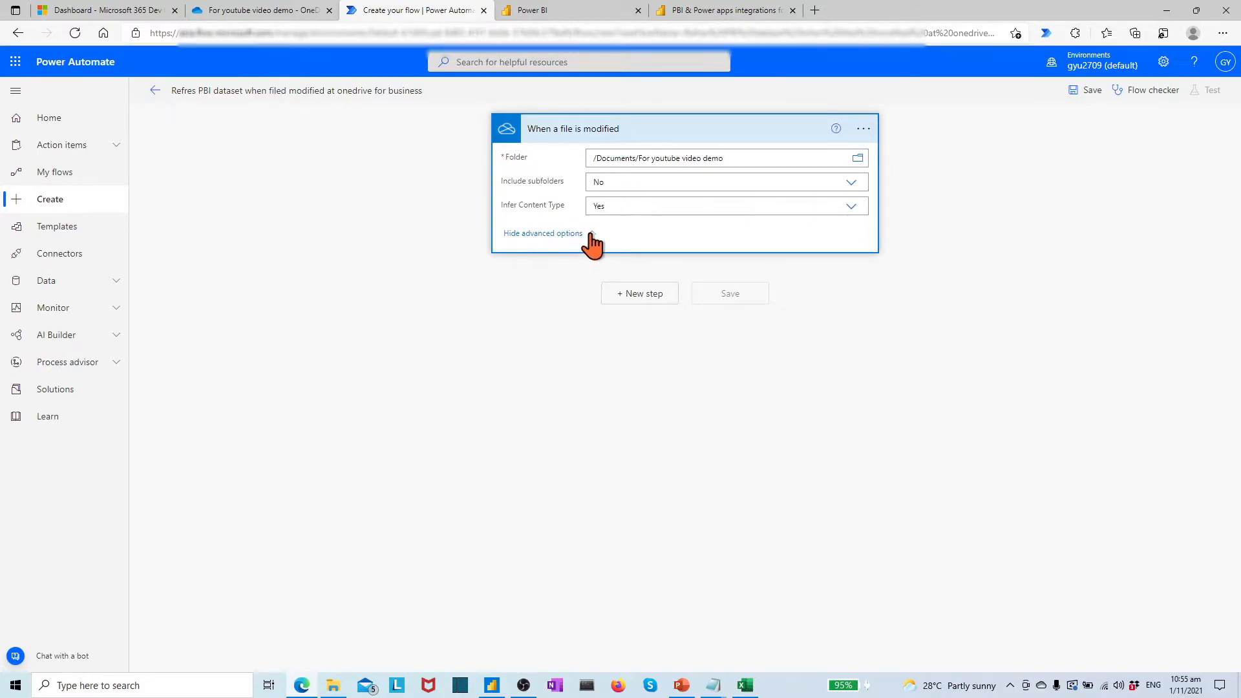
click(542, 233)
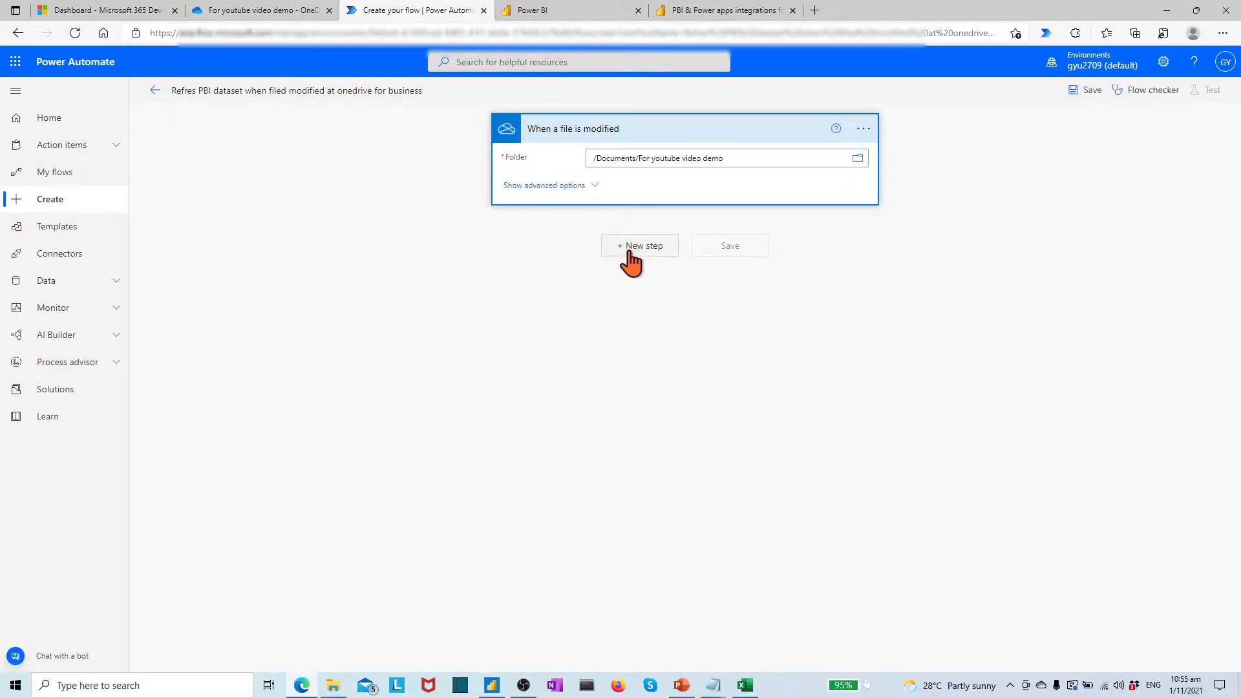
Add a new step and choose the Power BI 'Refresh a dataset' action
click(639, 246)
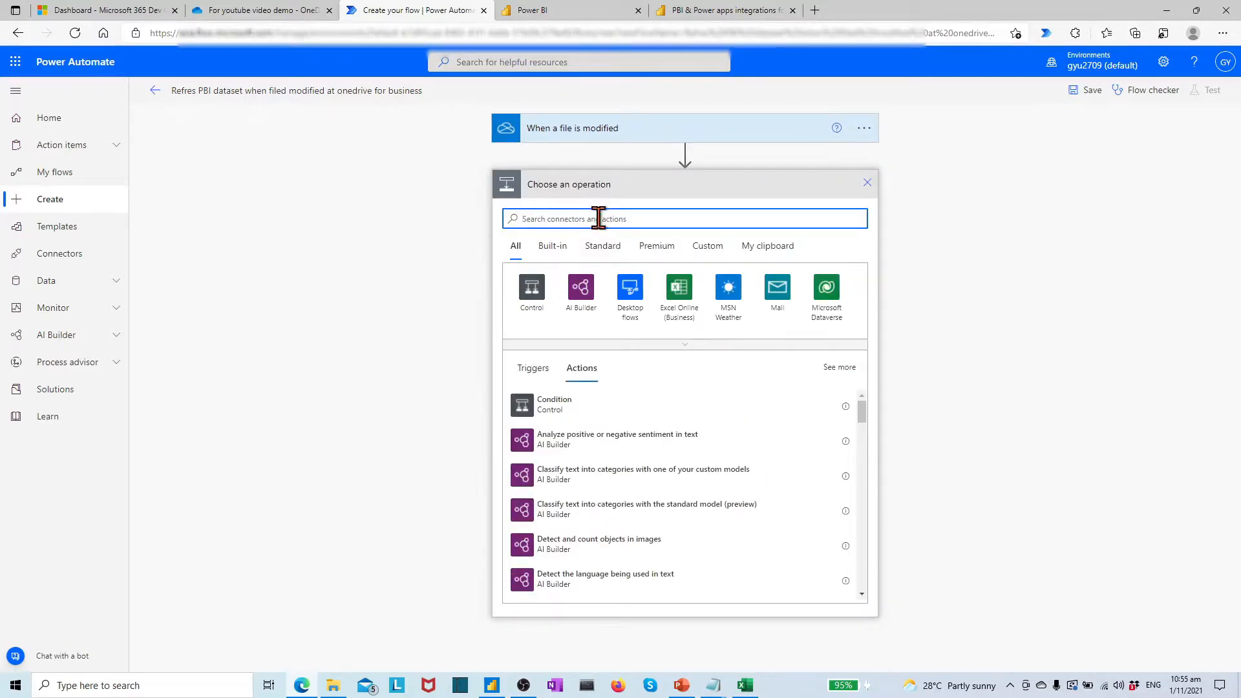
text(Power BI)
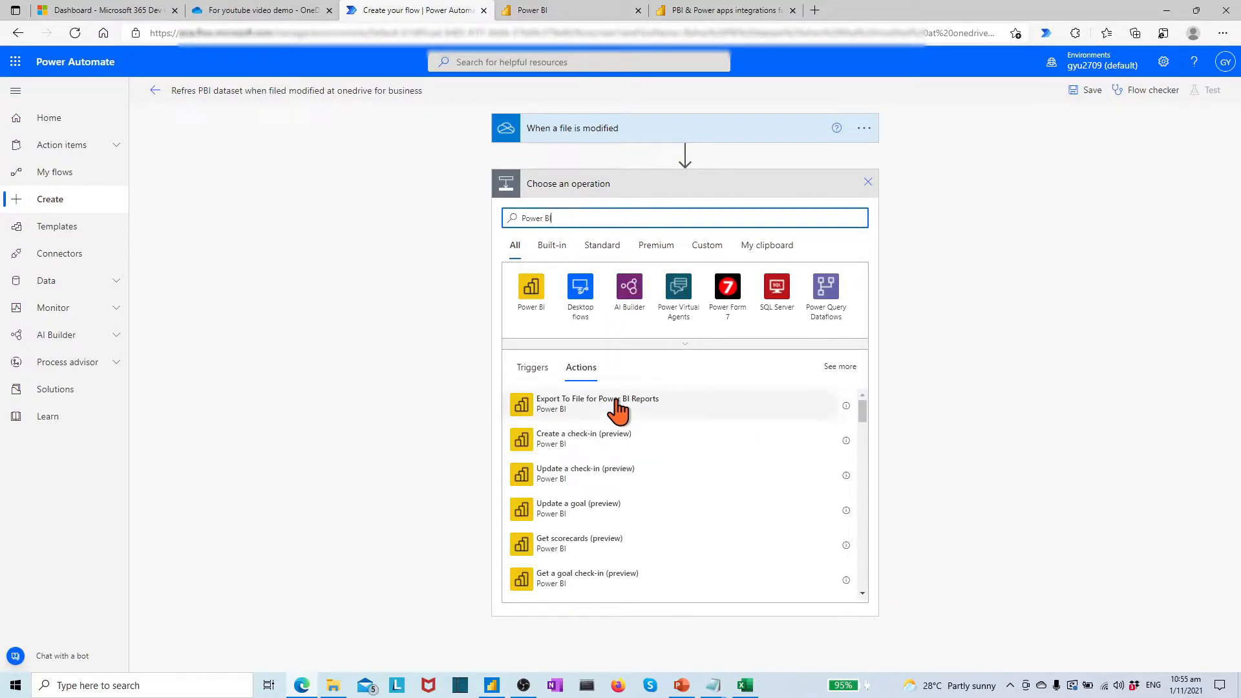
scroll(down, 3)
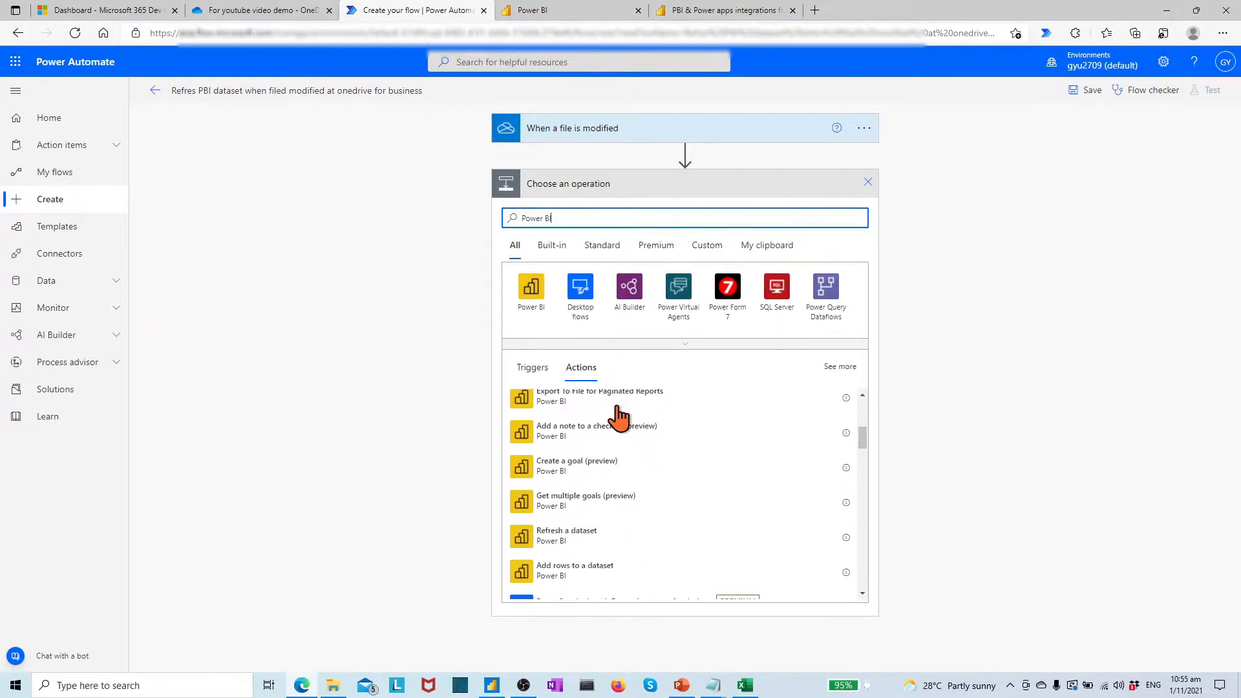
mouse_move(546, 546)
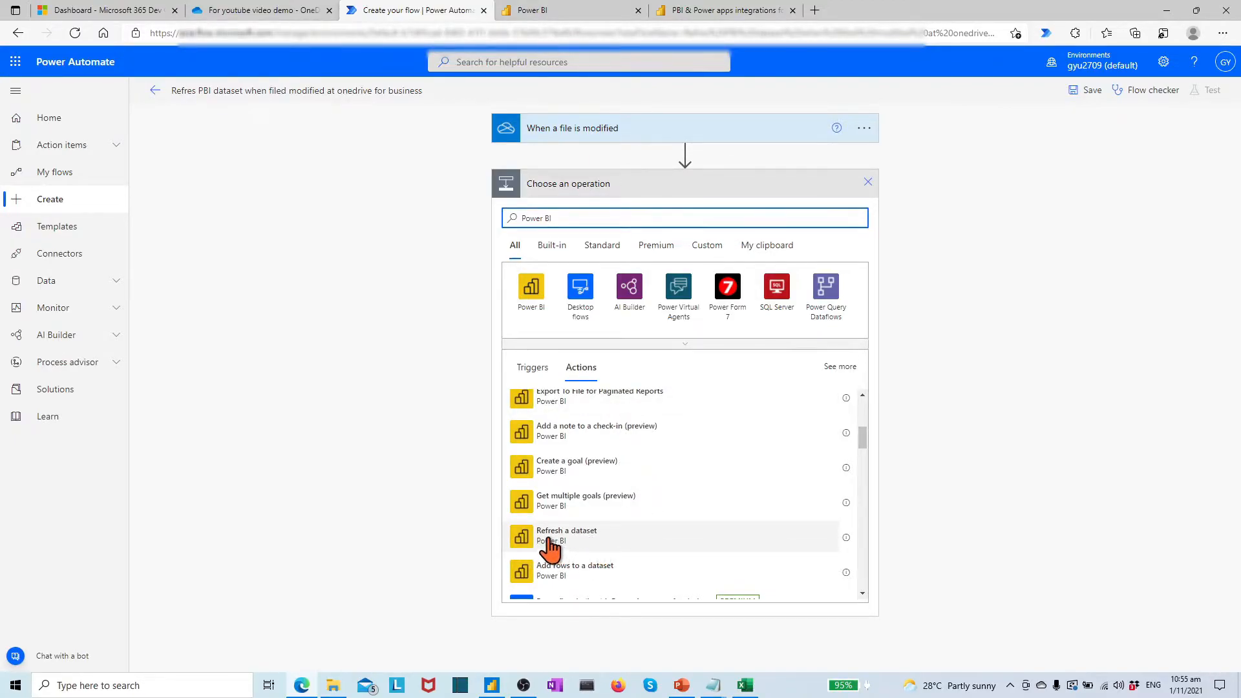
click(567, 530)
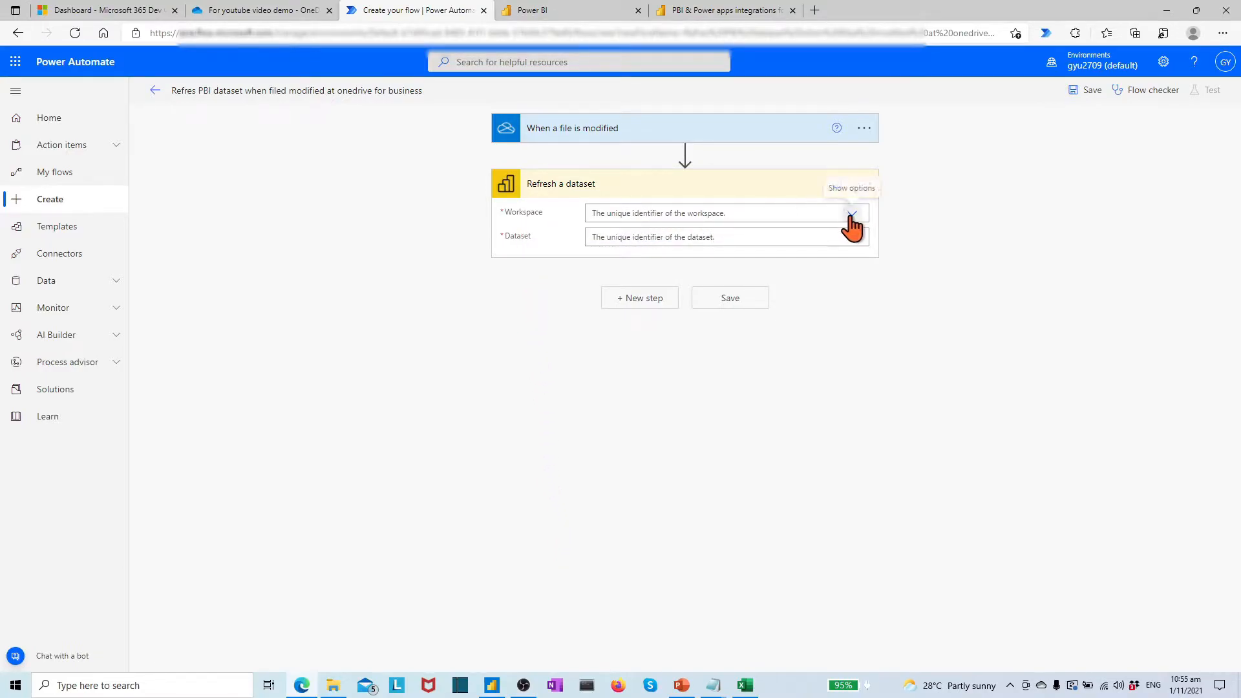
Target the Power BI Report Developments workspace and the PBI & Power apps integrations dataset
click(852, 212)
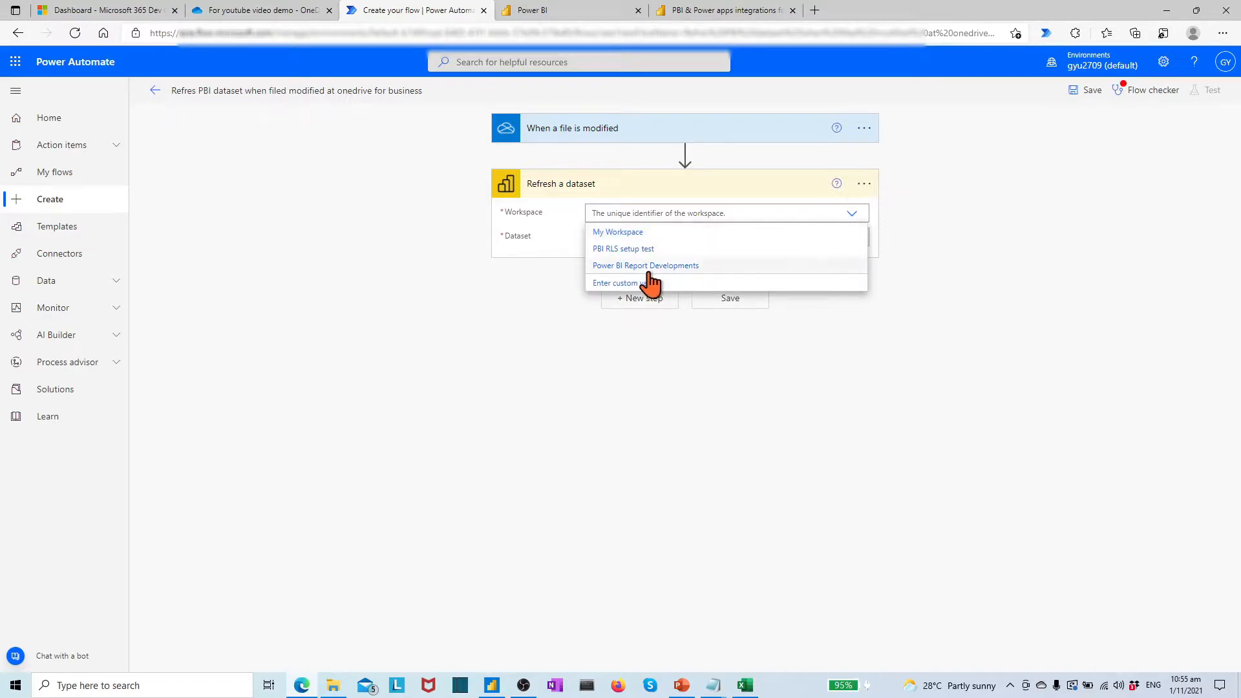
mouse_move(669, 265)
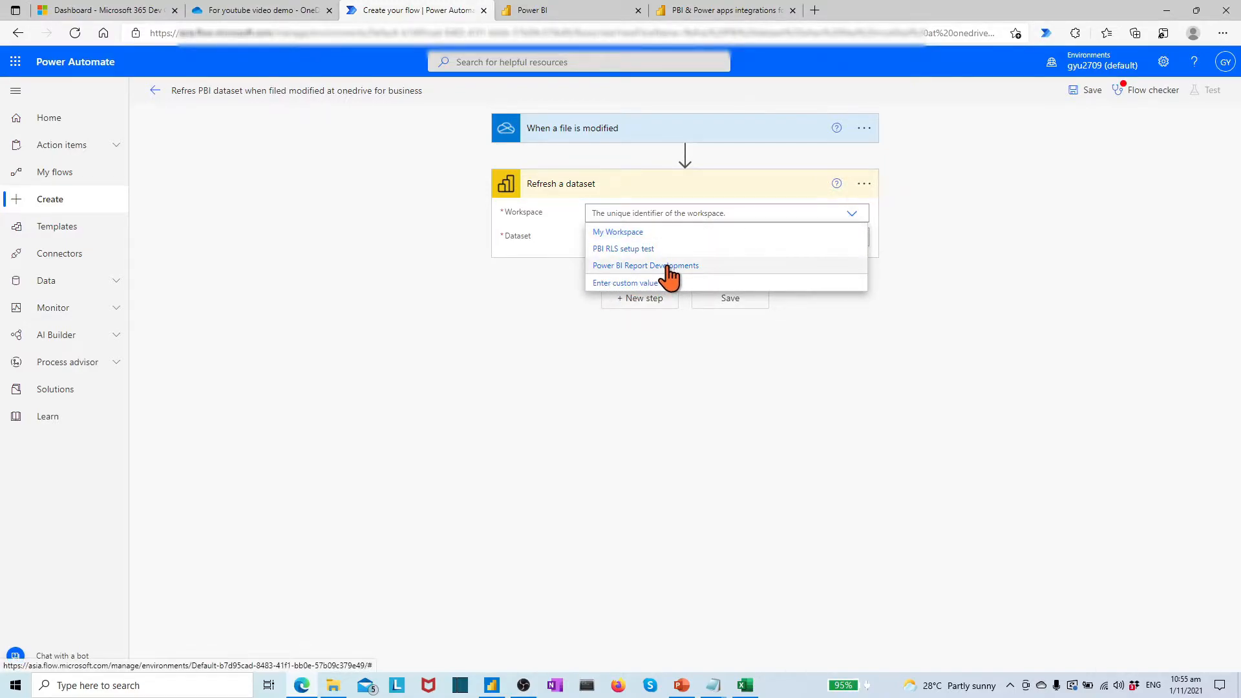
click(645, 265)
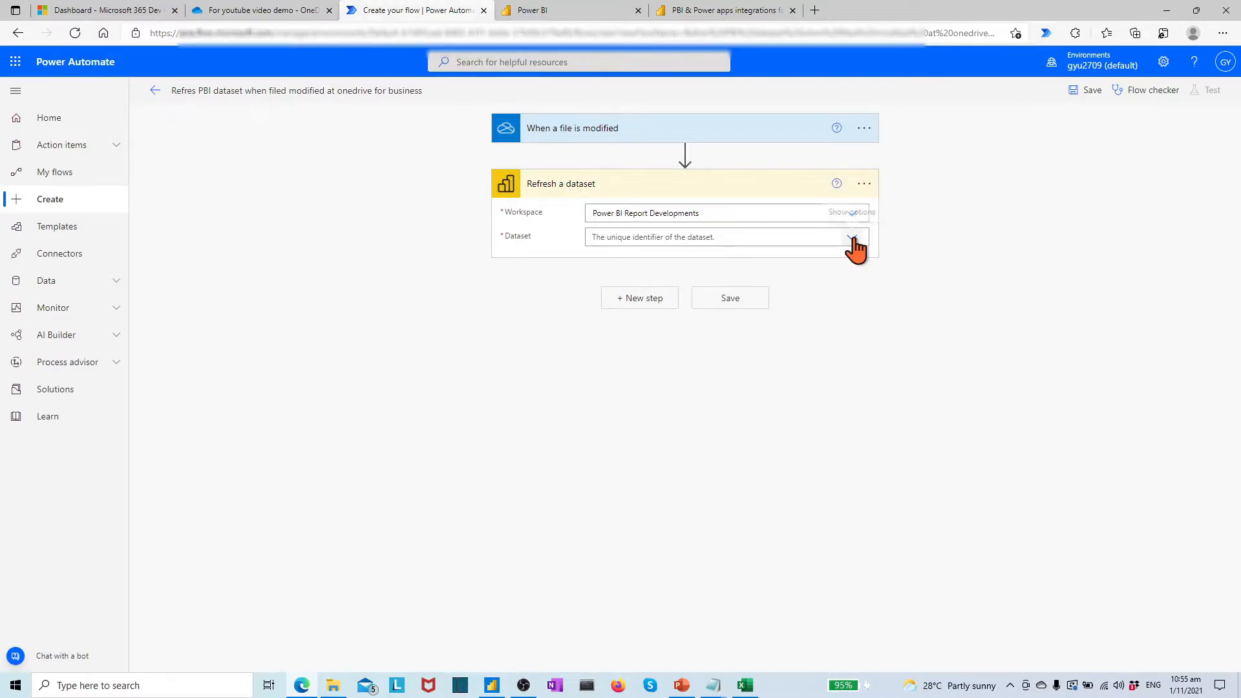
click(853, 236)
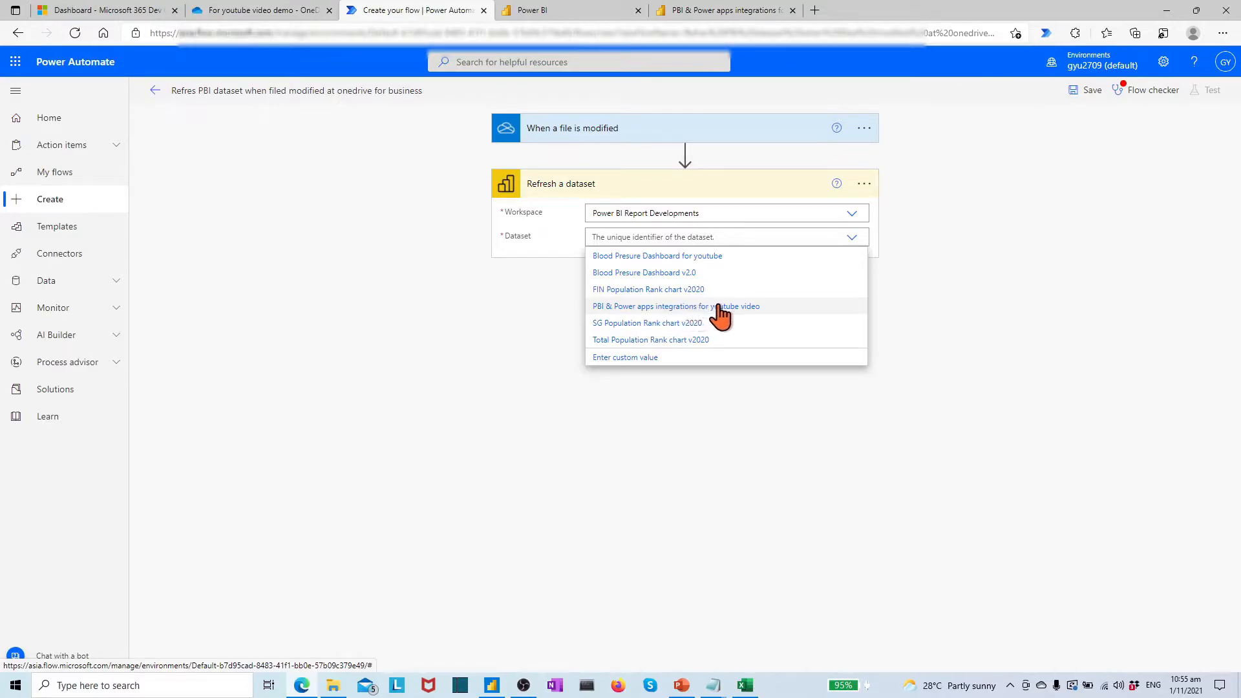
click(674, 307)
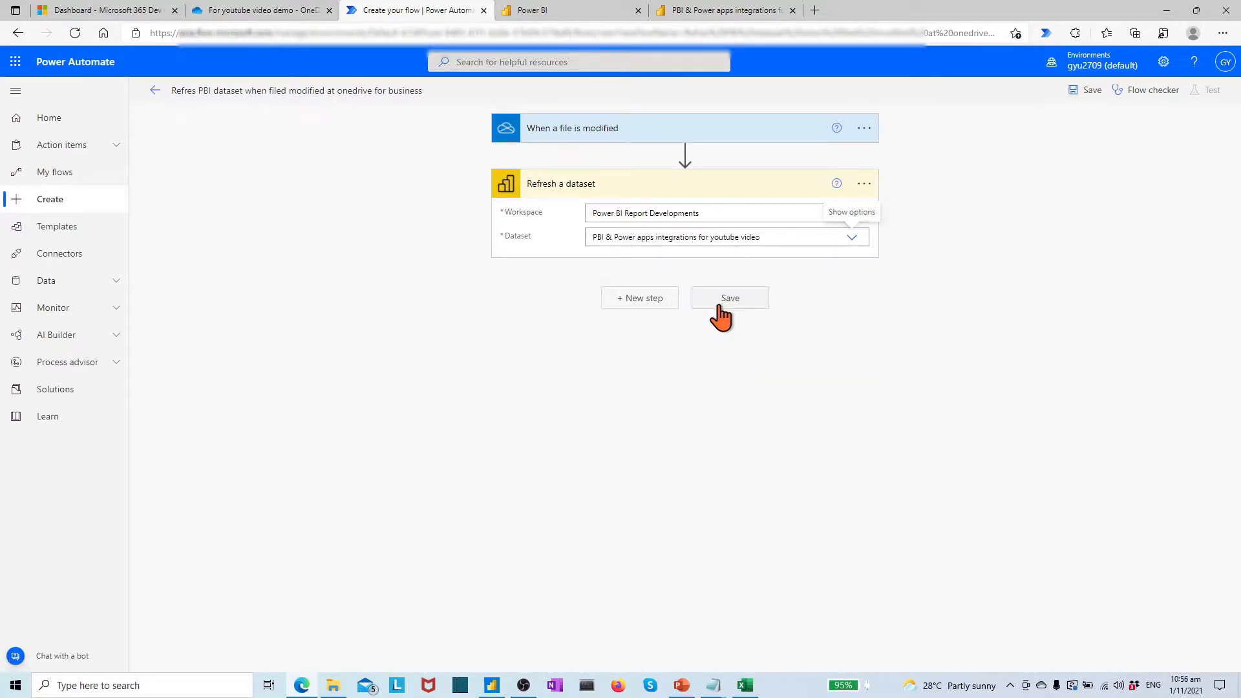
Save the finished dataset-refresh flow and dismiss the ready banner
click(1151, 89)
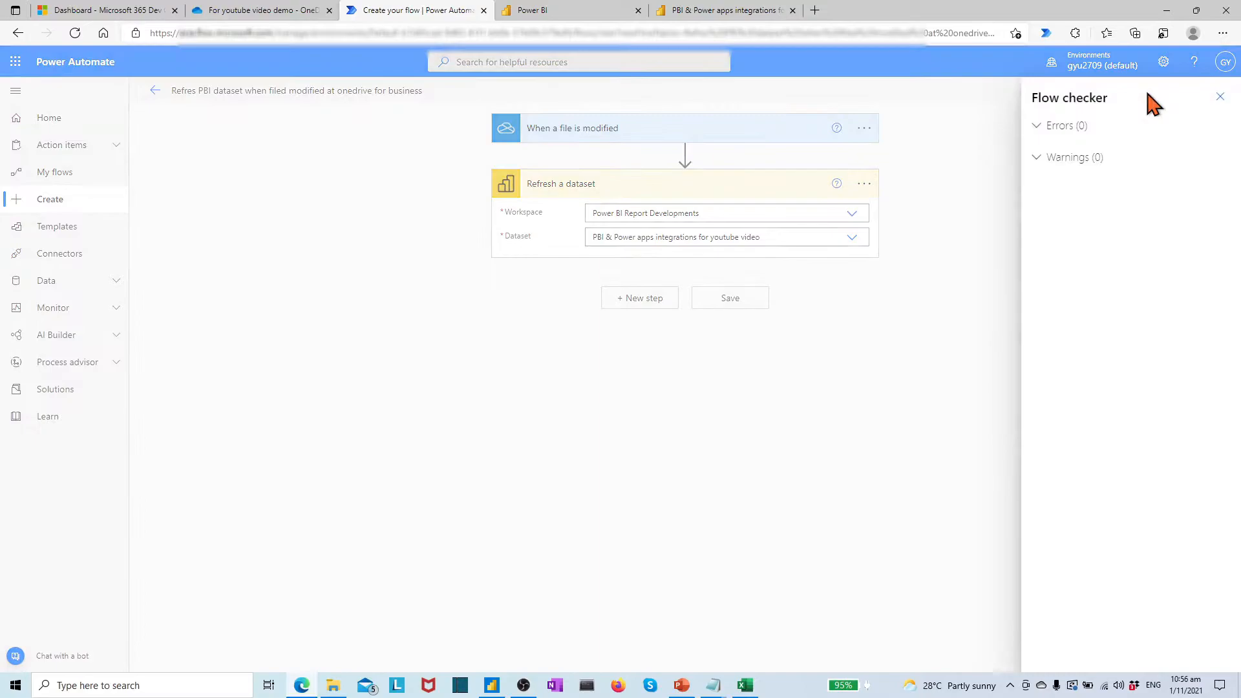
click(1220, 96)
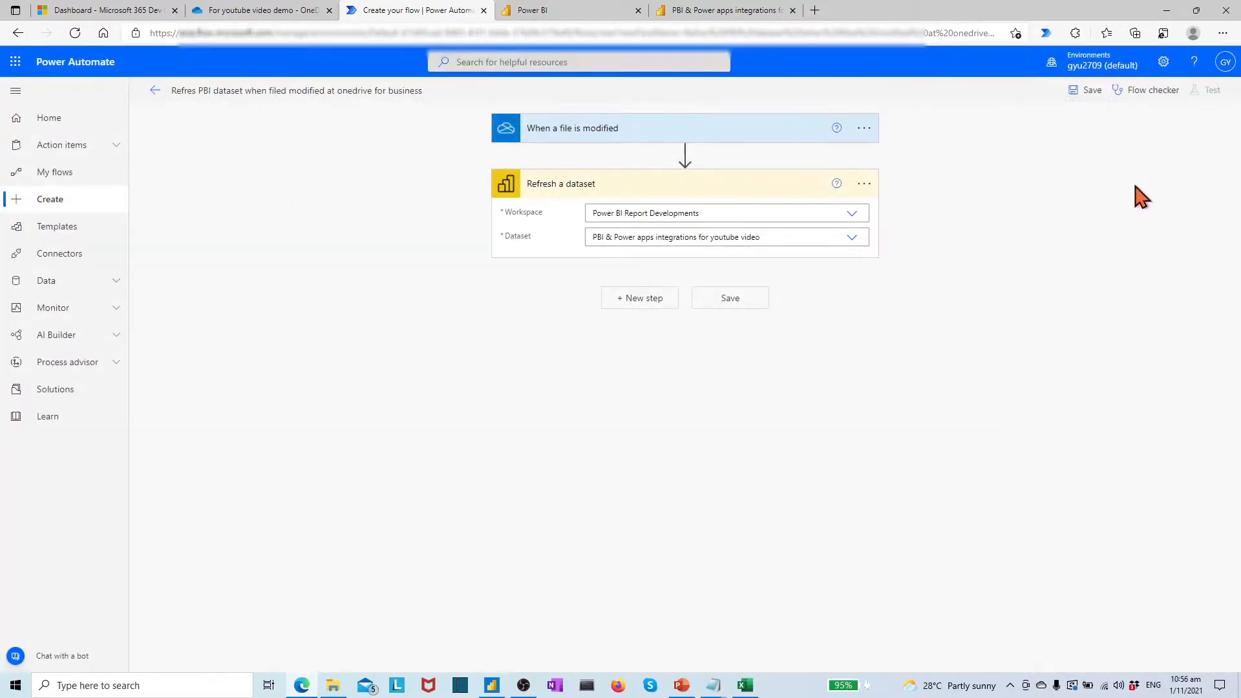
click(728, 297)
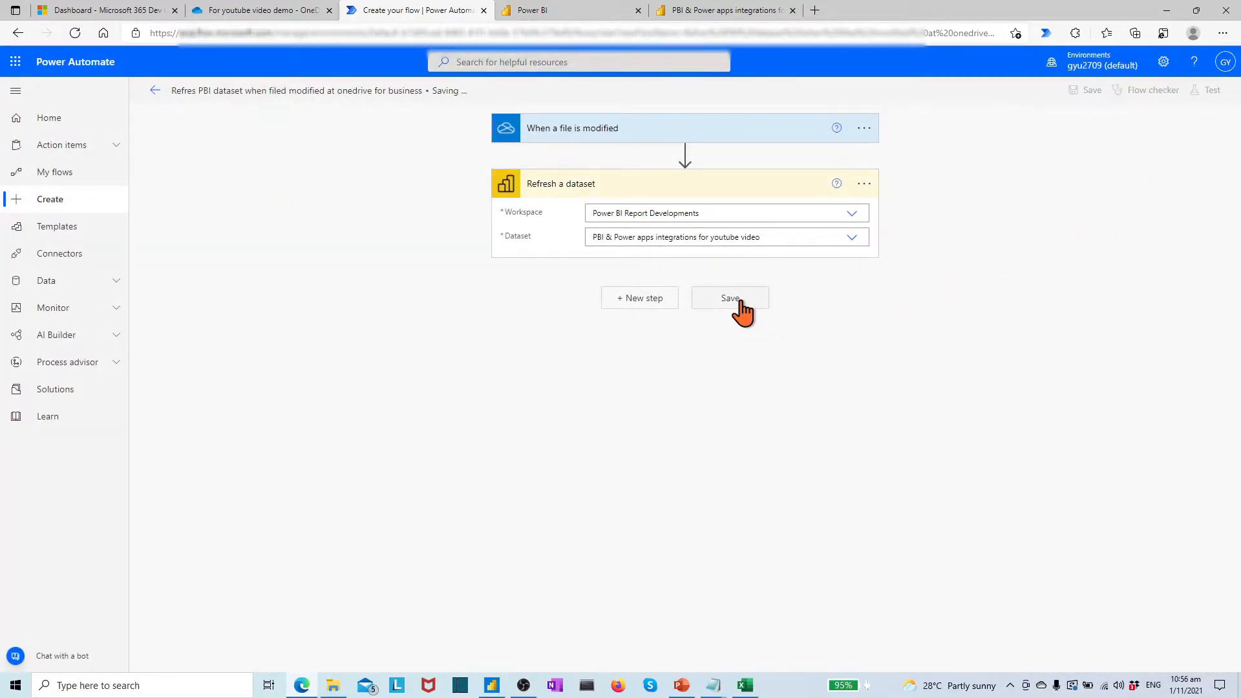
click(728, 298)
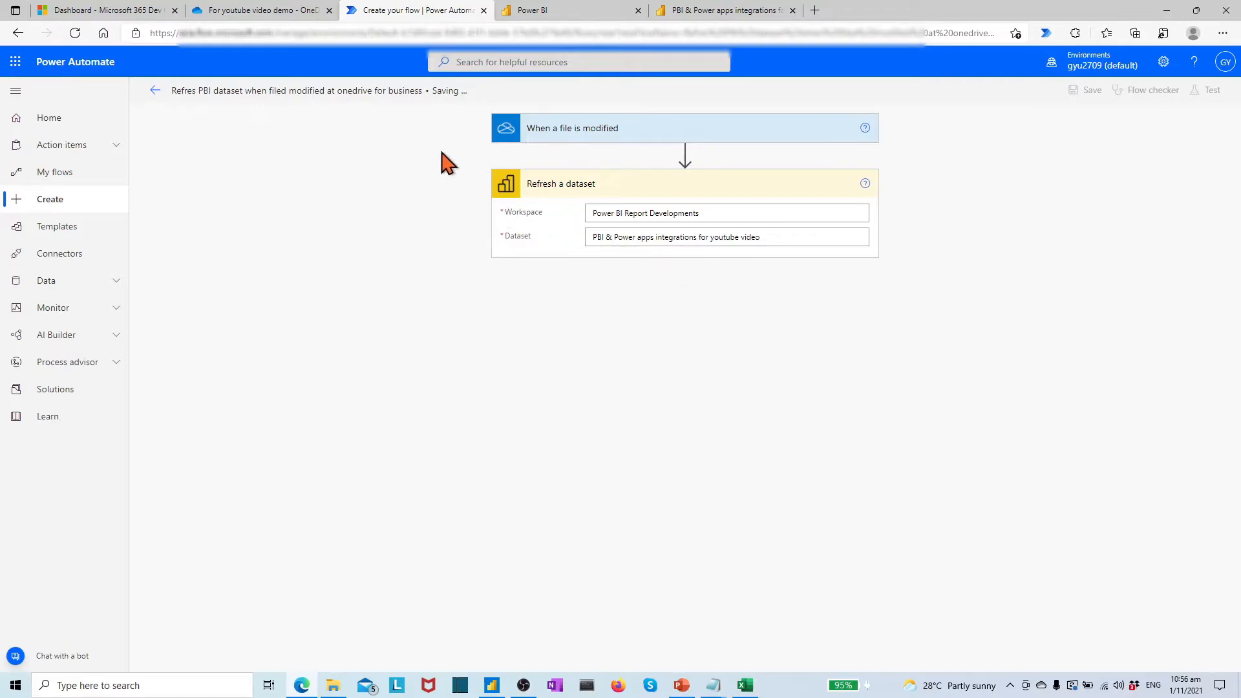
mouse_move(454, 130)
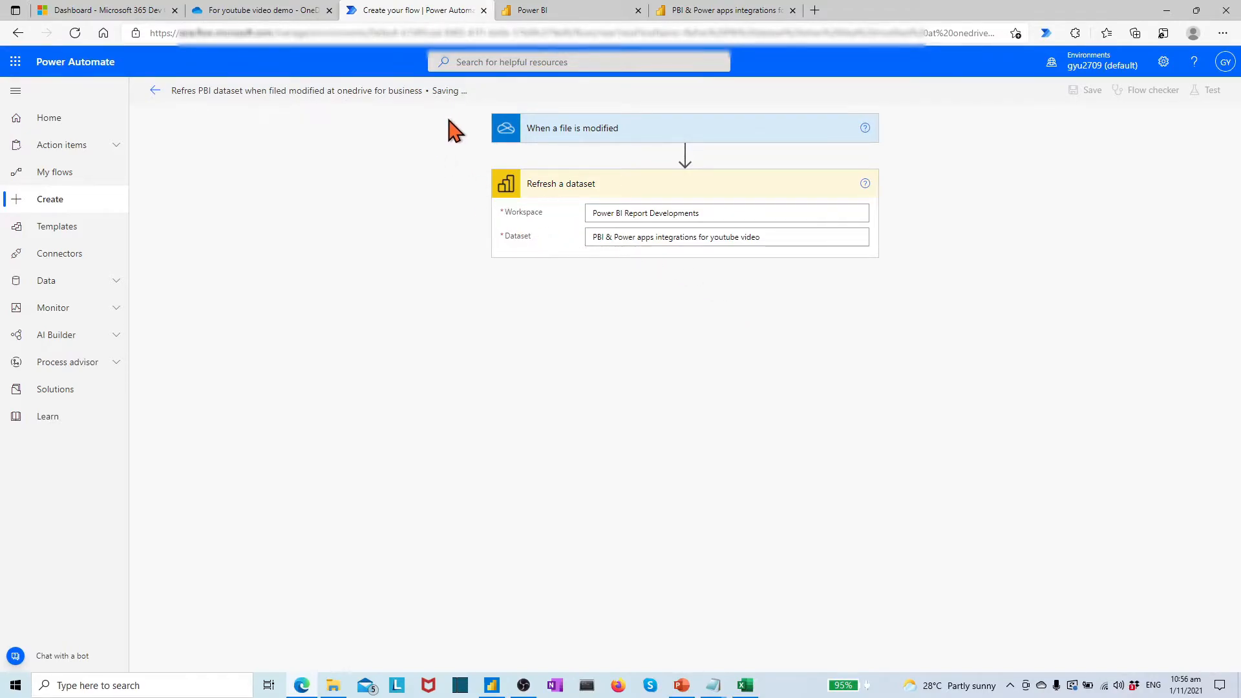
click(1091, 89)
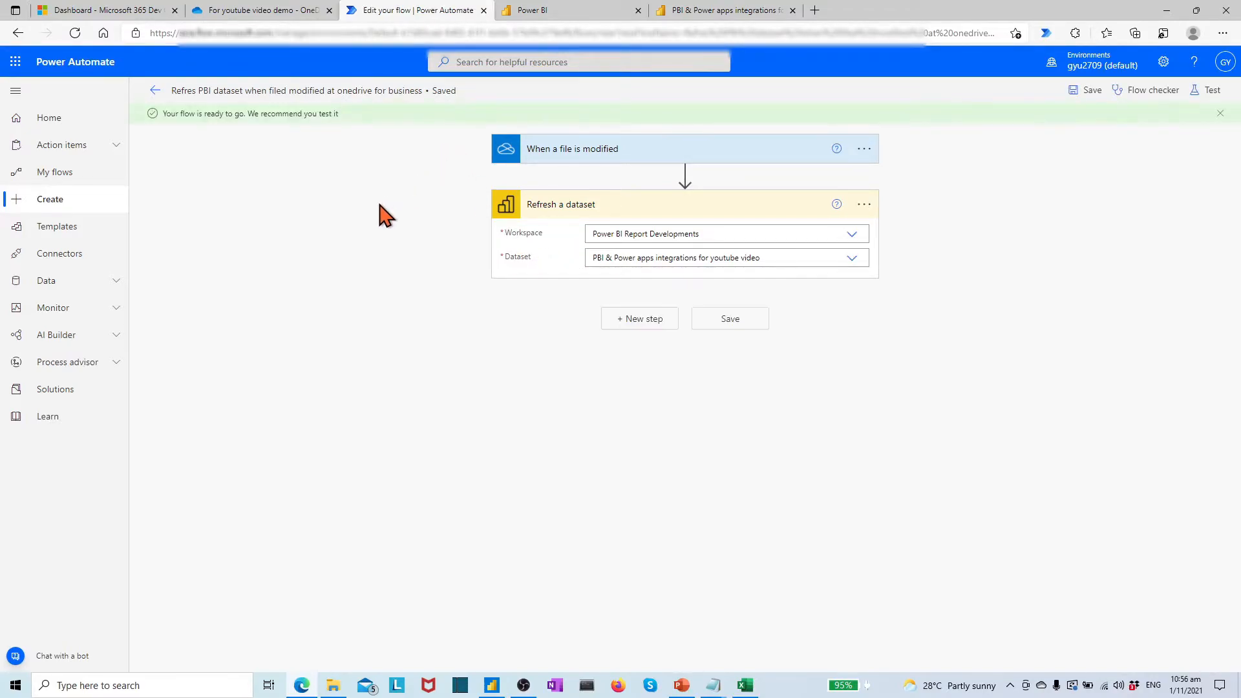
mouse_move(317, 142)
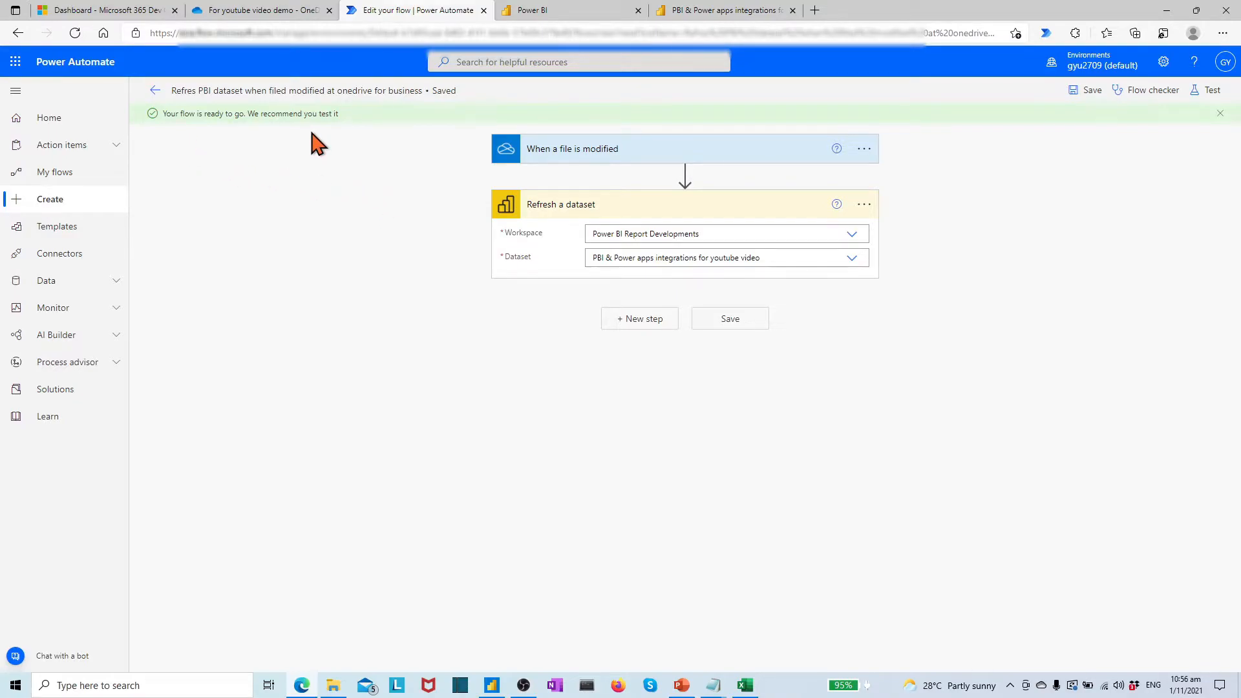
In My flows, turn the dataset-refresh flow off from its options menu
click(54, 172)
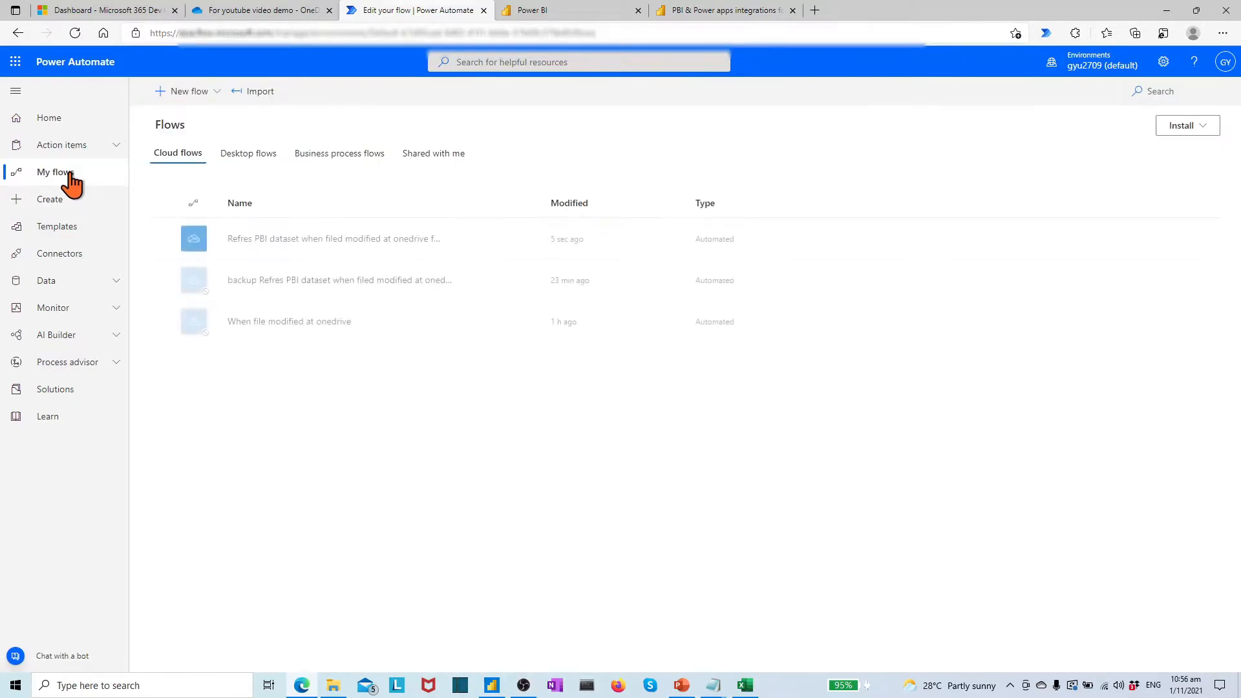
mouse_move(387, 254)
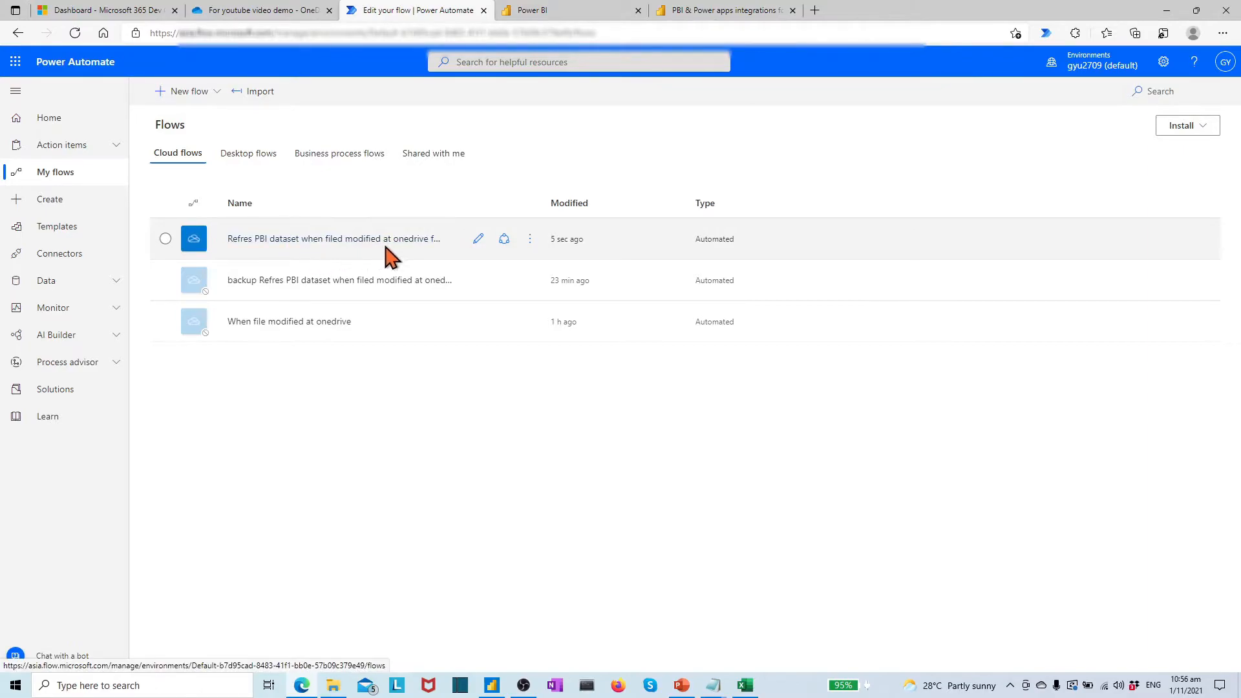
click(528, 239)
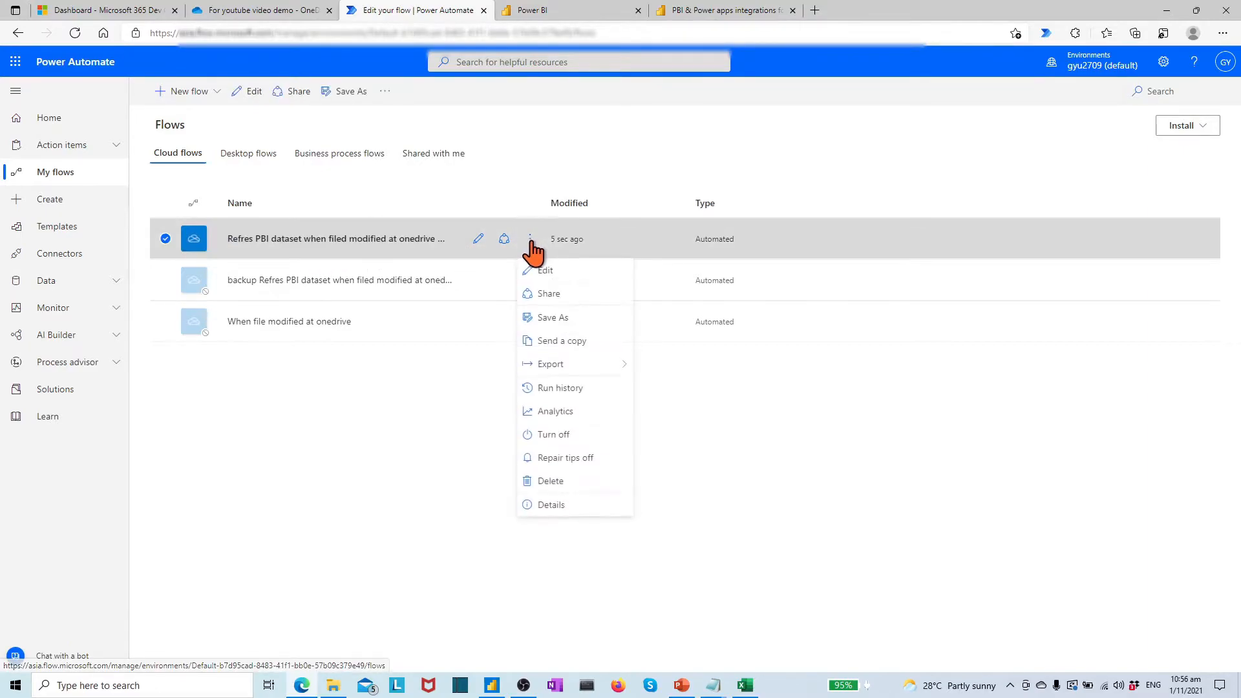
mouse_move(553, 433)
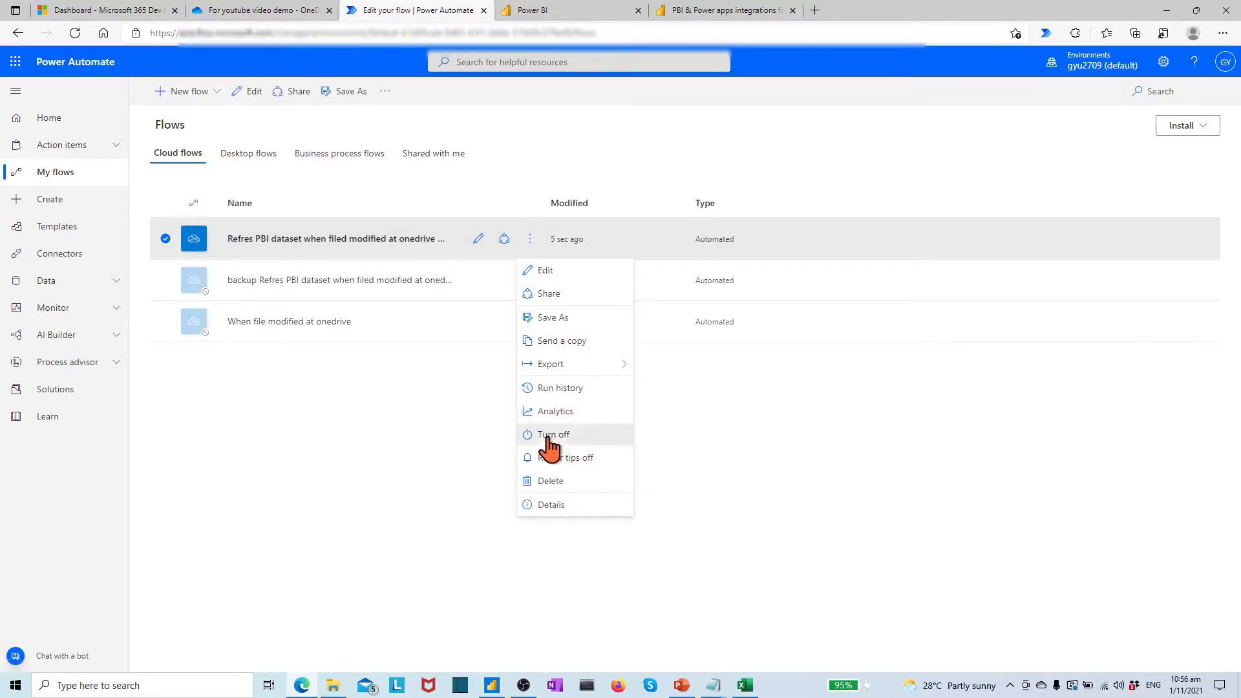
click(553, 433)
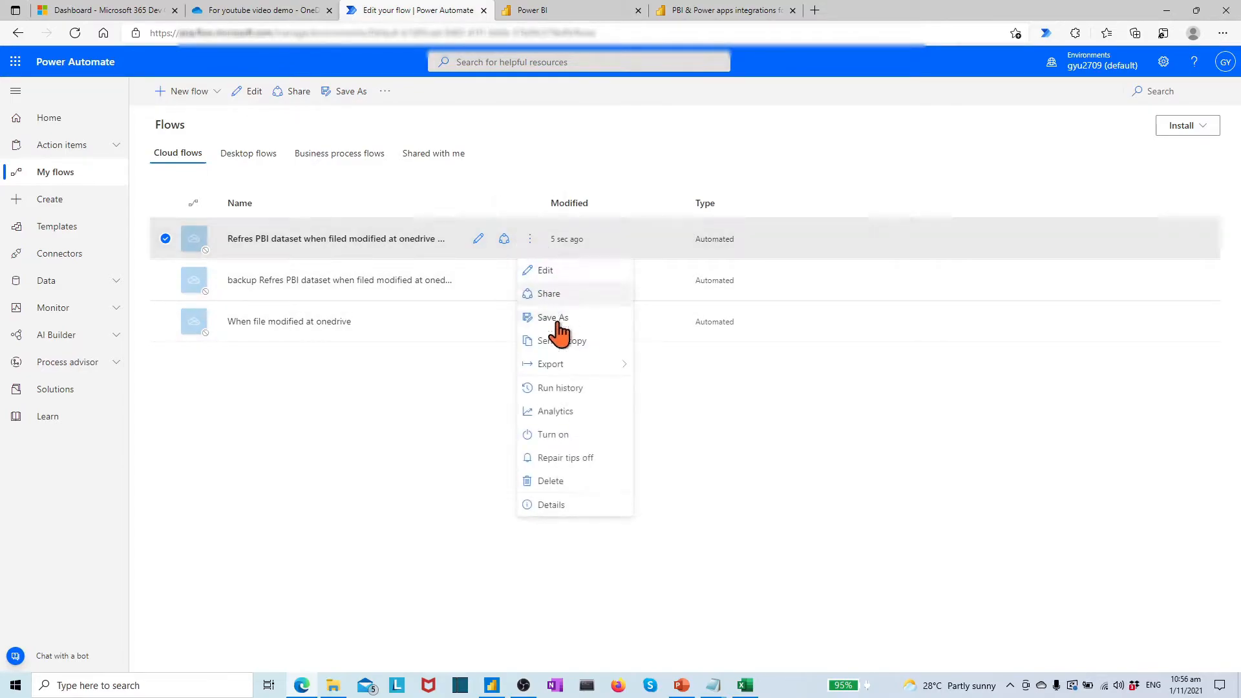
mouse_move(552, 434)
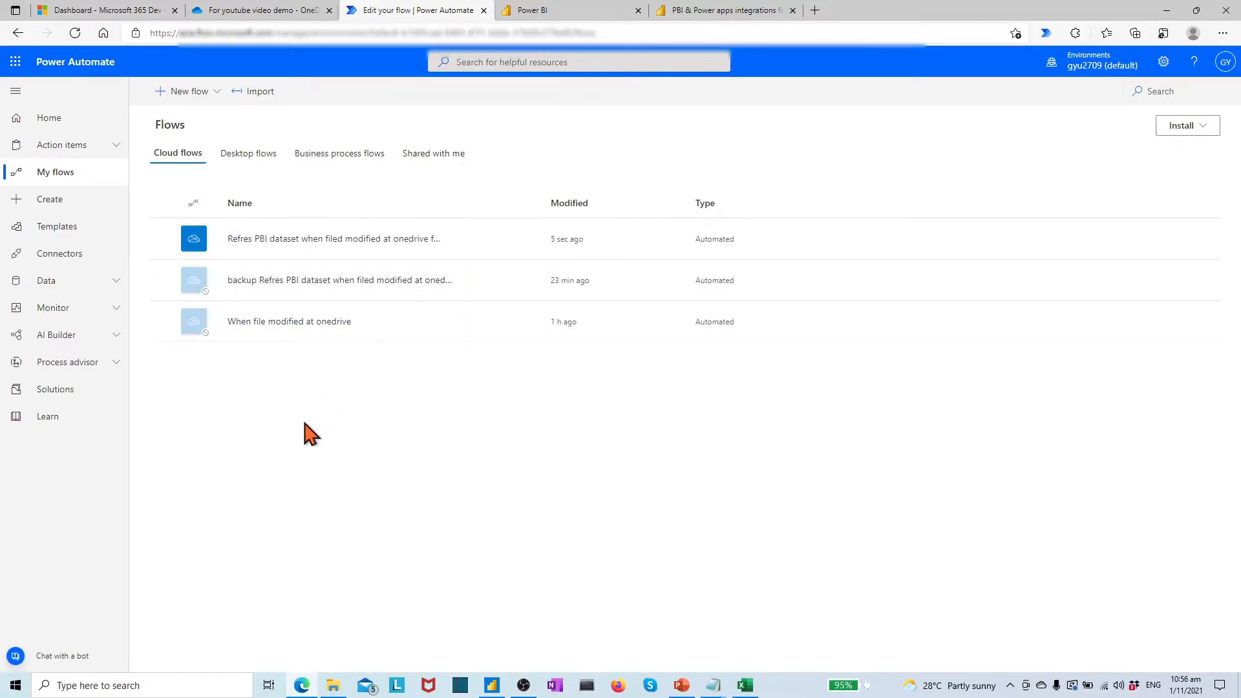
mouse_move(306, 430)
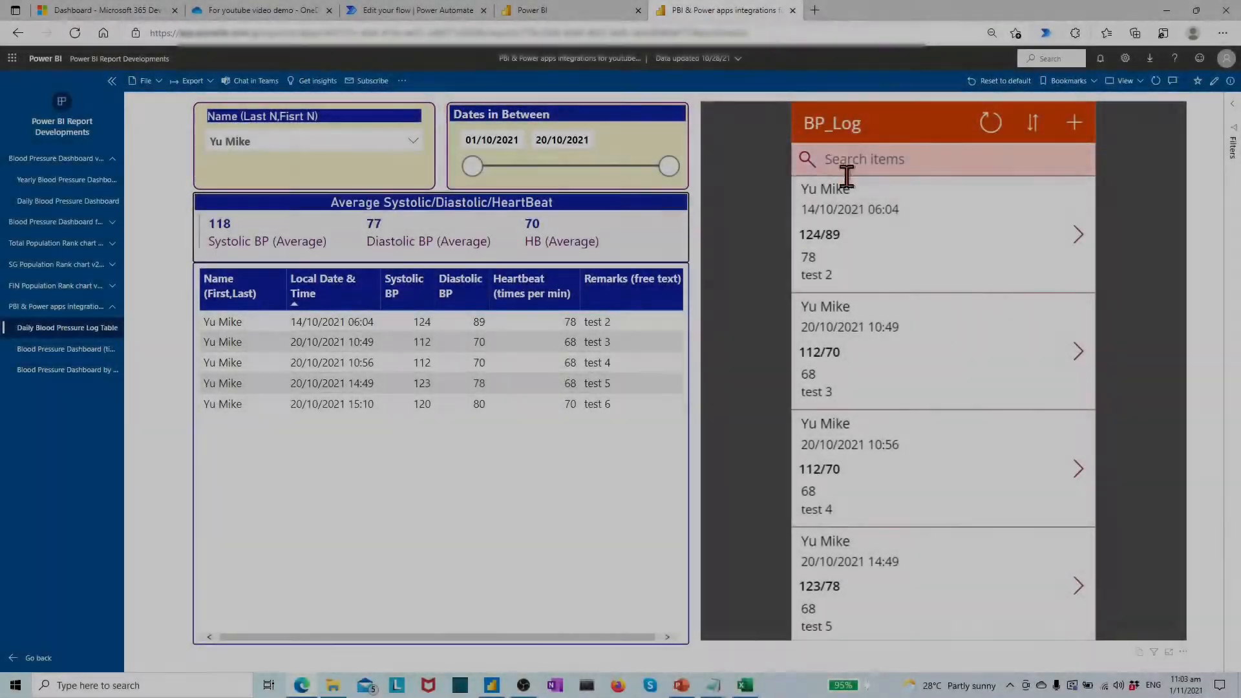
mouse_move(1074, 123)
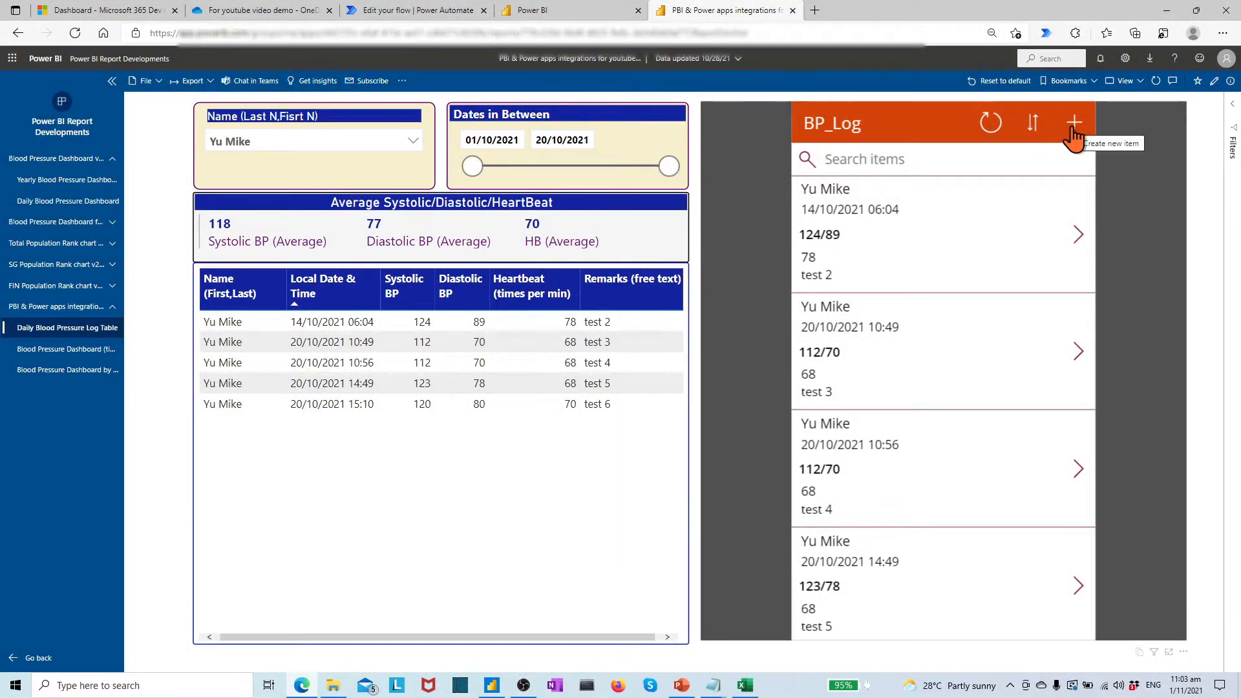
click(1074, 122)
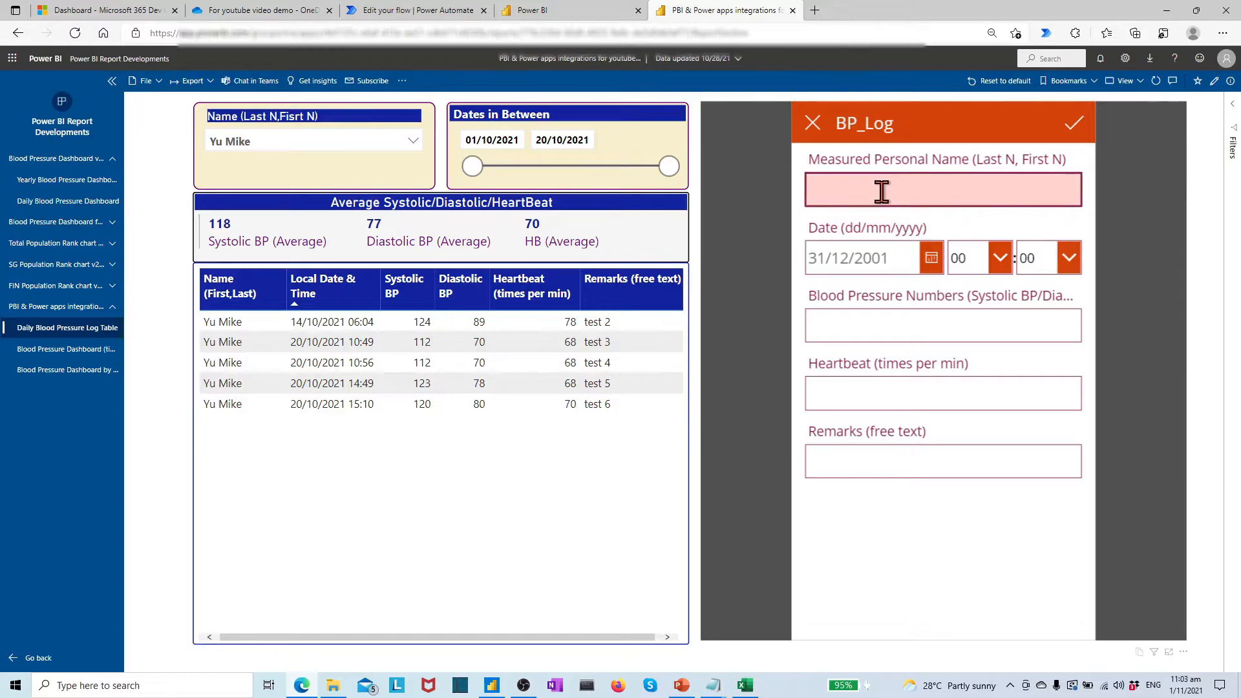
text(Yu Mike)
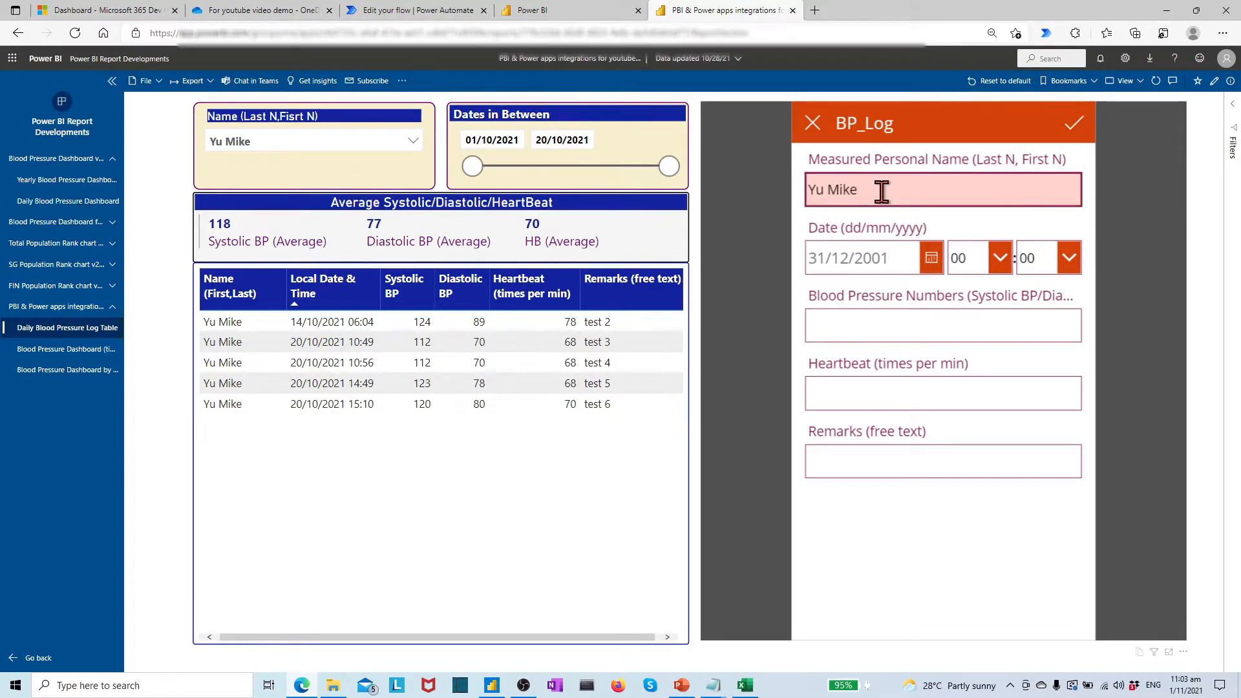
click(931, 258)
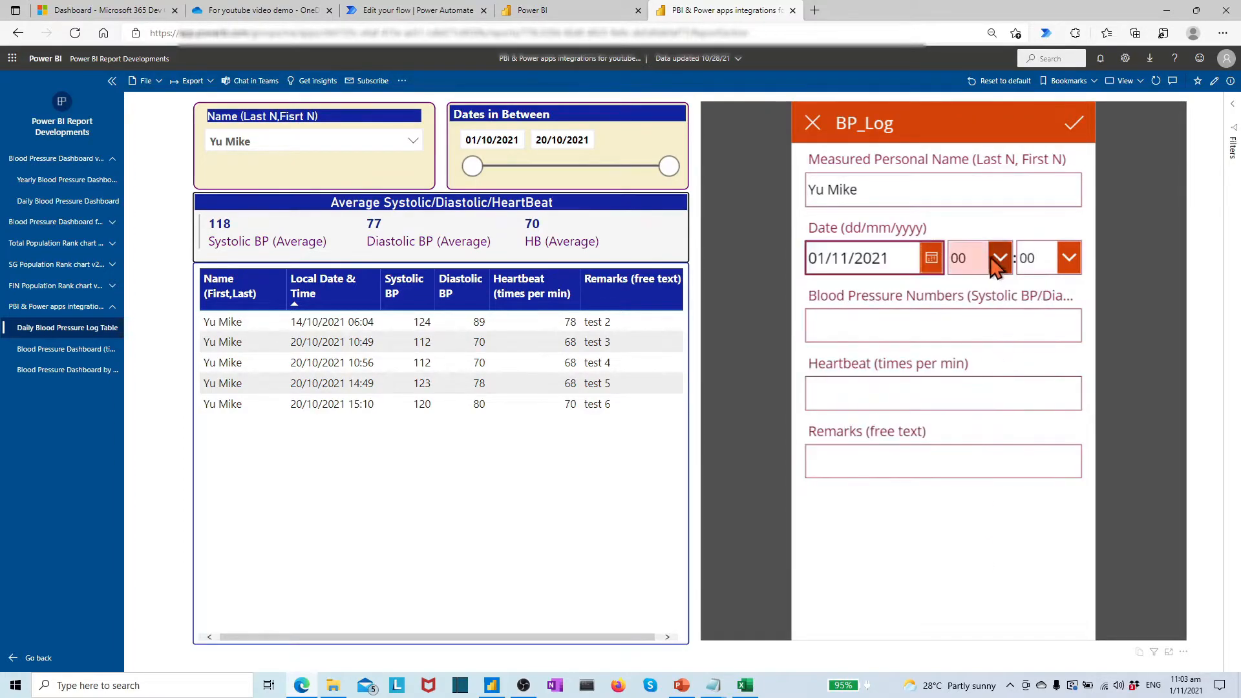
click(1000, 257)
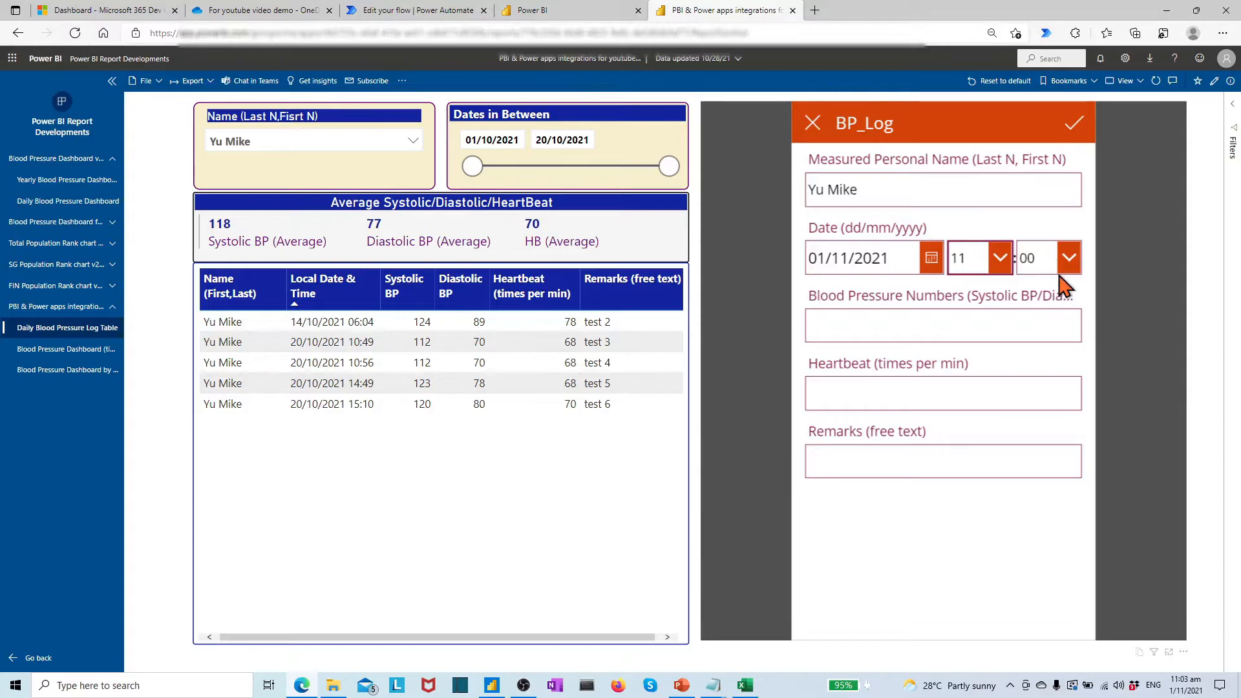
click(1068, 257)
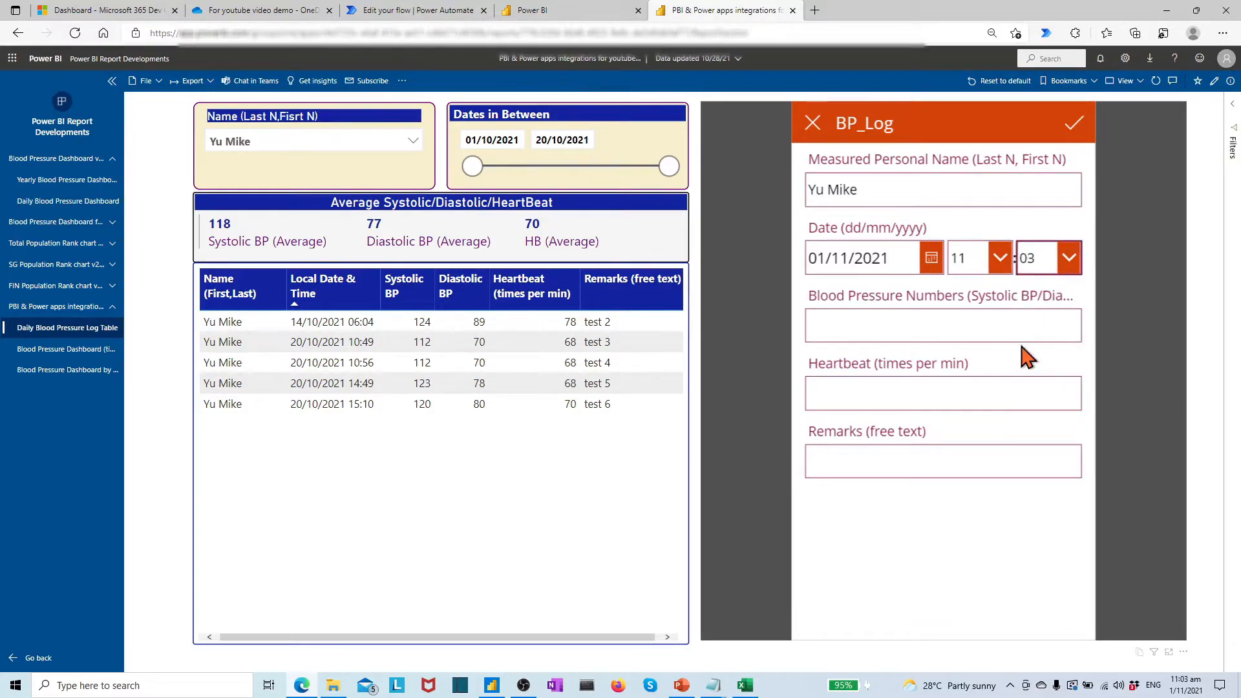
text(120/70)
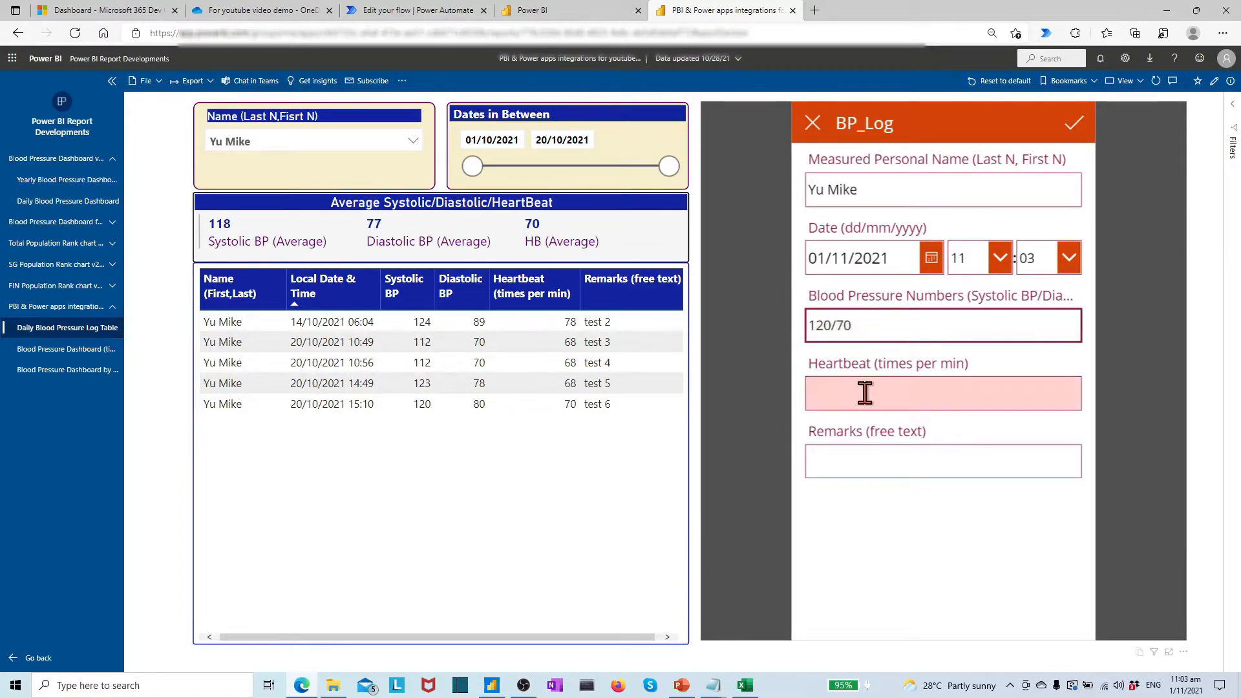
text(68)
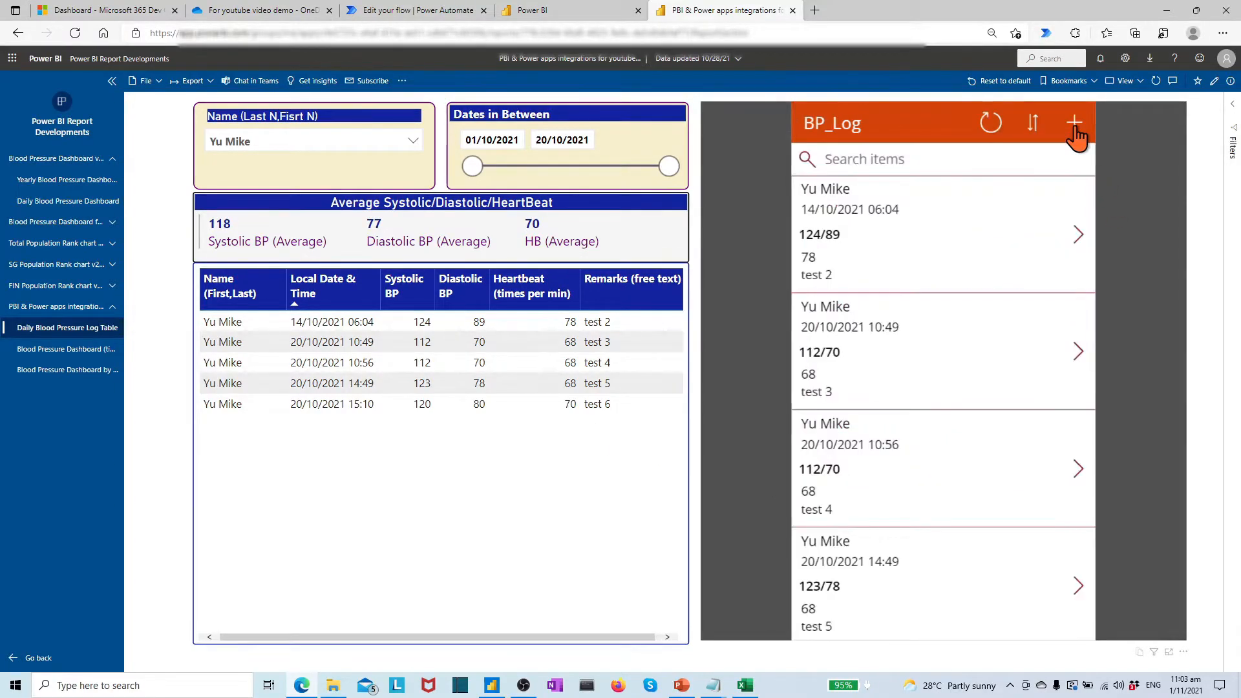
Scroll the log to the new 01/11/2021 11:03 record, then switch to the OneDrive demo folder
scroll(down, 3)
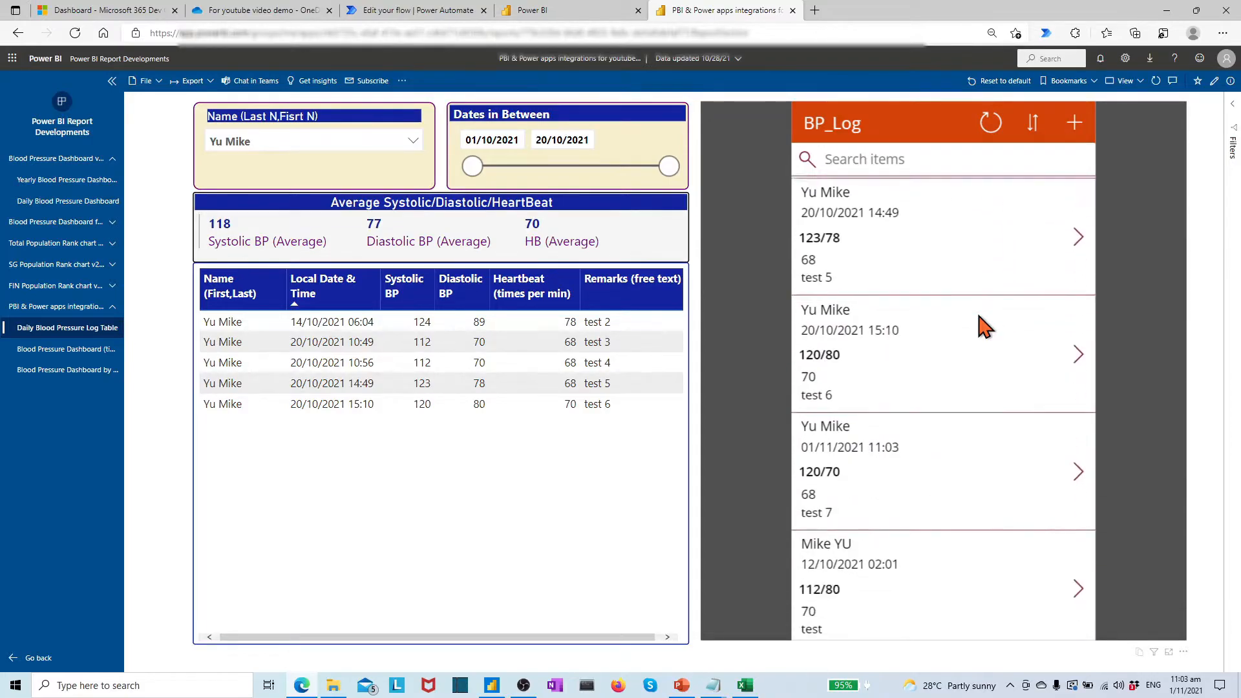
scroll(down, 3)
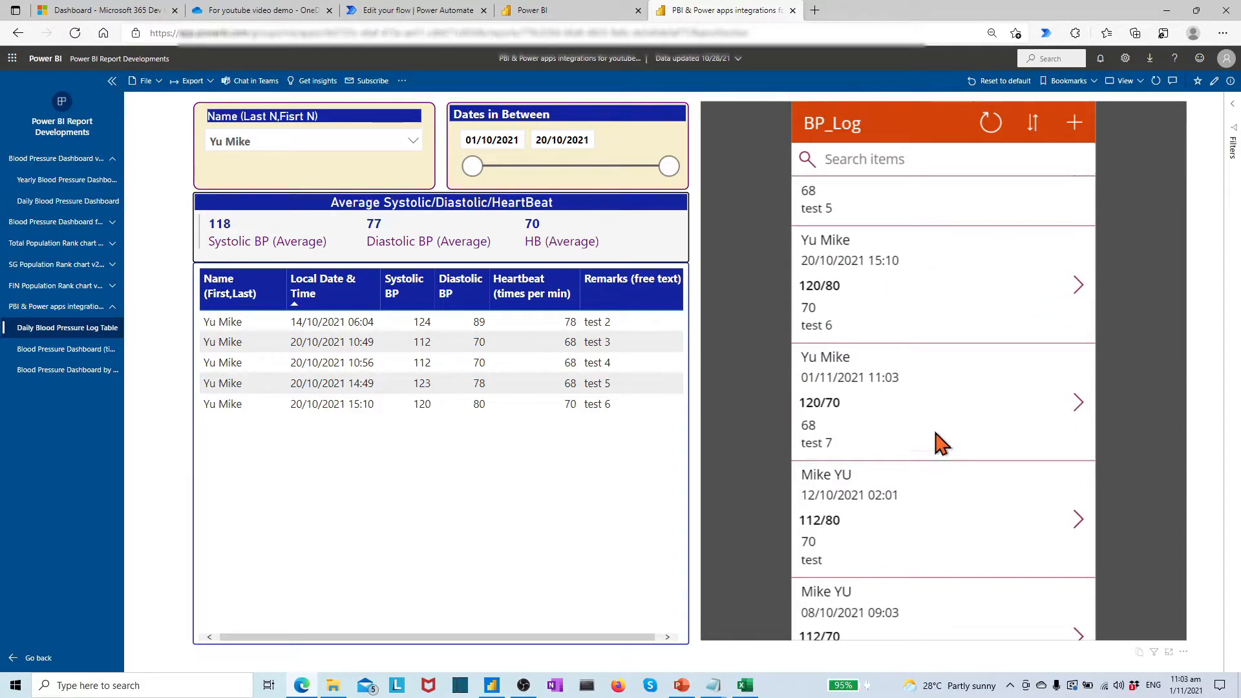
click(261, 10)
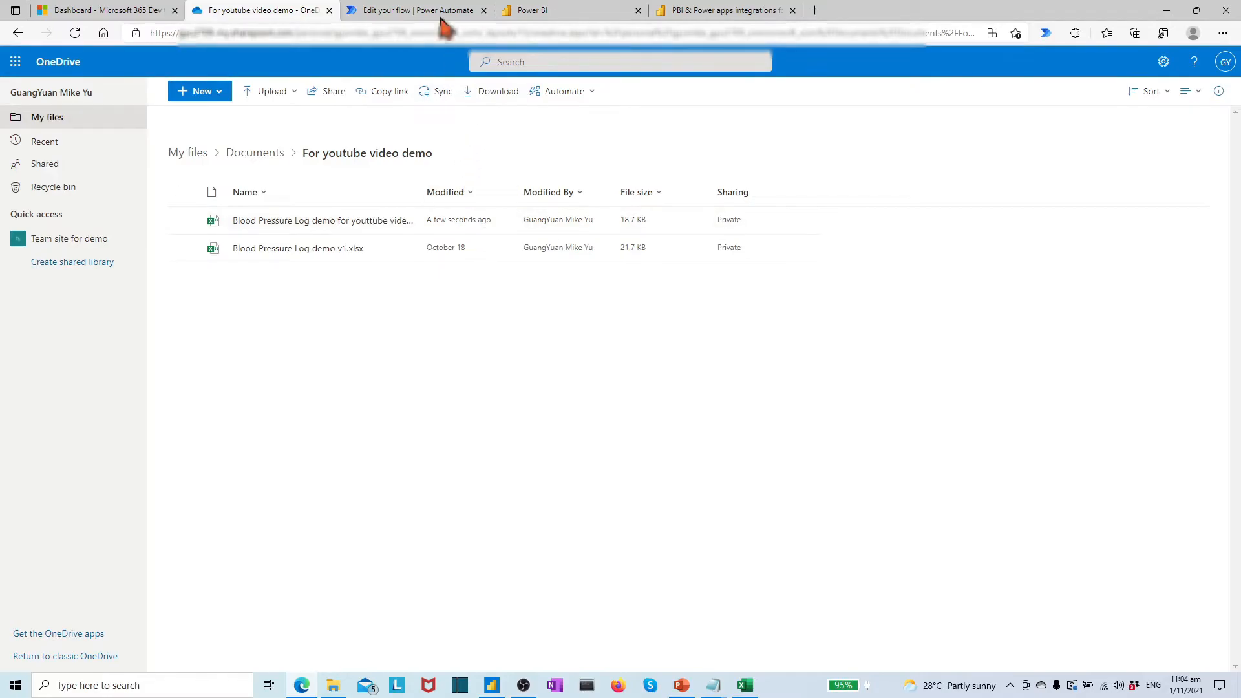
View the dataset-refresh flow's run history showing the succeeded 11:06 AM run
click(416, 10)
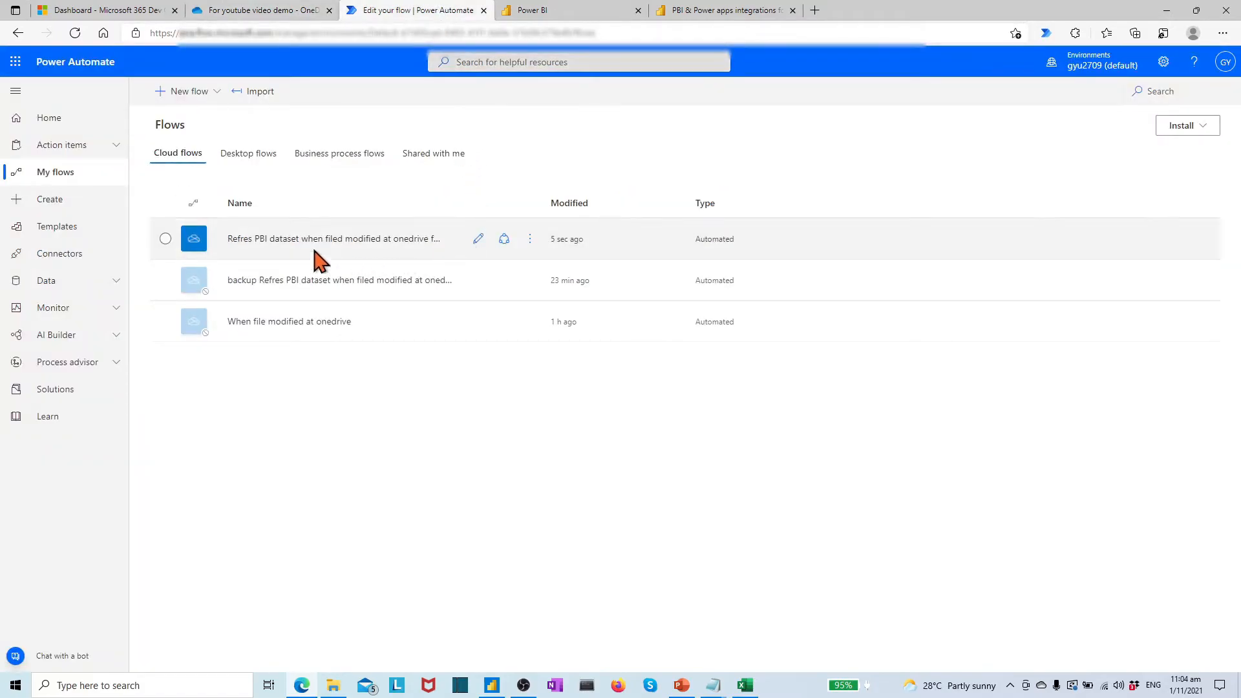
click(530, 239)
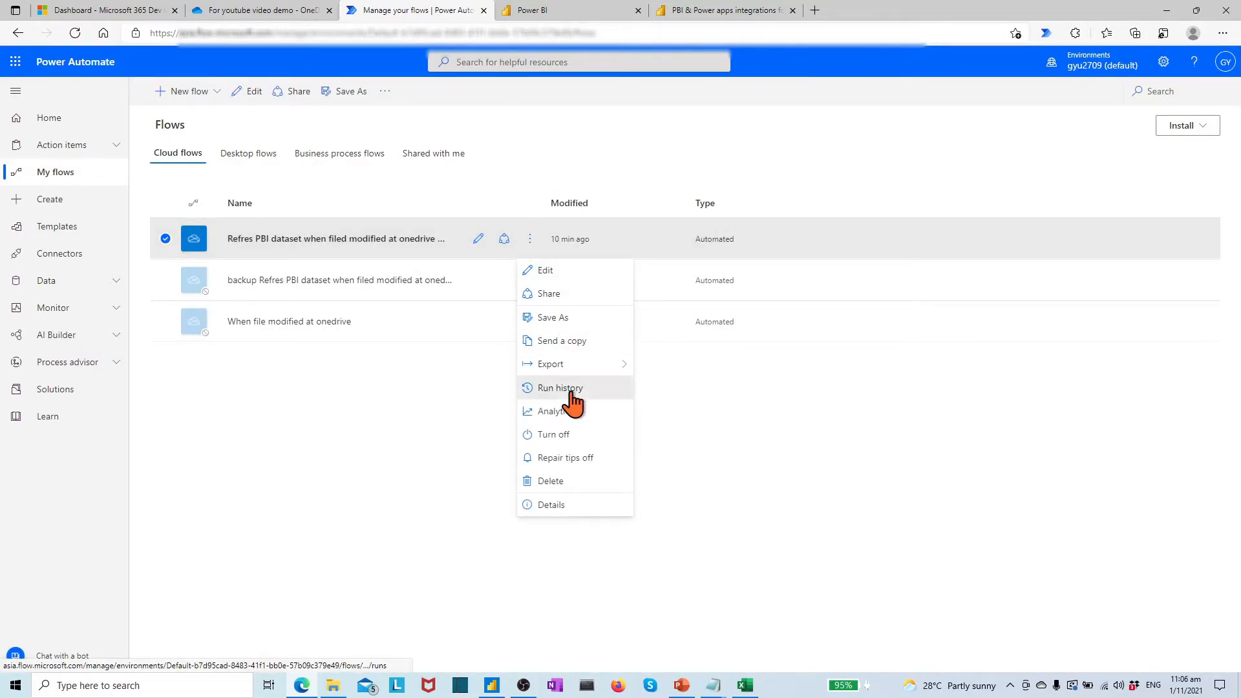
click(560, 388)
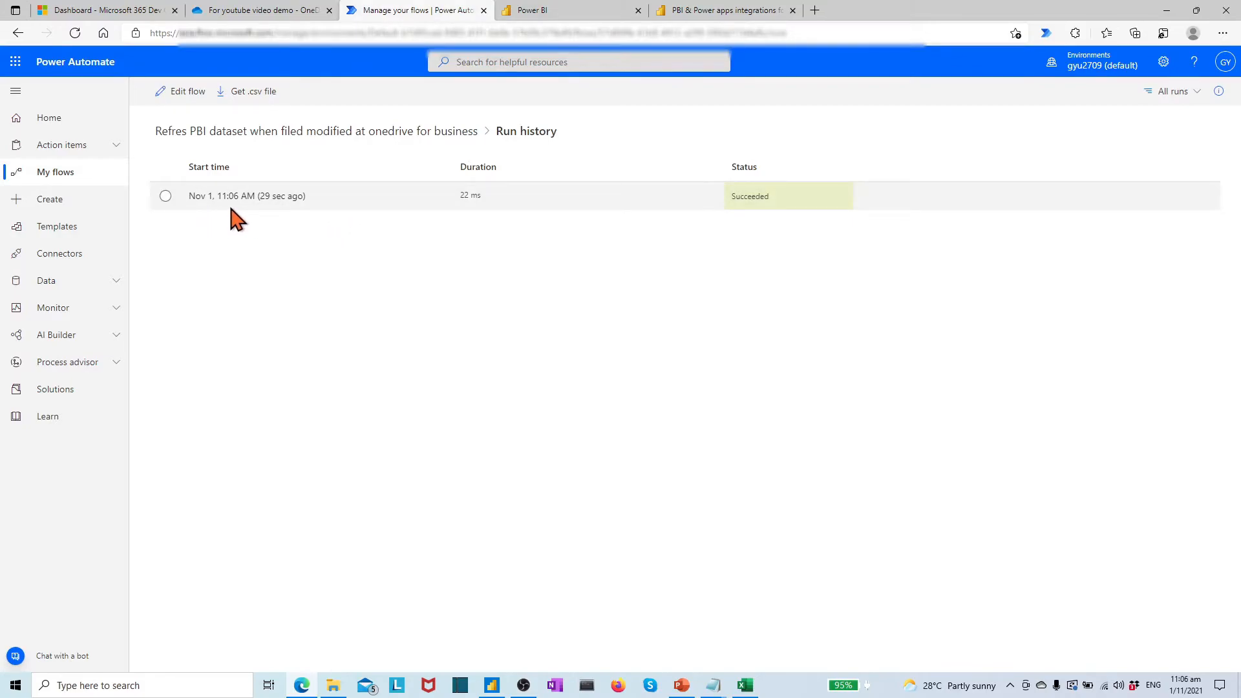
mouse_move(461, 214)
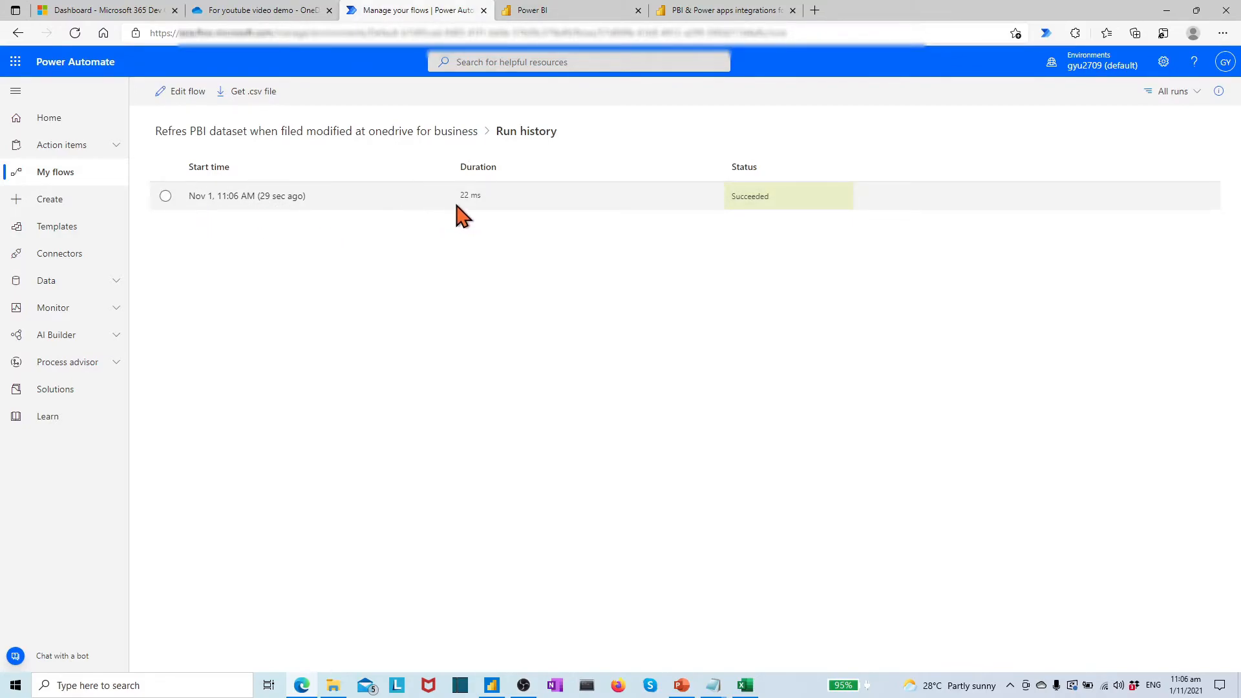
mouse_move(471, 215)
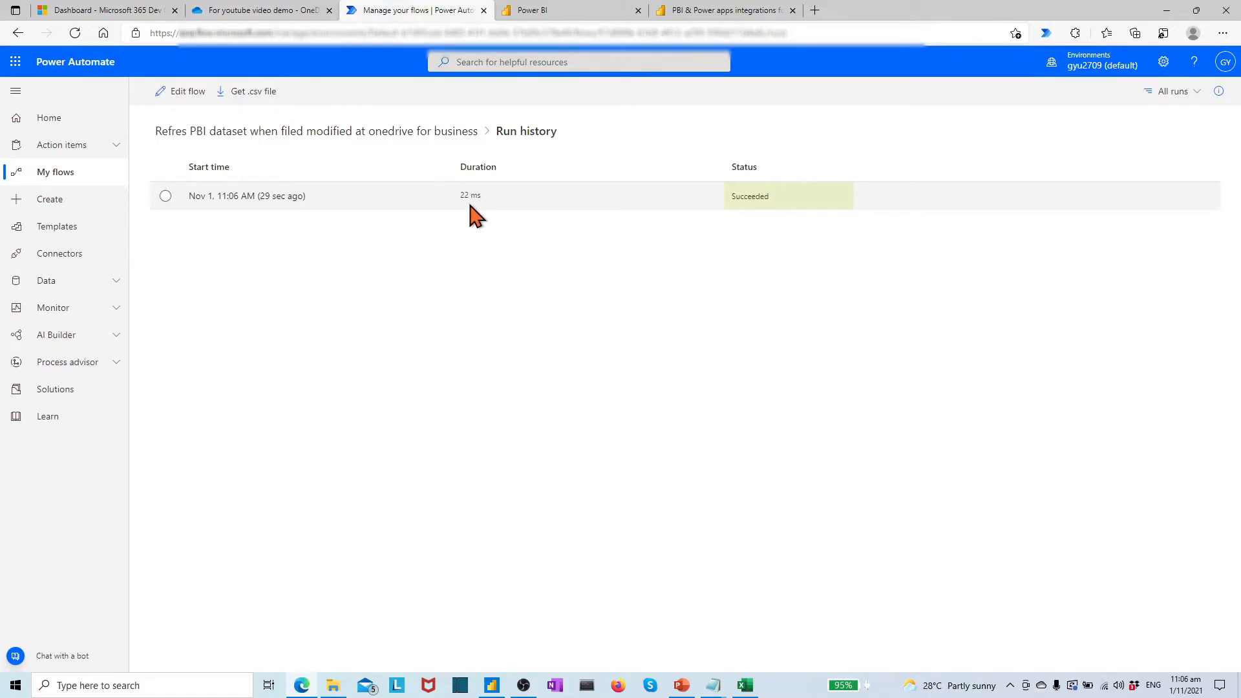
mouse_move(597, 110)
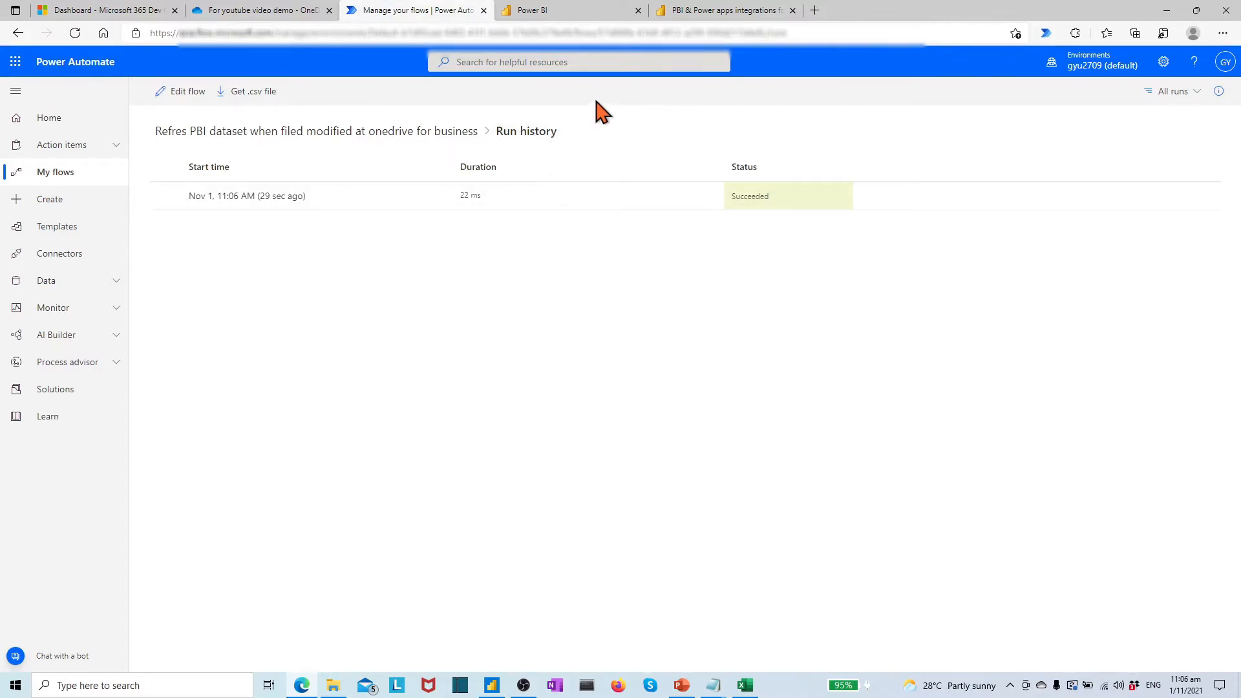
Switch to the Power BI workspace list showing the 11:06:19 AM dataset refresh
click(554, 10)
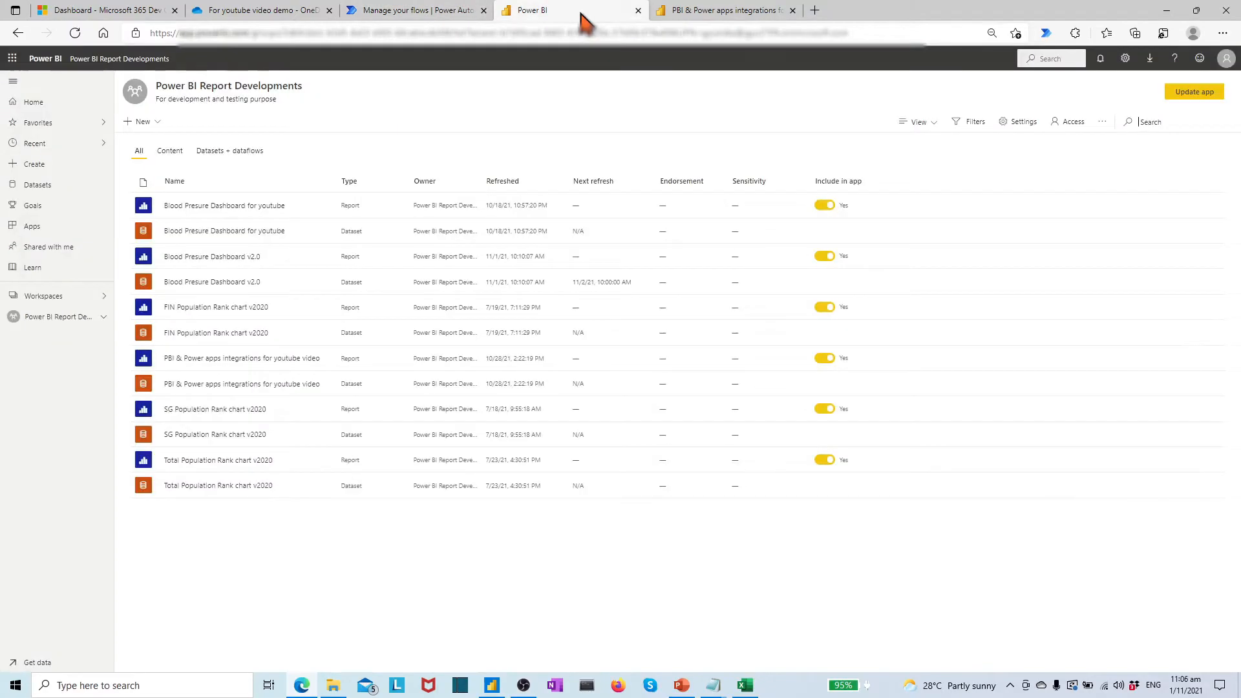
mouse_move(353, 409)
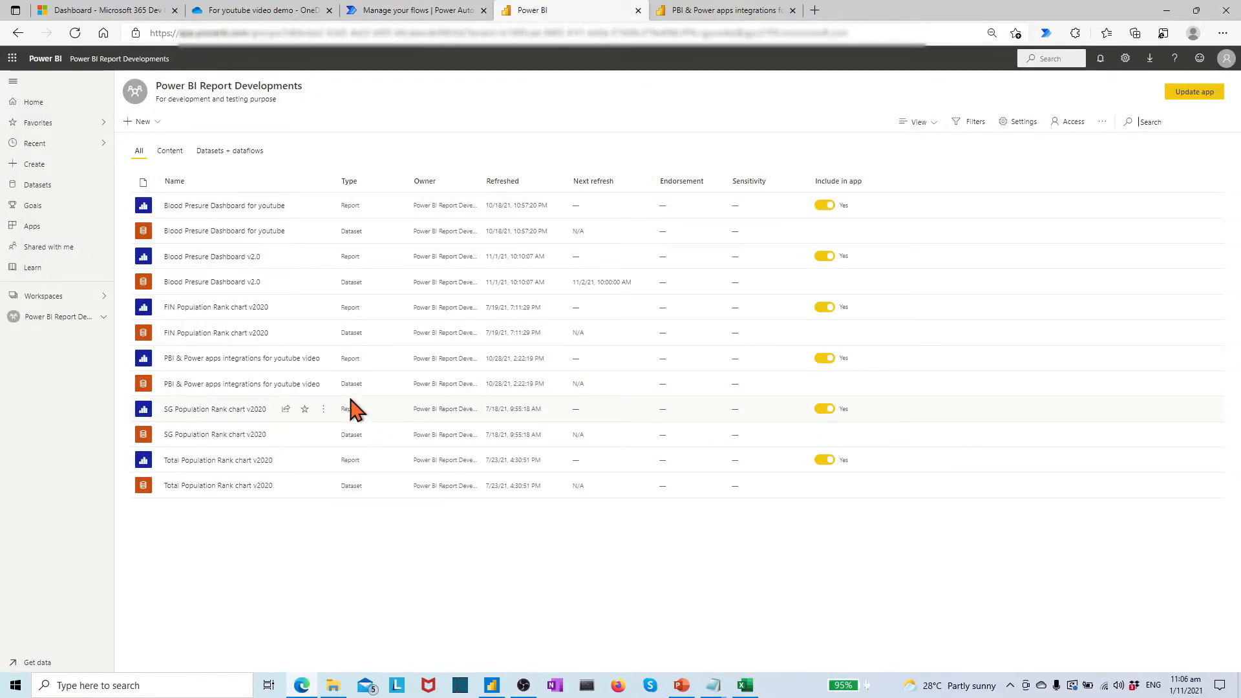
mouse_move(483, 378)
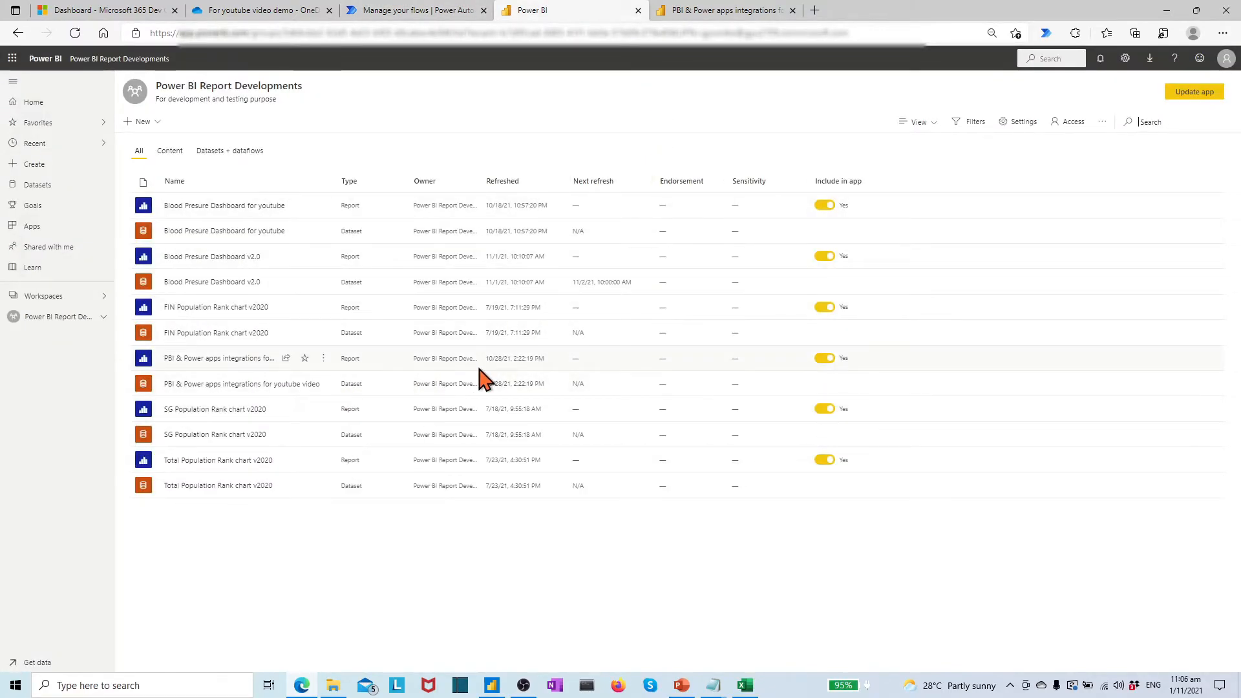
click(75, 33)
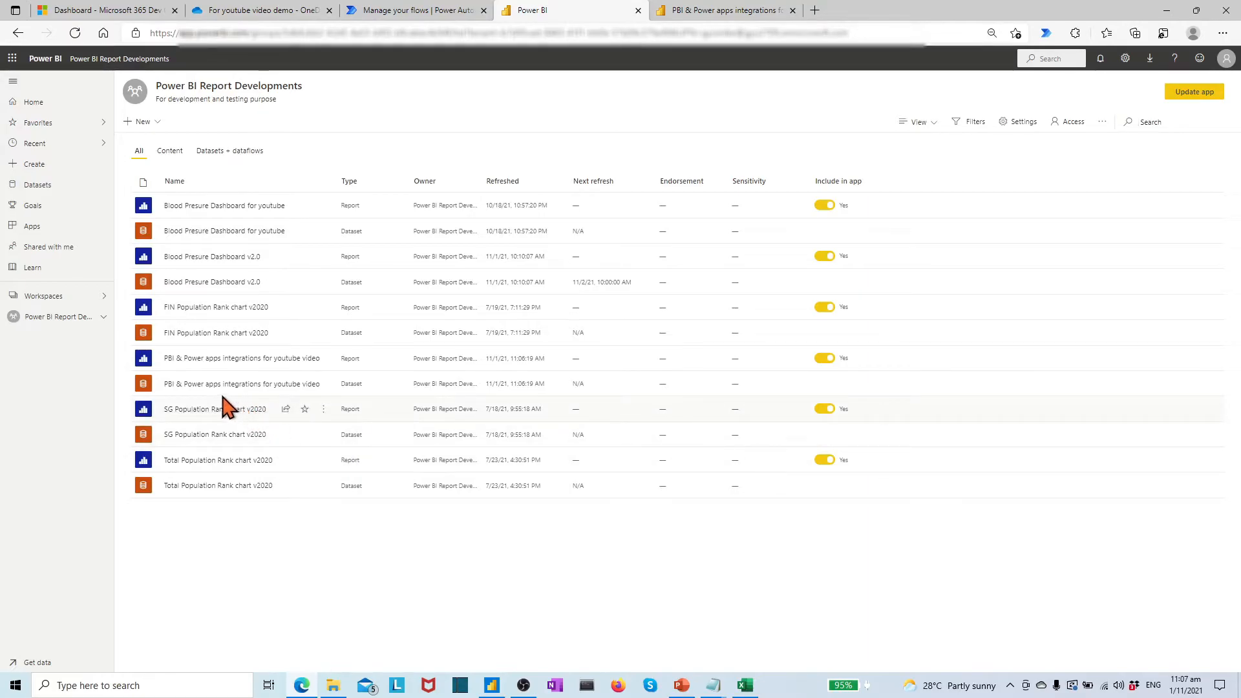
mouse_move(297, 370)
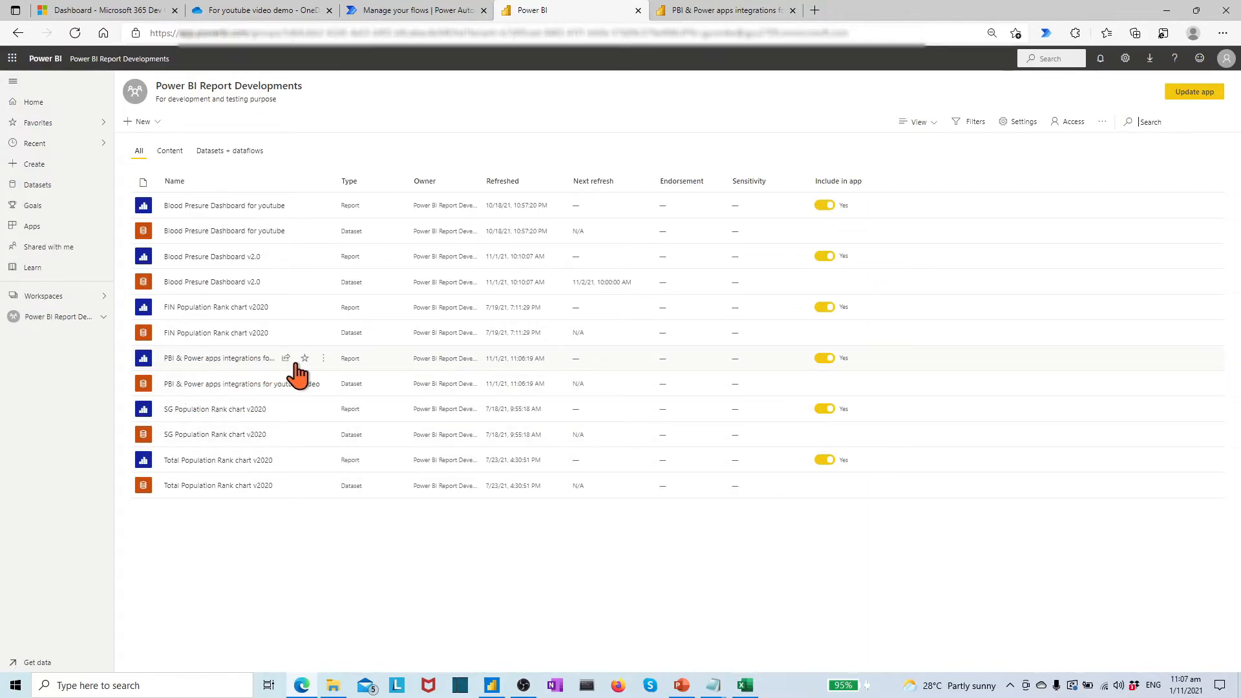
mouse_move(543, 398)
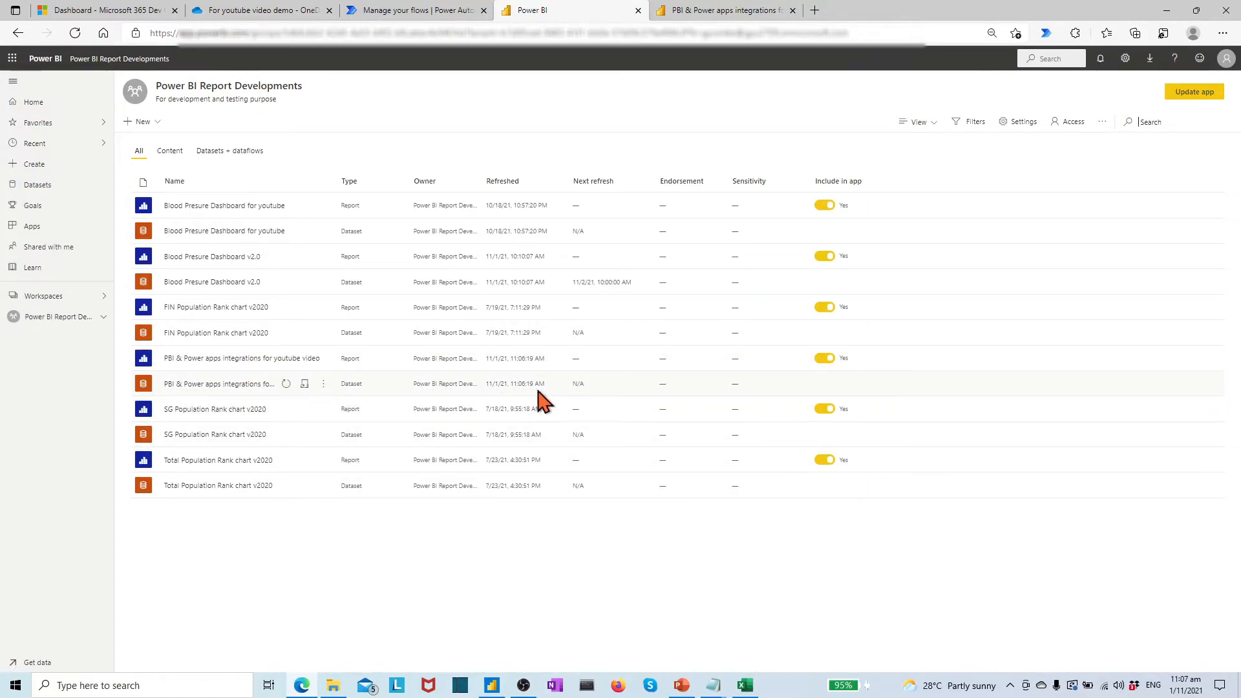
mouse_move(544, 376)
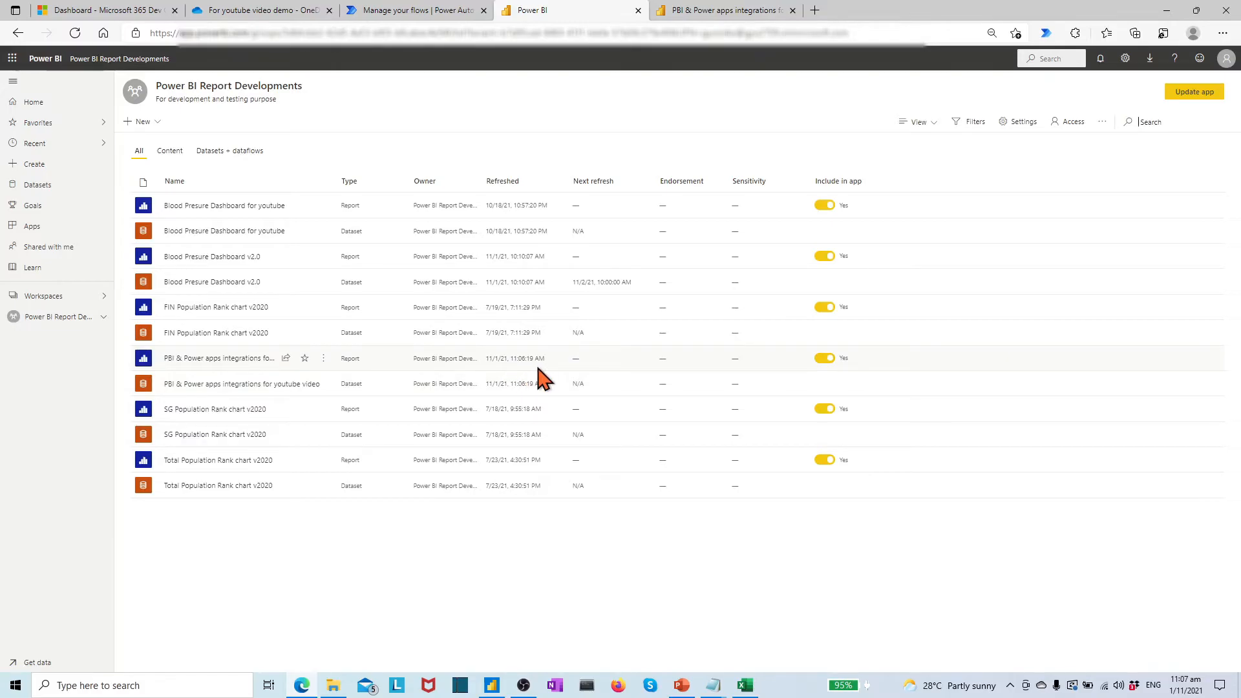
mouse_move(712, 69)
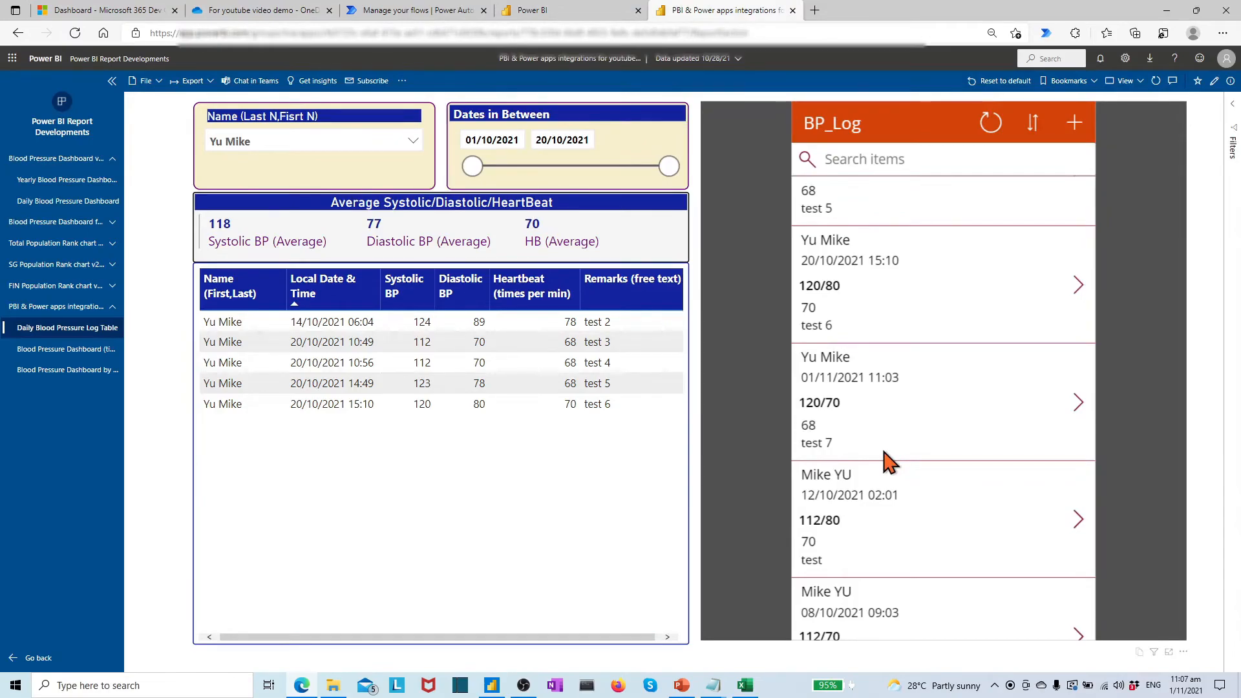
mouse_move(606, 427)
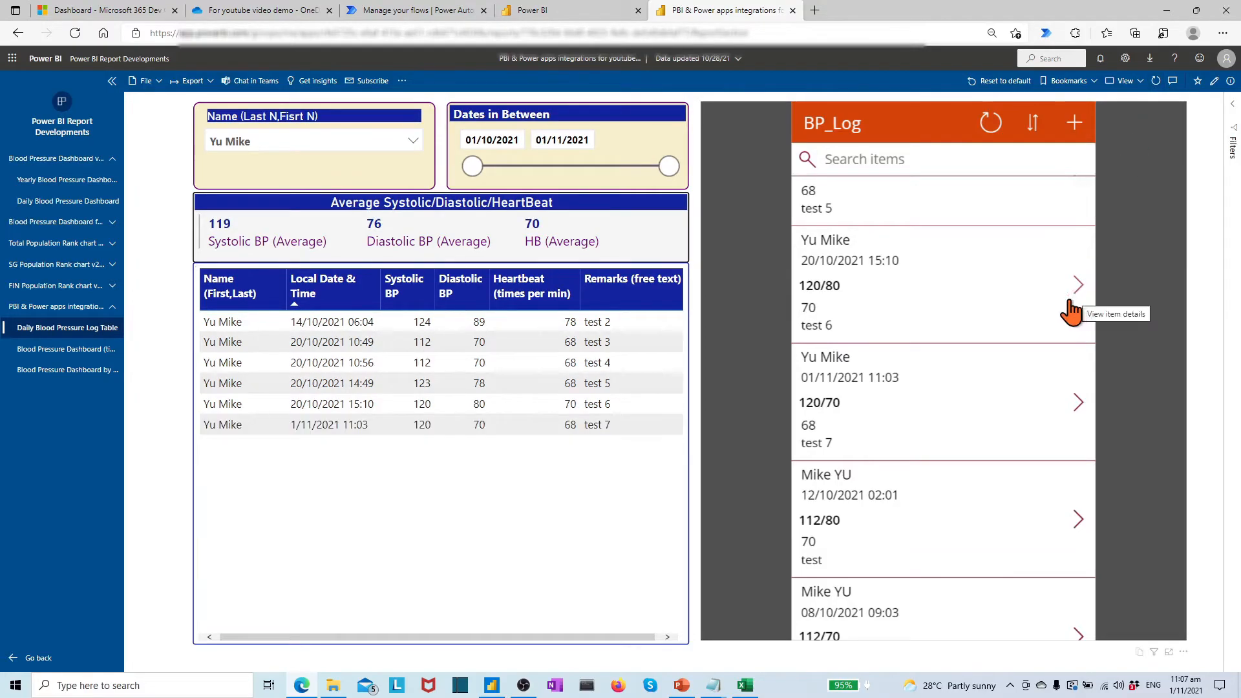
mouse_move(815, 459)
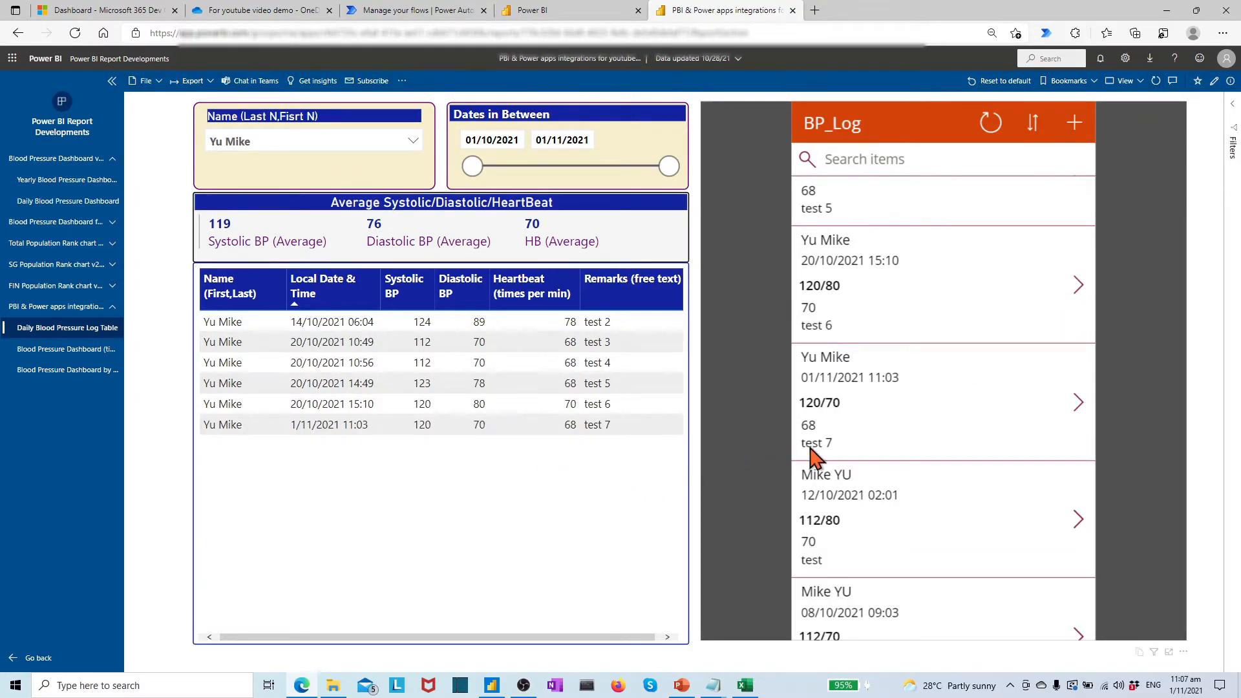
mouse_move(448, 478)
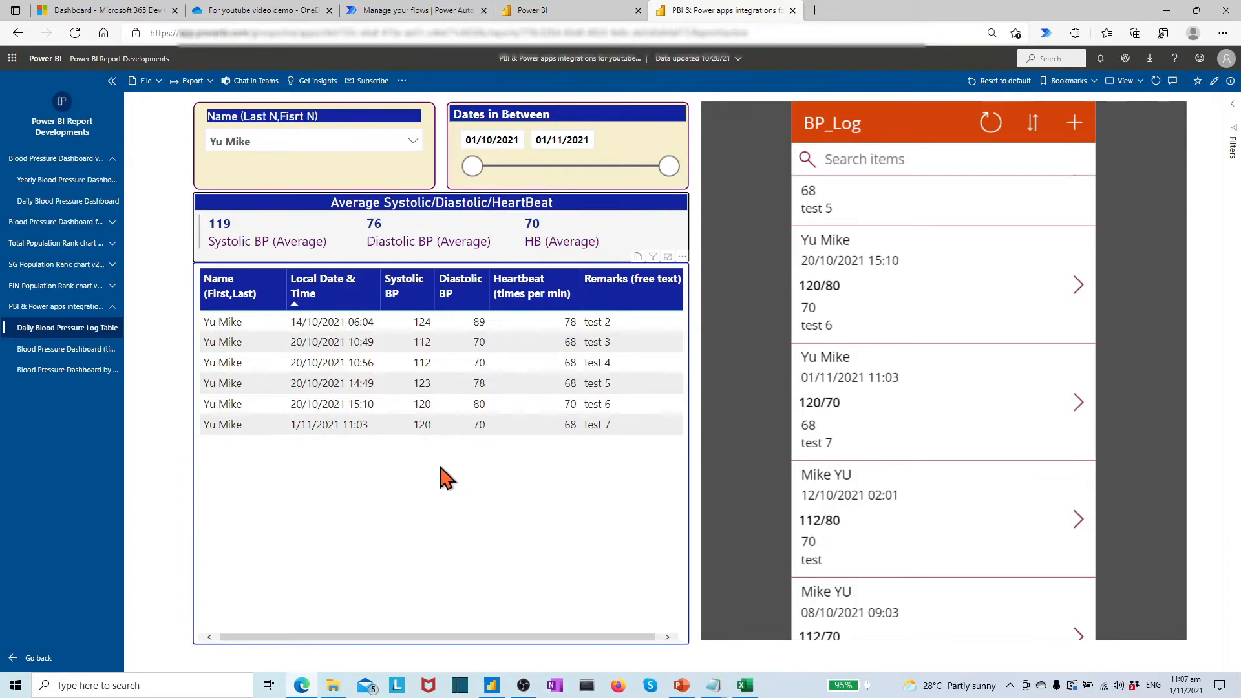
Switch to the Blood Pressure Dashboard page from the navigation pane
click(67, 349)
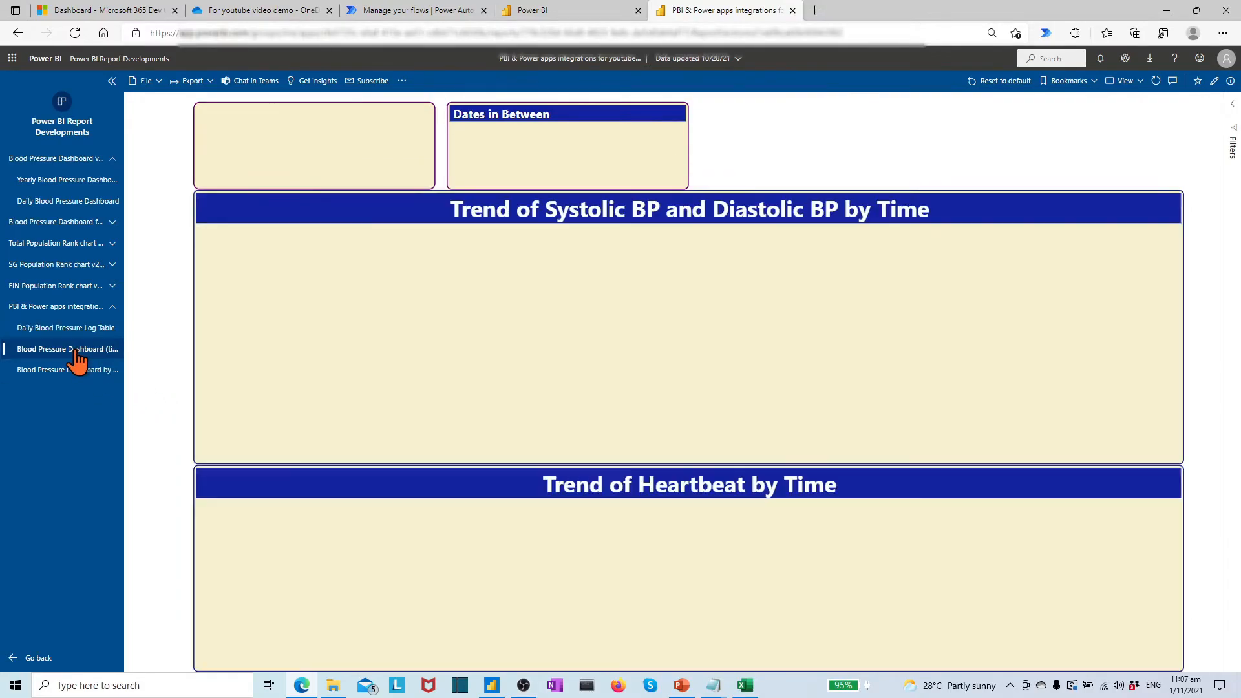
Show the trend-by-time charts plotting readings through 01 Nov, including 120/70 and 68
click(67, 349)
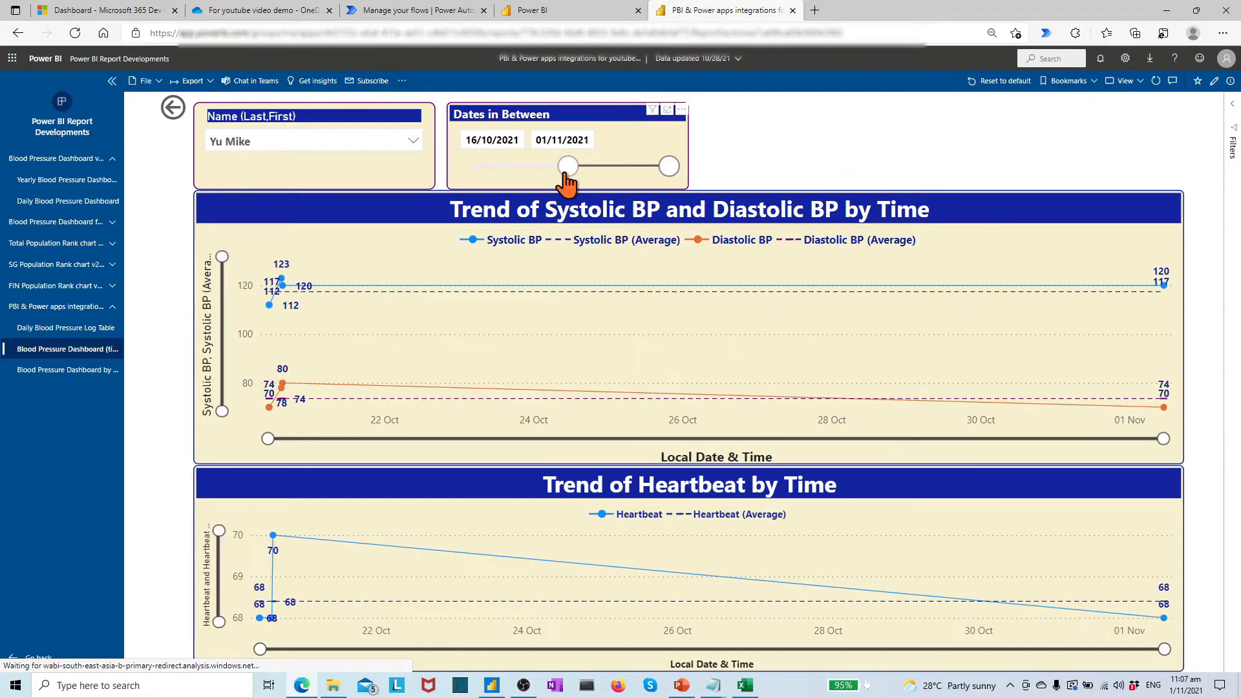
mouse_move(1089, 336)
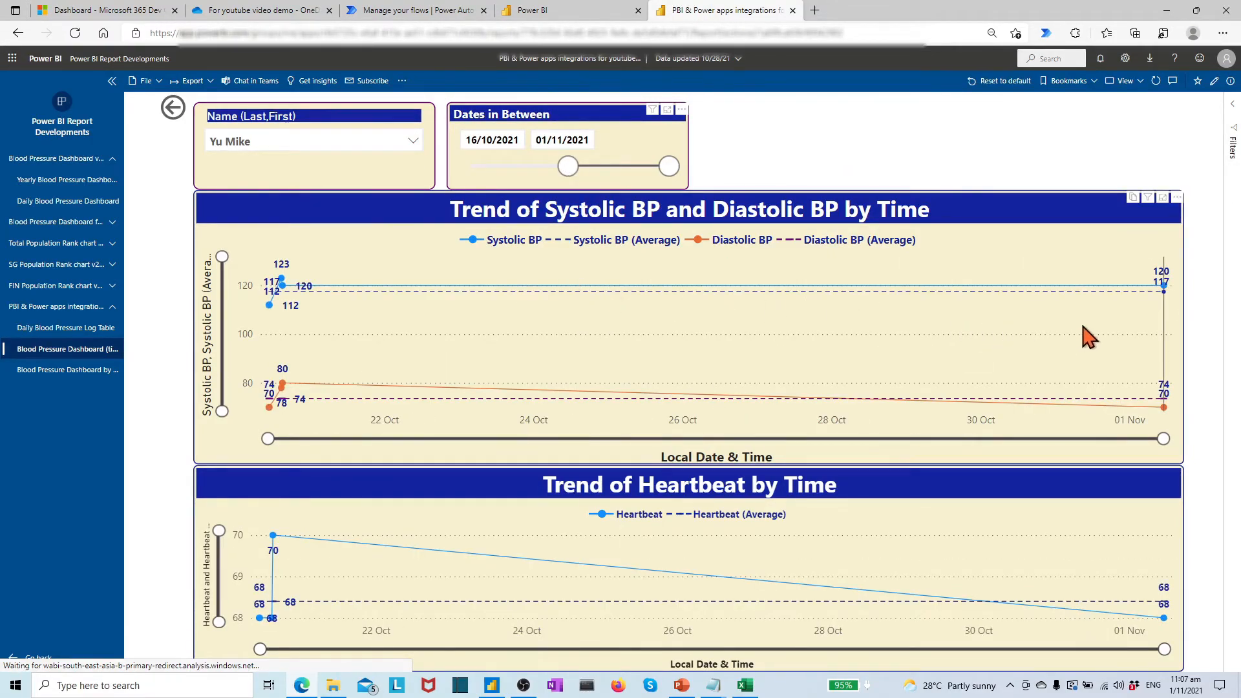
mouse_move(1163, 325)
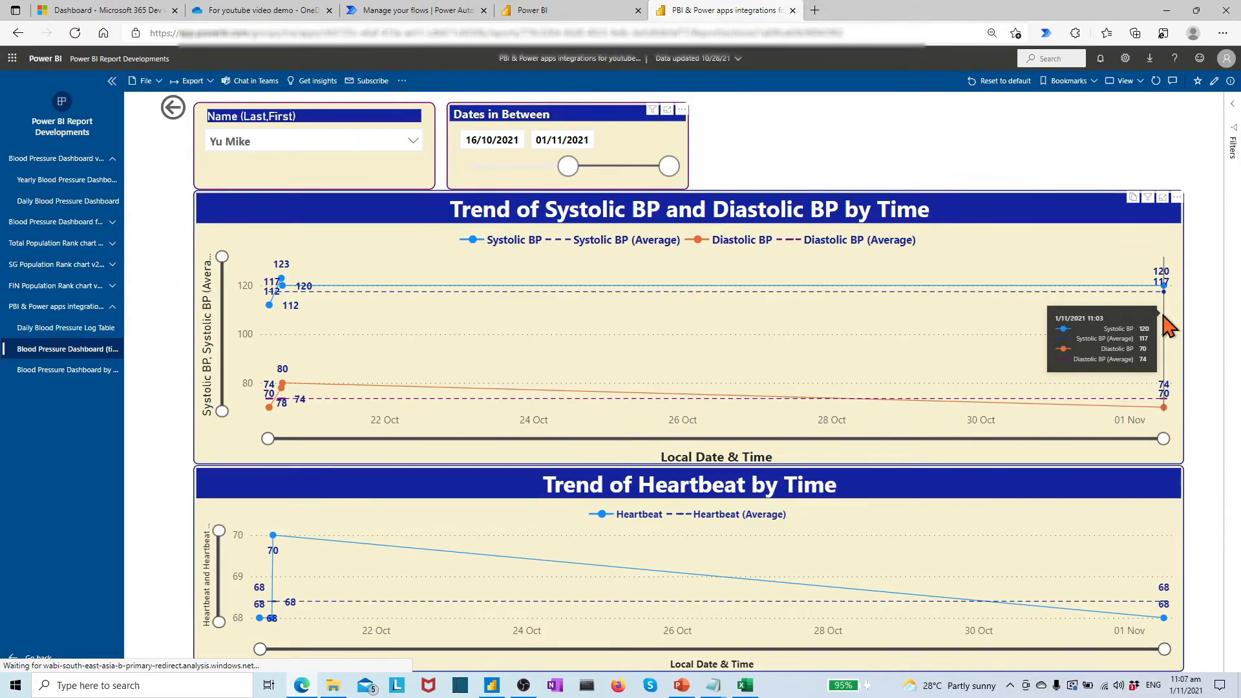
mouse_move(1215, 581)
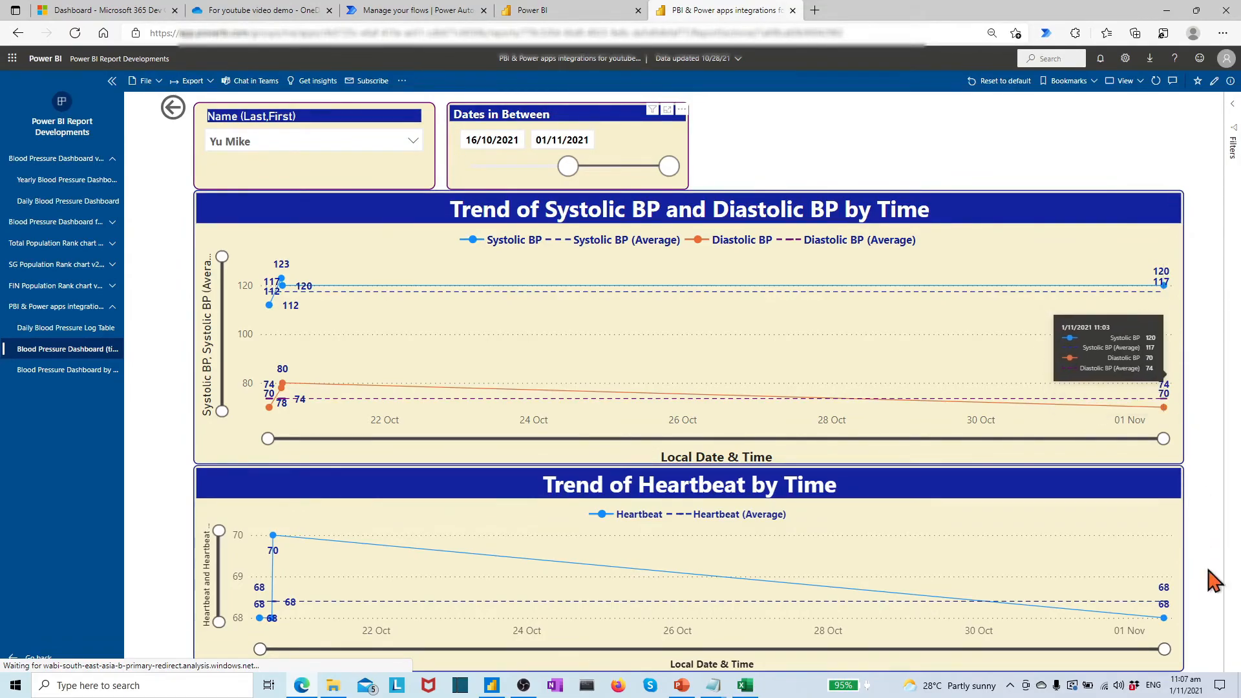
mouse_move(1152, 620)
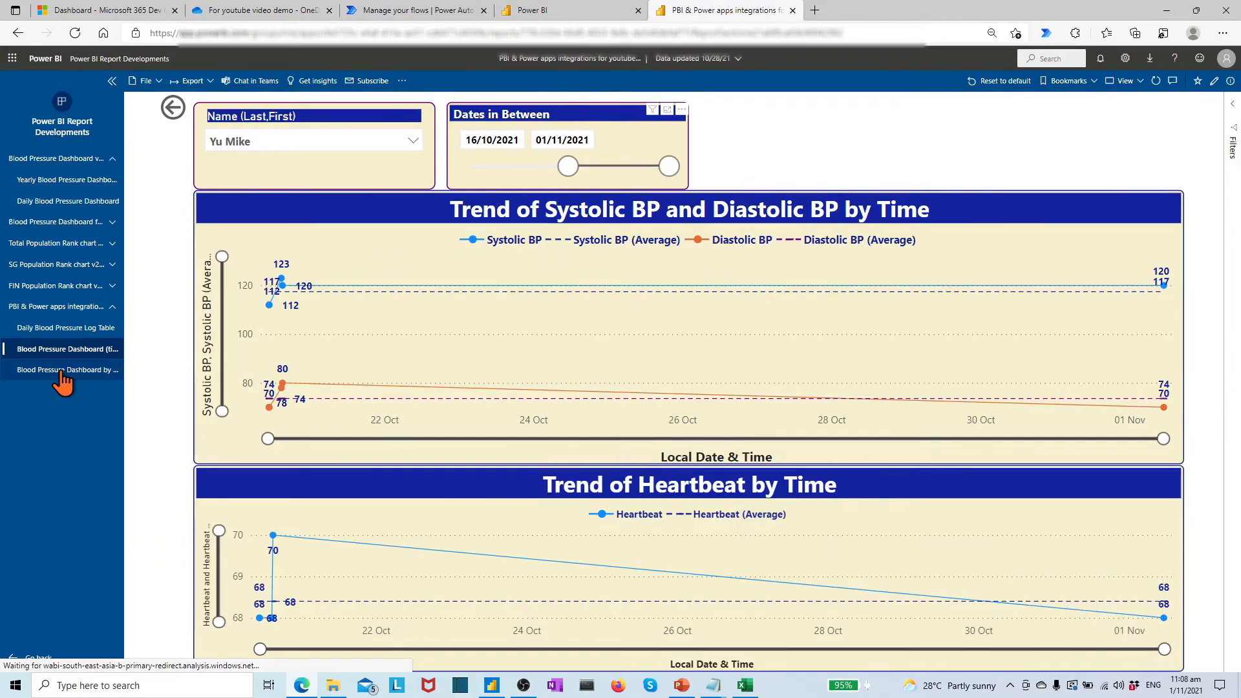
Switch to the Blood Pressure Dashboard by date page charting readings through 31 Oct
click(67, 370)
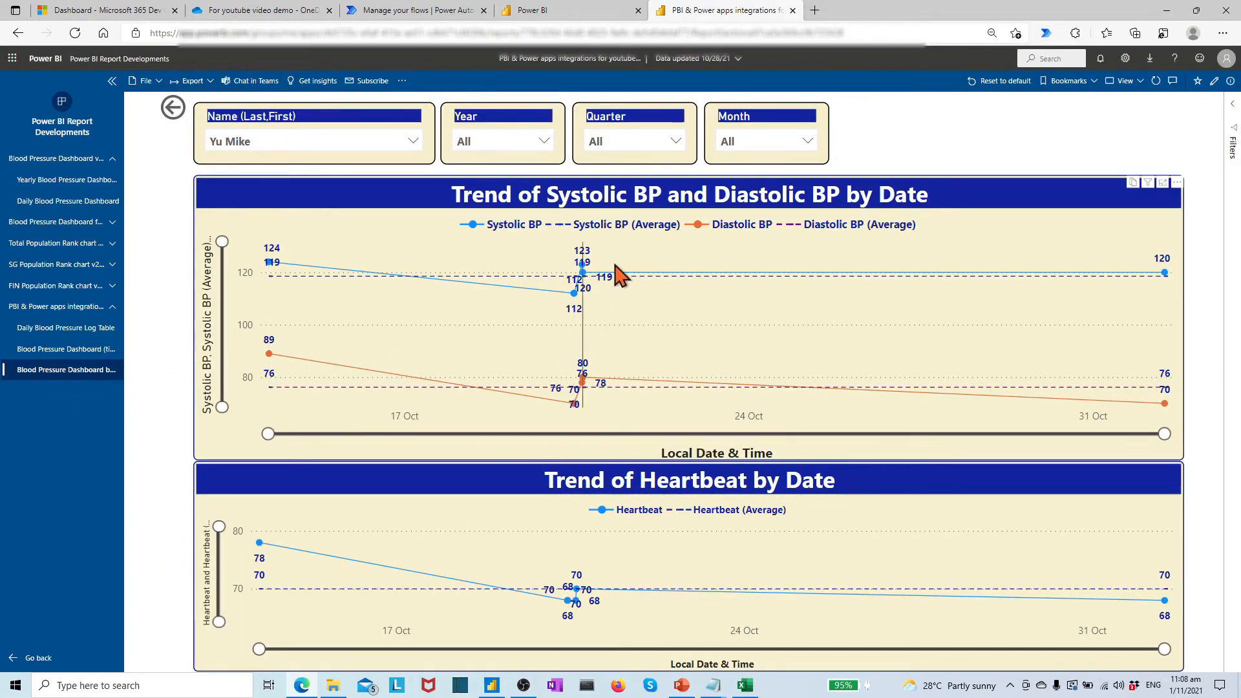
mouse_move(1163, 273)
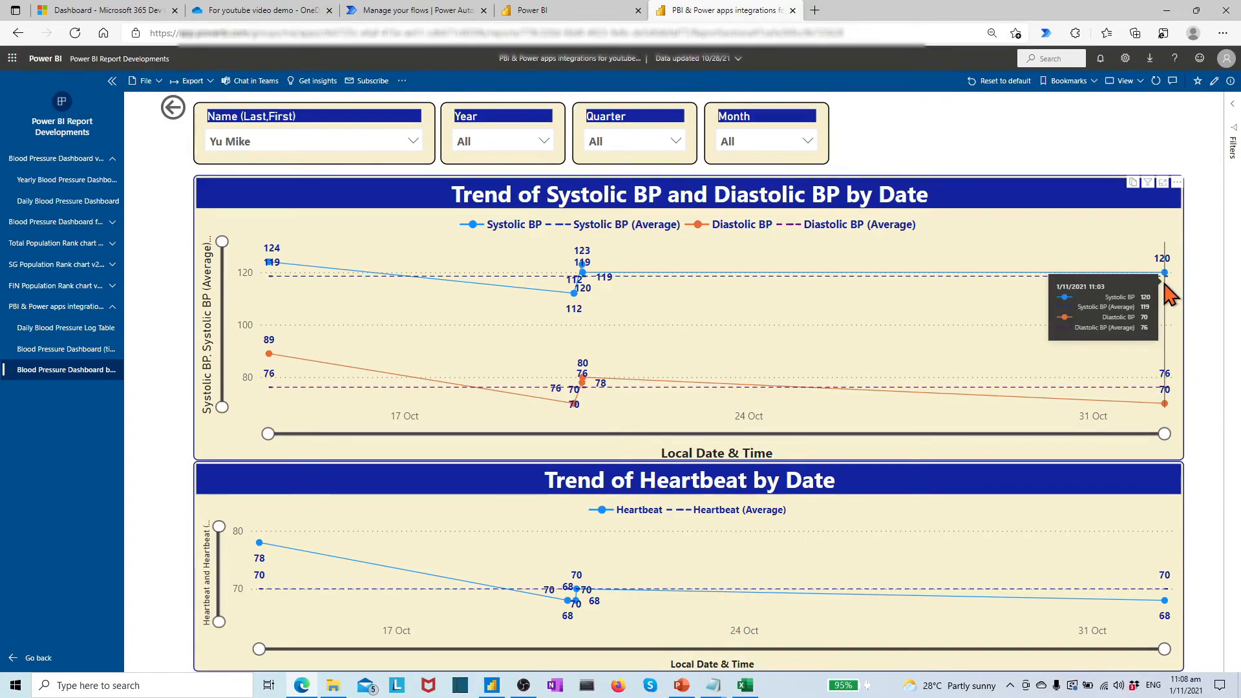
mouse_move(1148, 341)
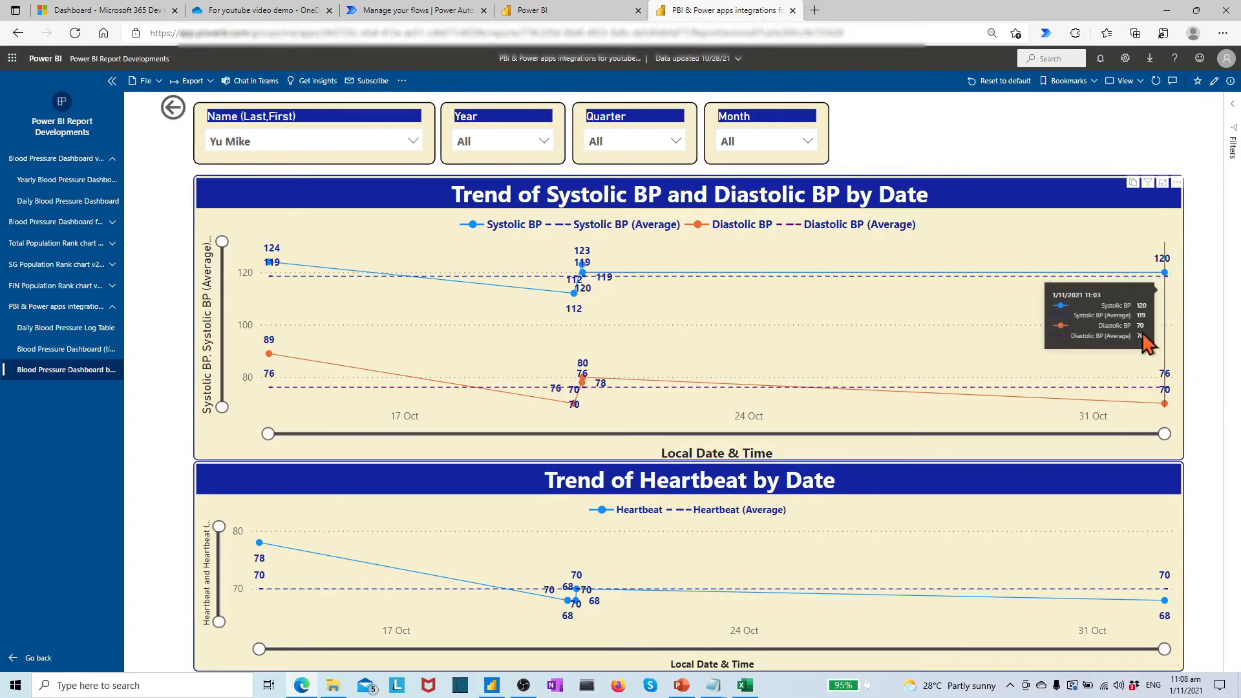
mouse_move(1164, 546)
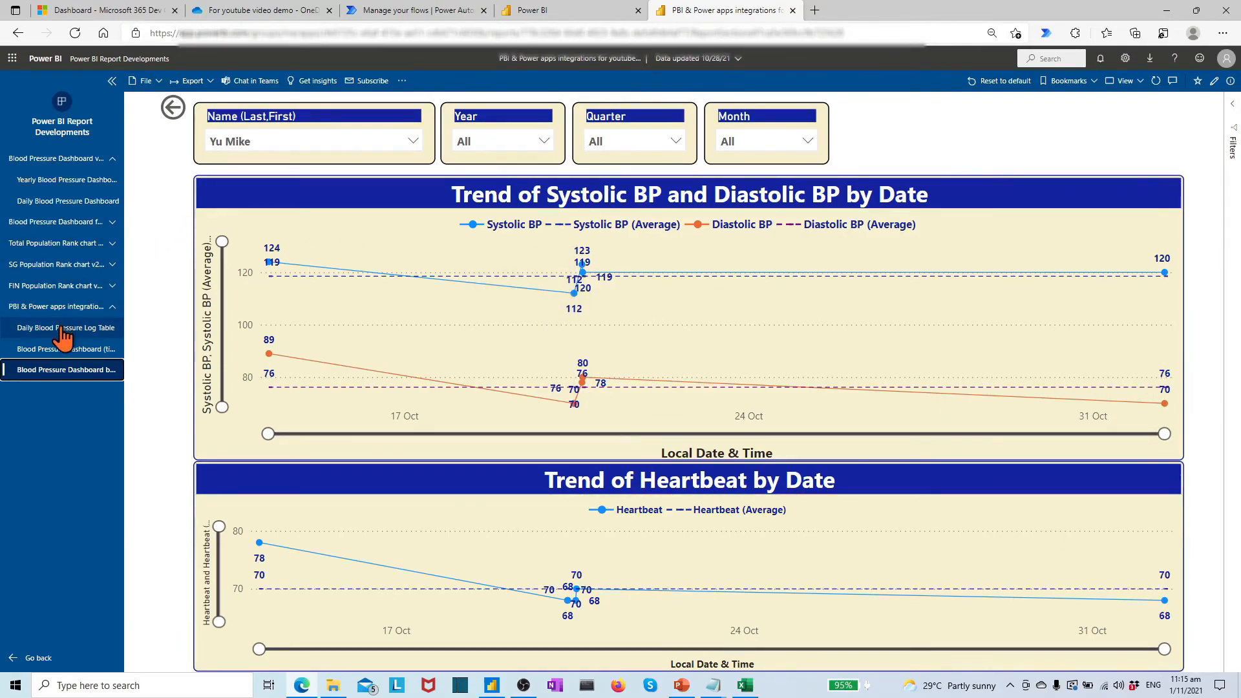
Return to the Daily Blood Pressure Log Table and re-sort BP_Log to show the 11:03 test 7 entry
click(66, 327)
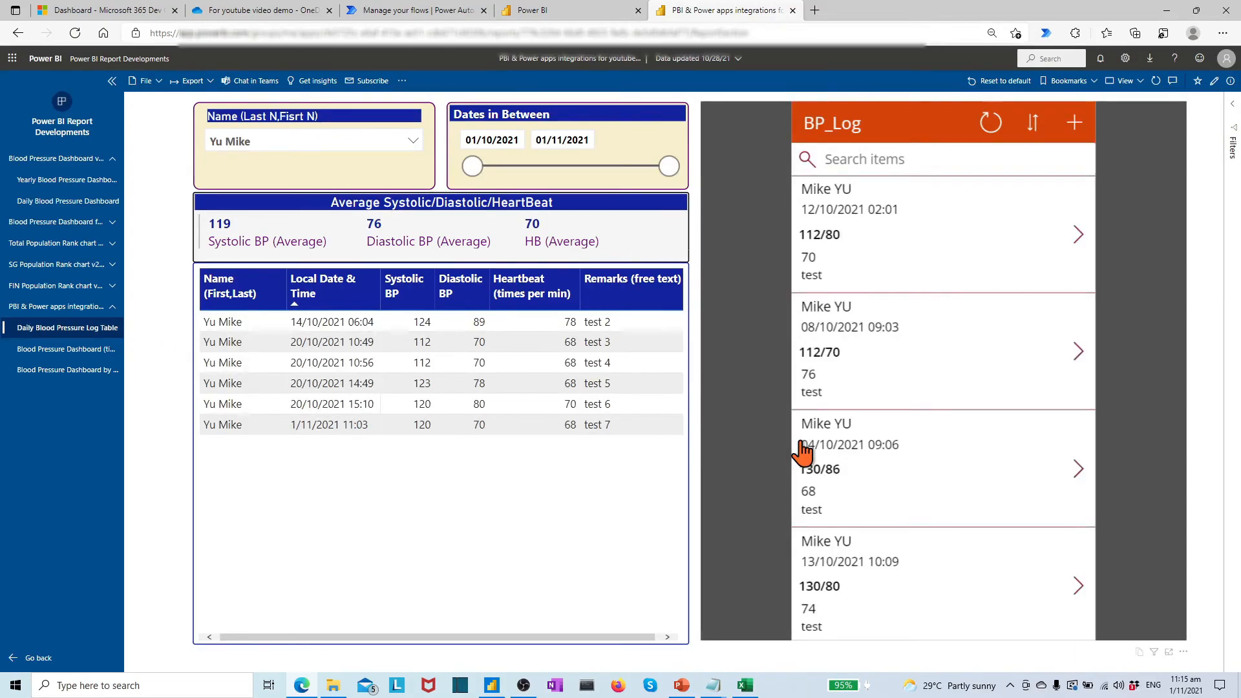
click(1032, 123)
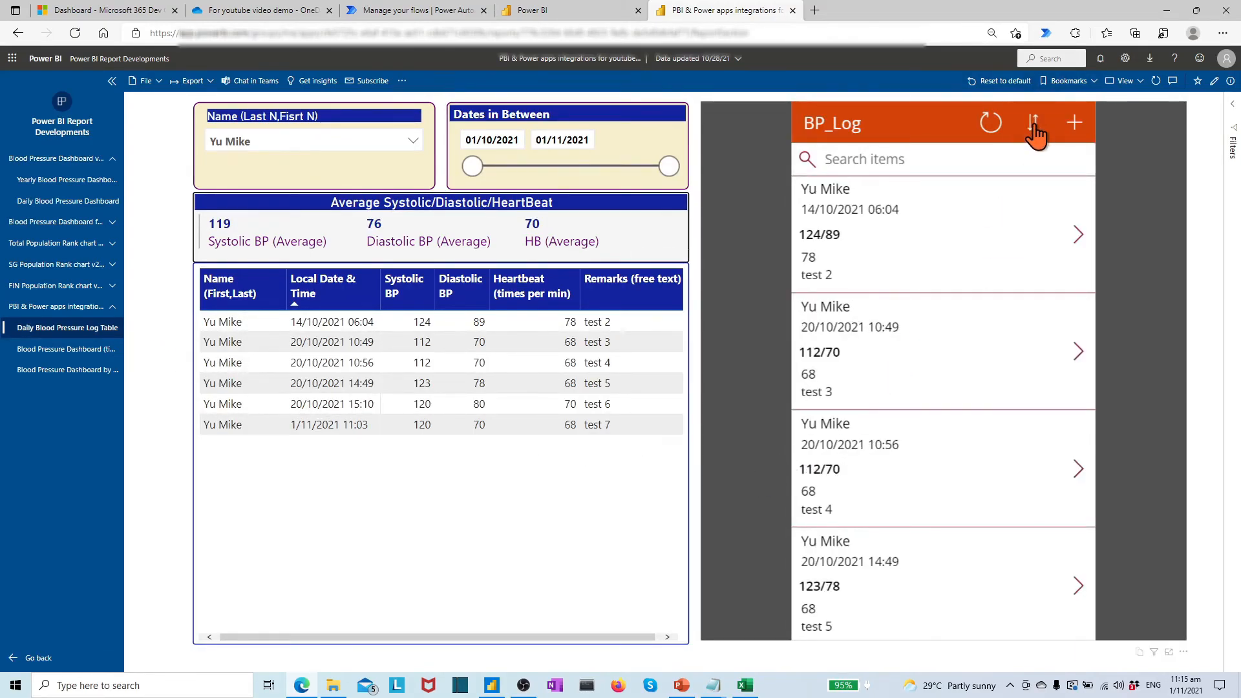
mouse_move(983, 256)
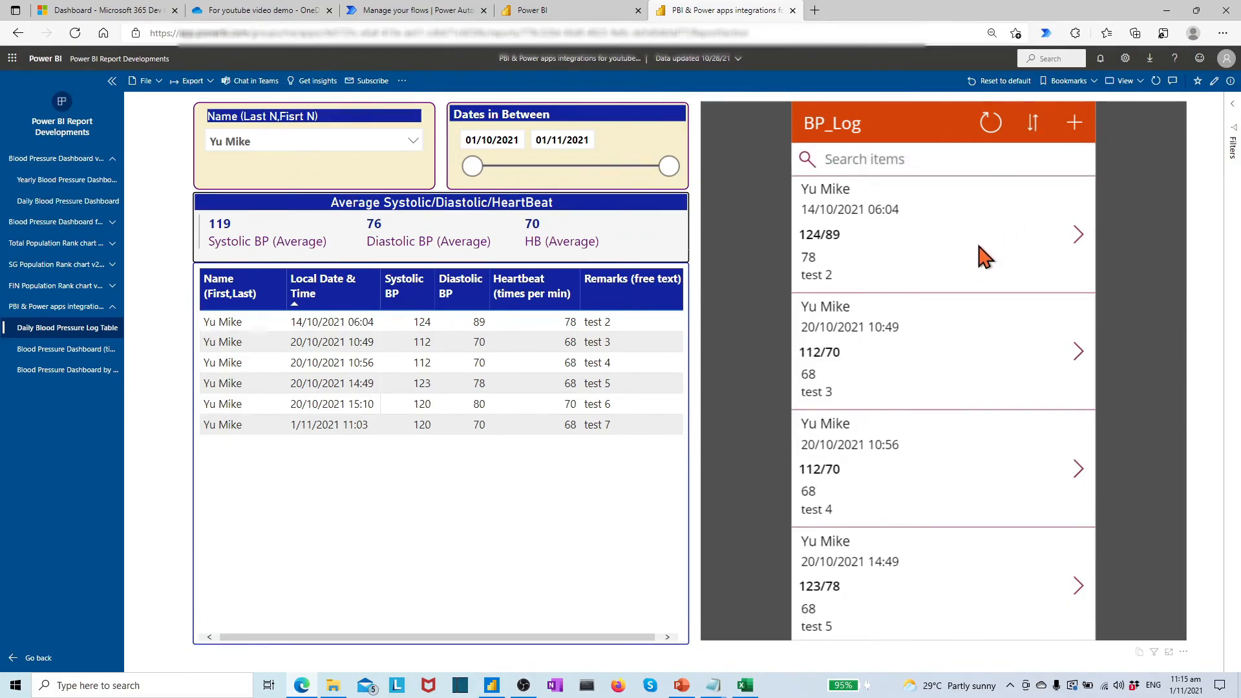
scroll(down, 3)
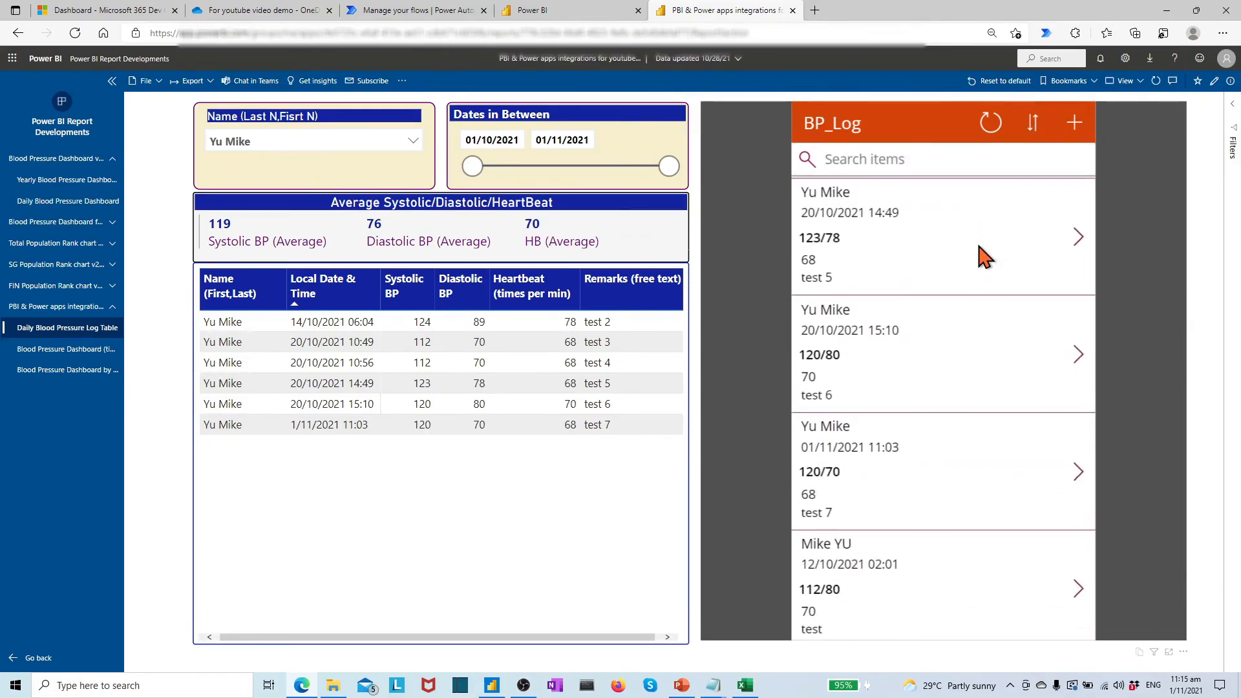
mouse_move(925, 489)
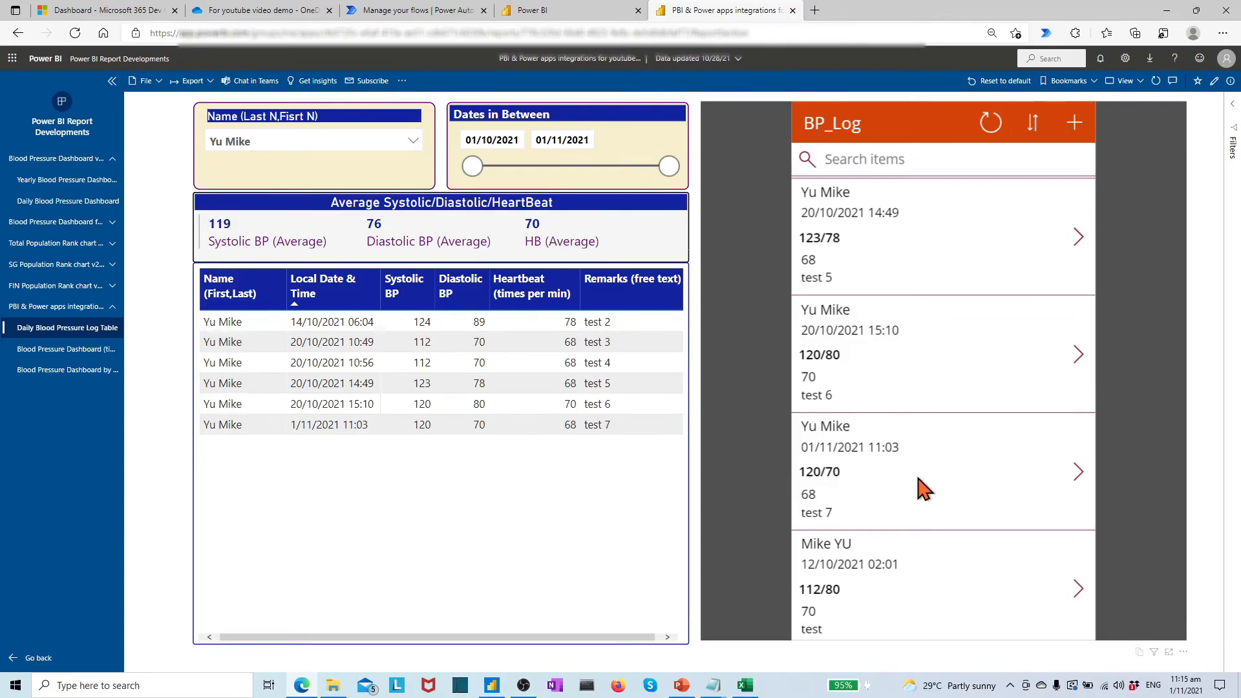